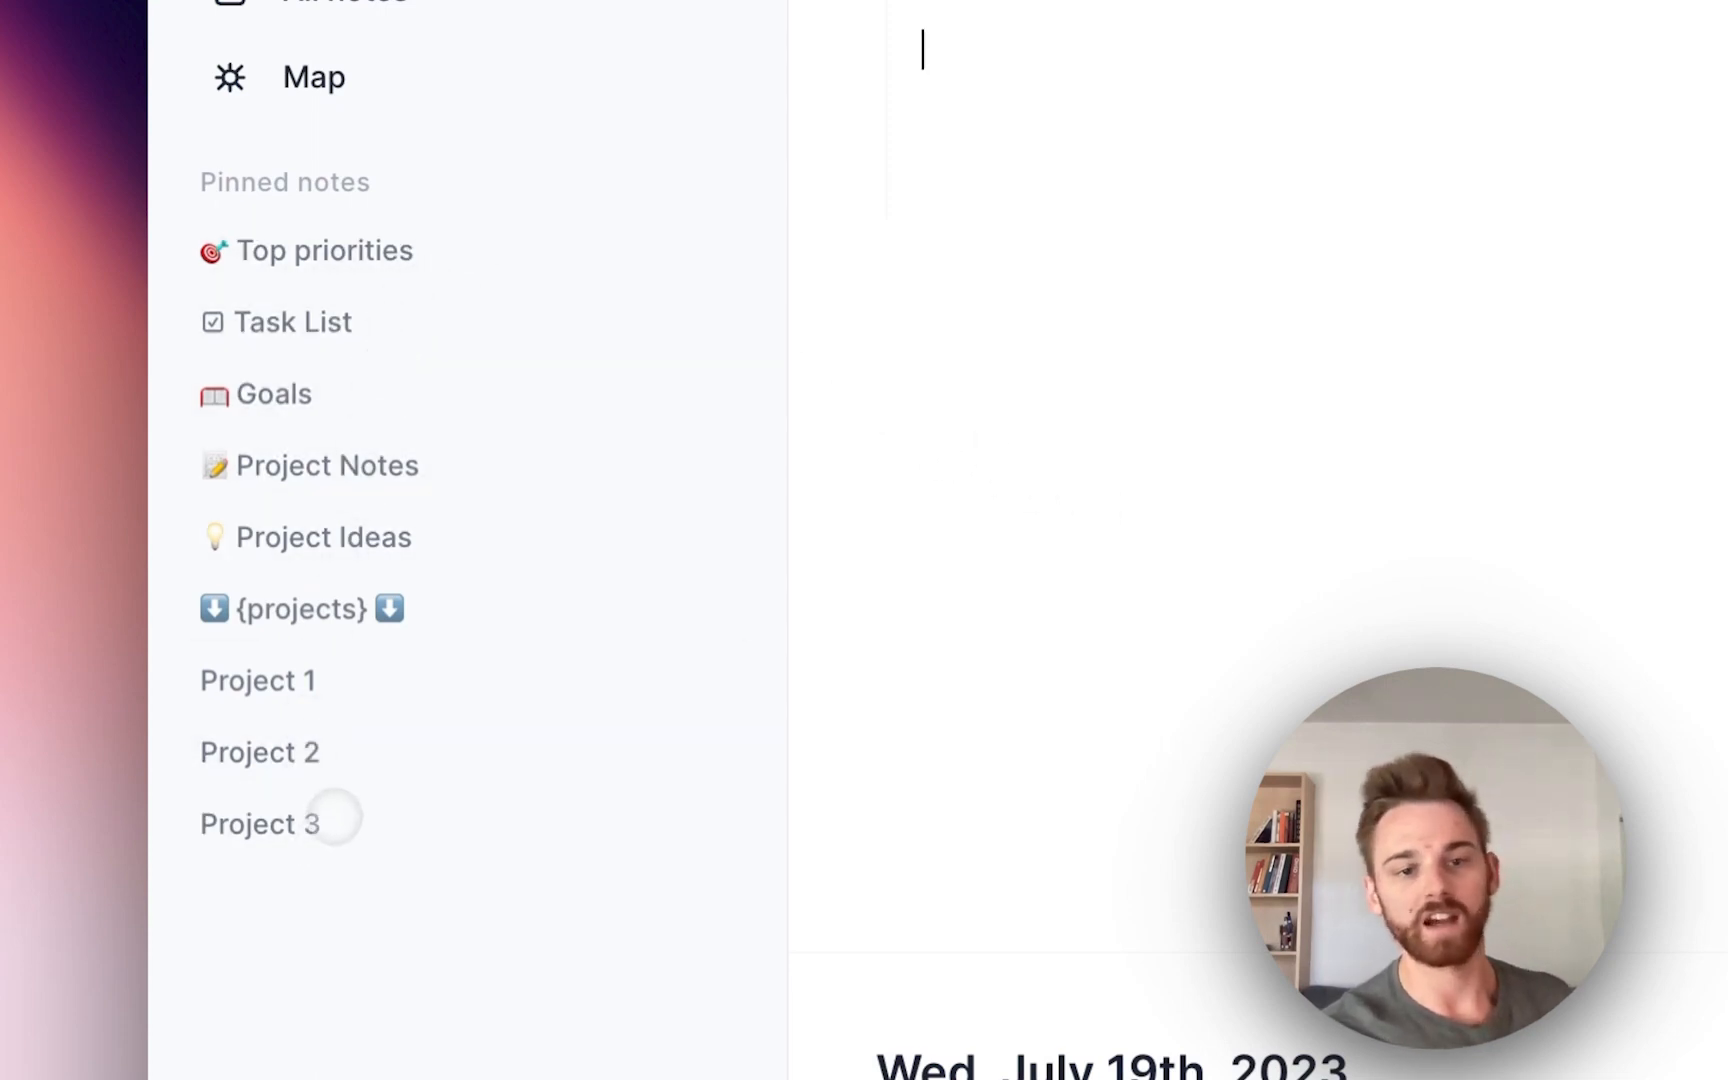
Step: Open the {projects} overview note listing Project 1, 2 and 3
scroll(down, 3)
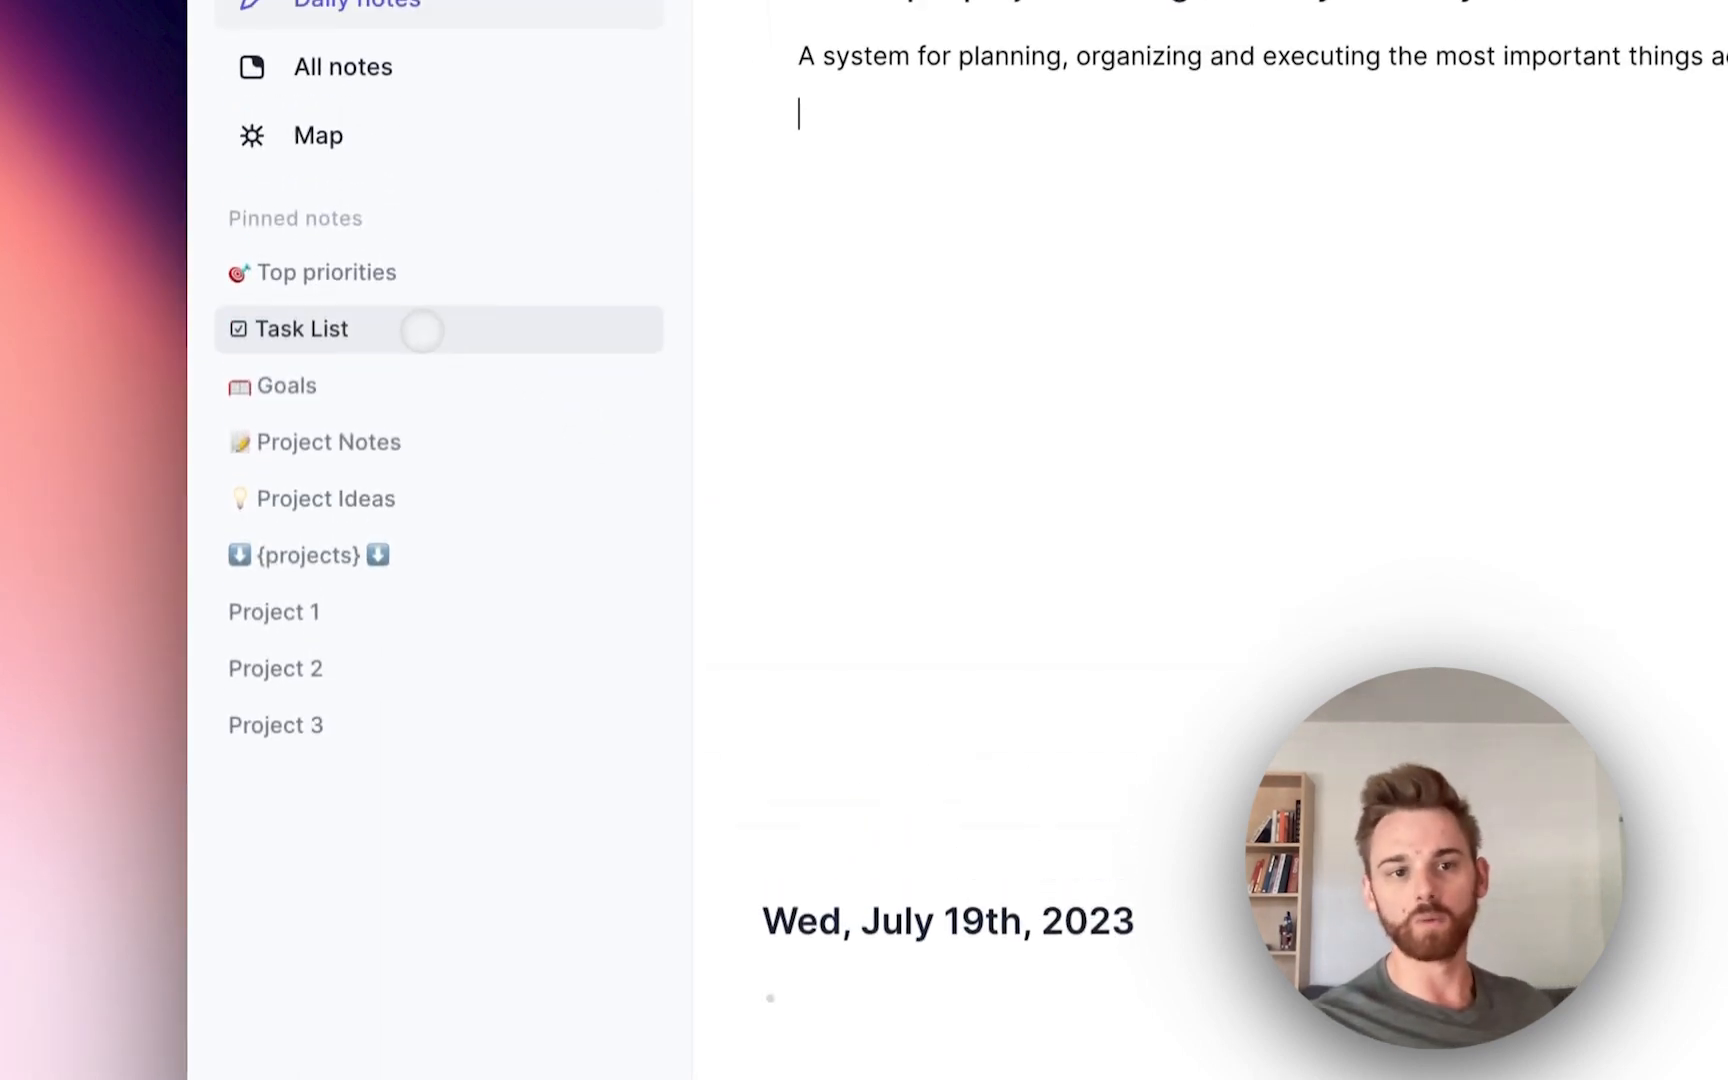
scroll(down, 3)
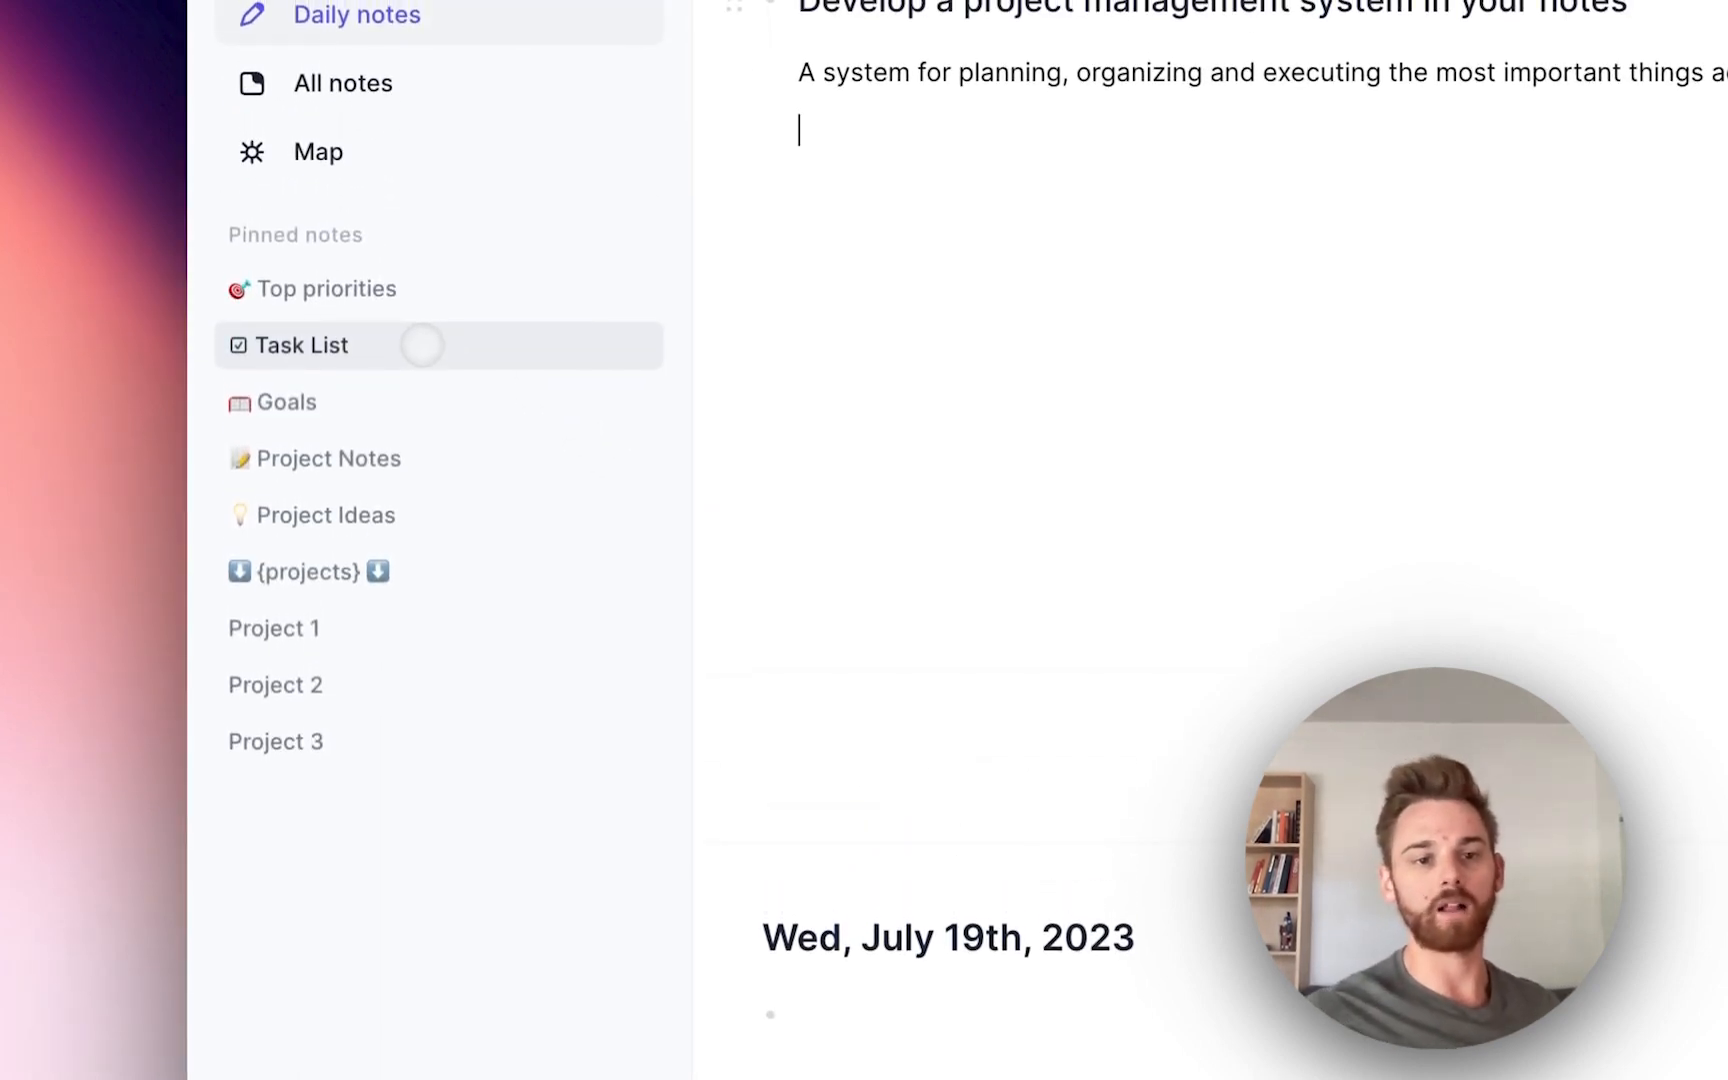
mouse_move(436, 570)
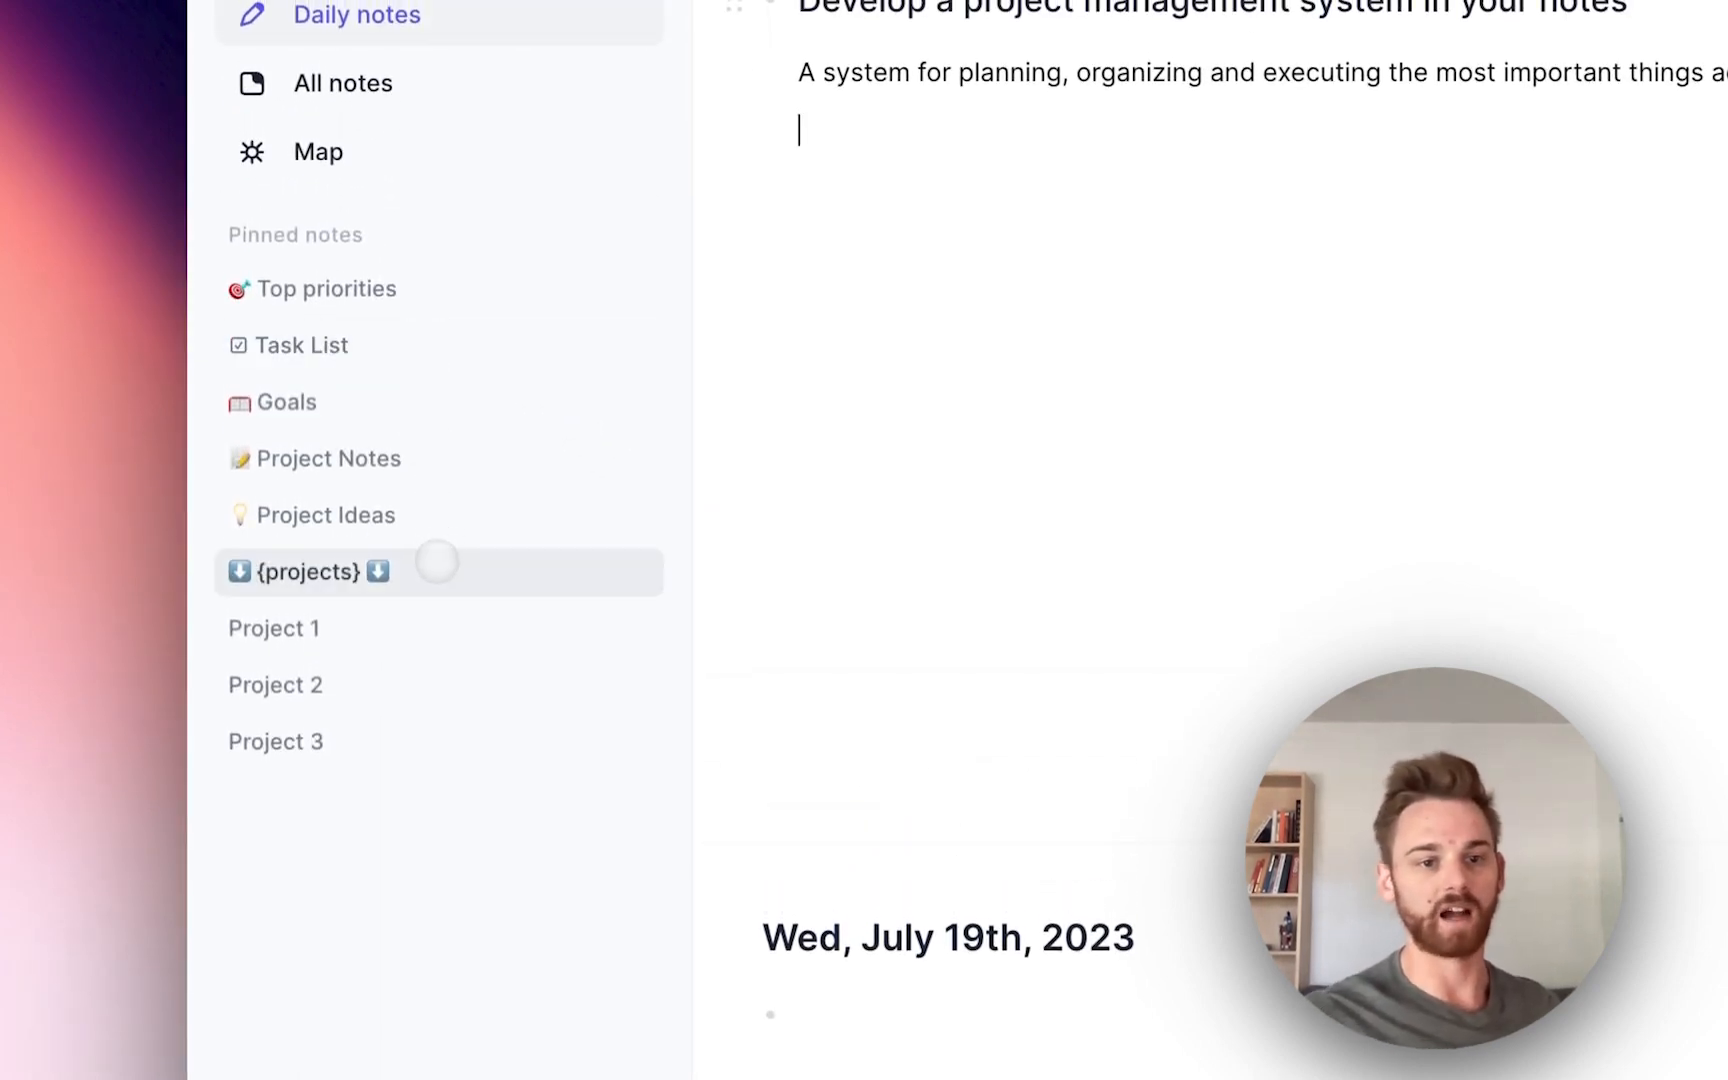
mouse_move(398, 694)
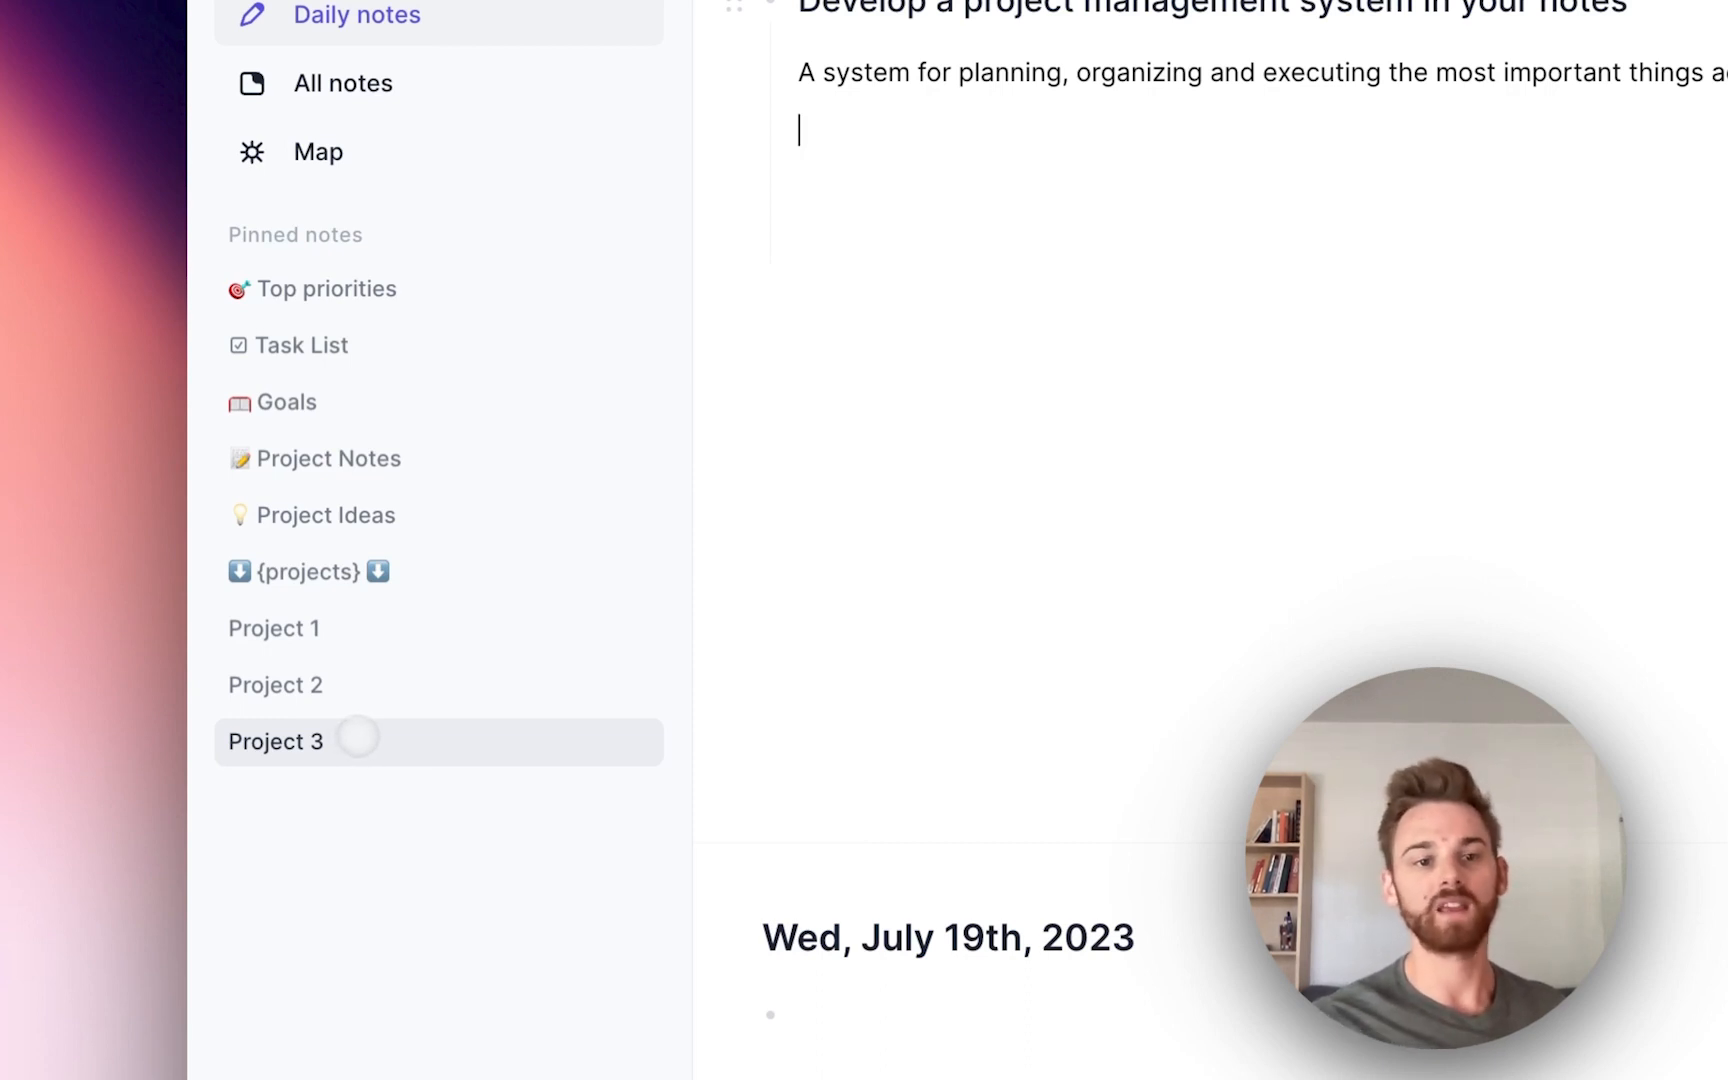
click(308, 570)
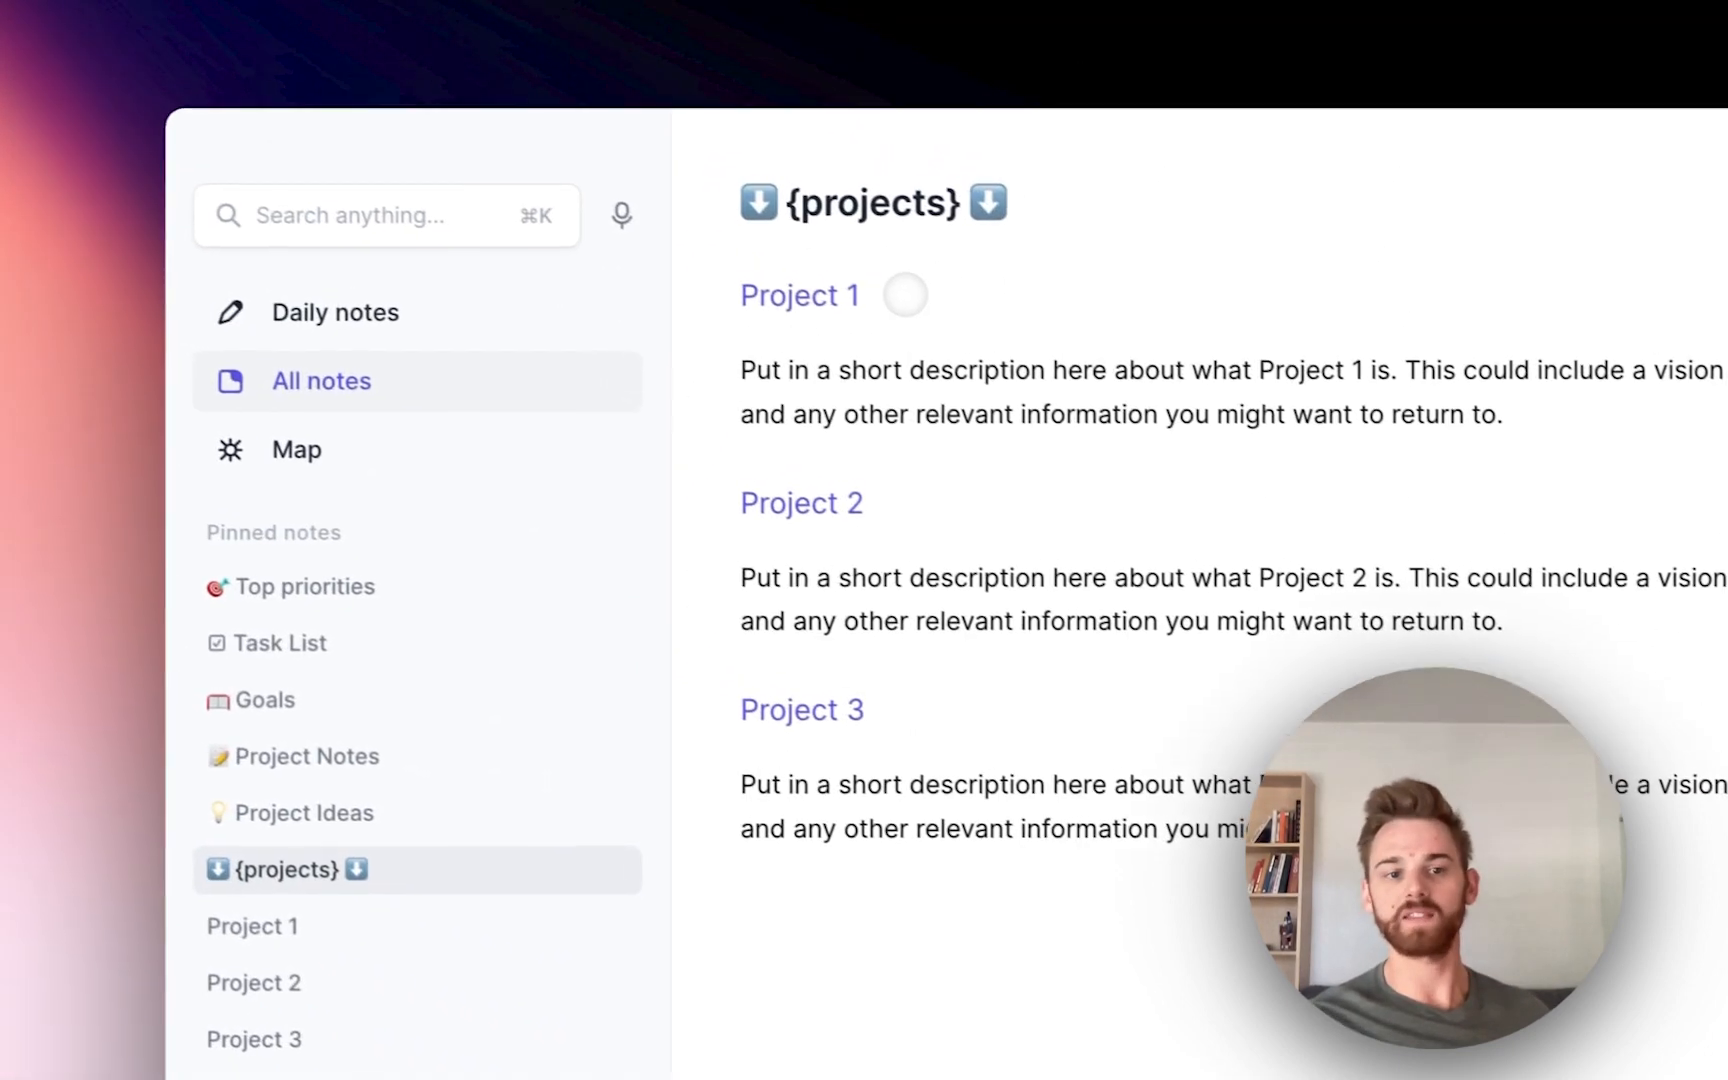
Step: Show the Map linking Project 1, 2 and 3 to the pinned category notes
scroll(down, 3)
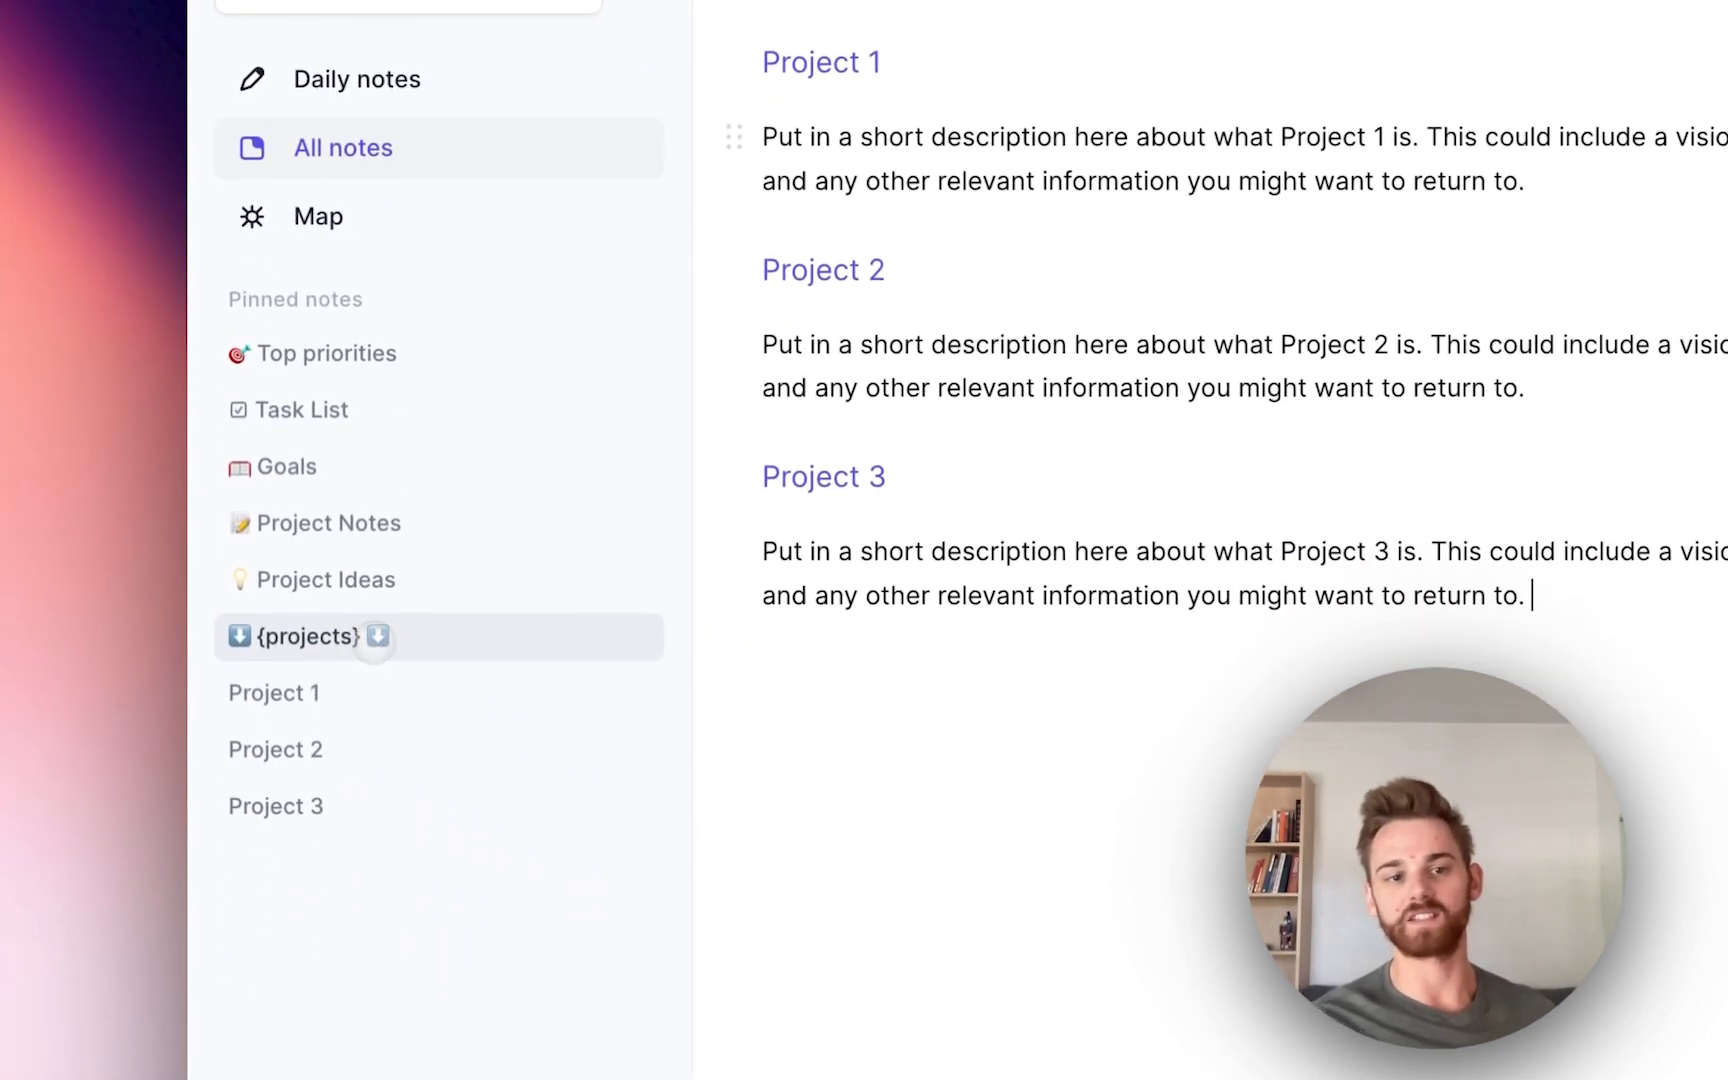
mouse_move(274, 806)
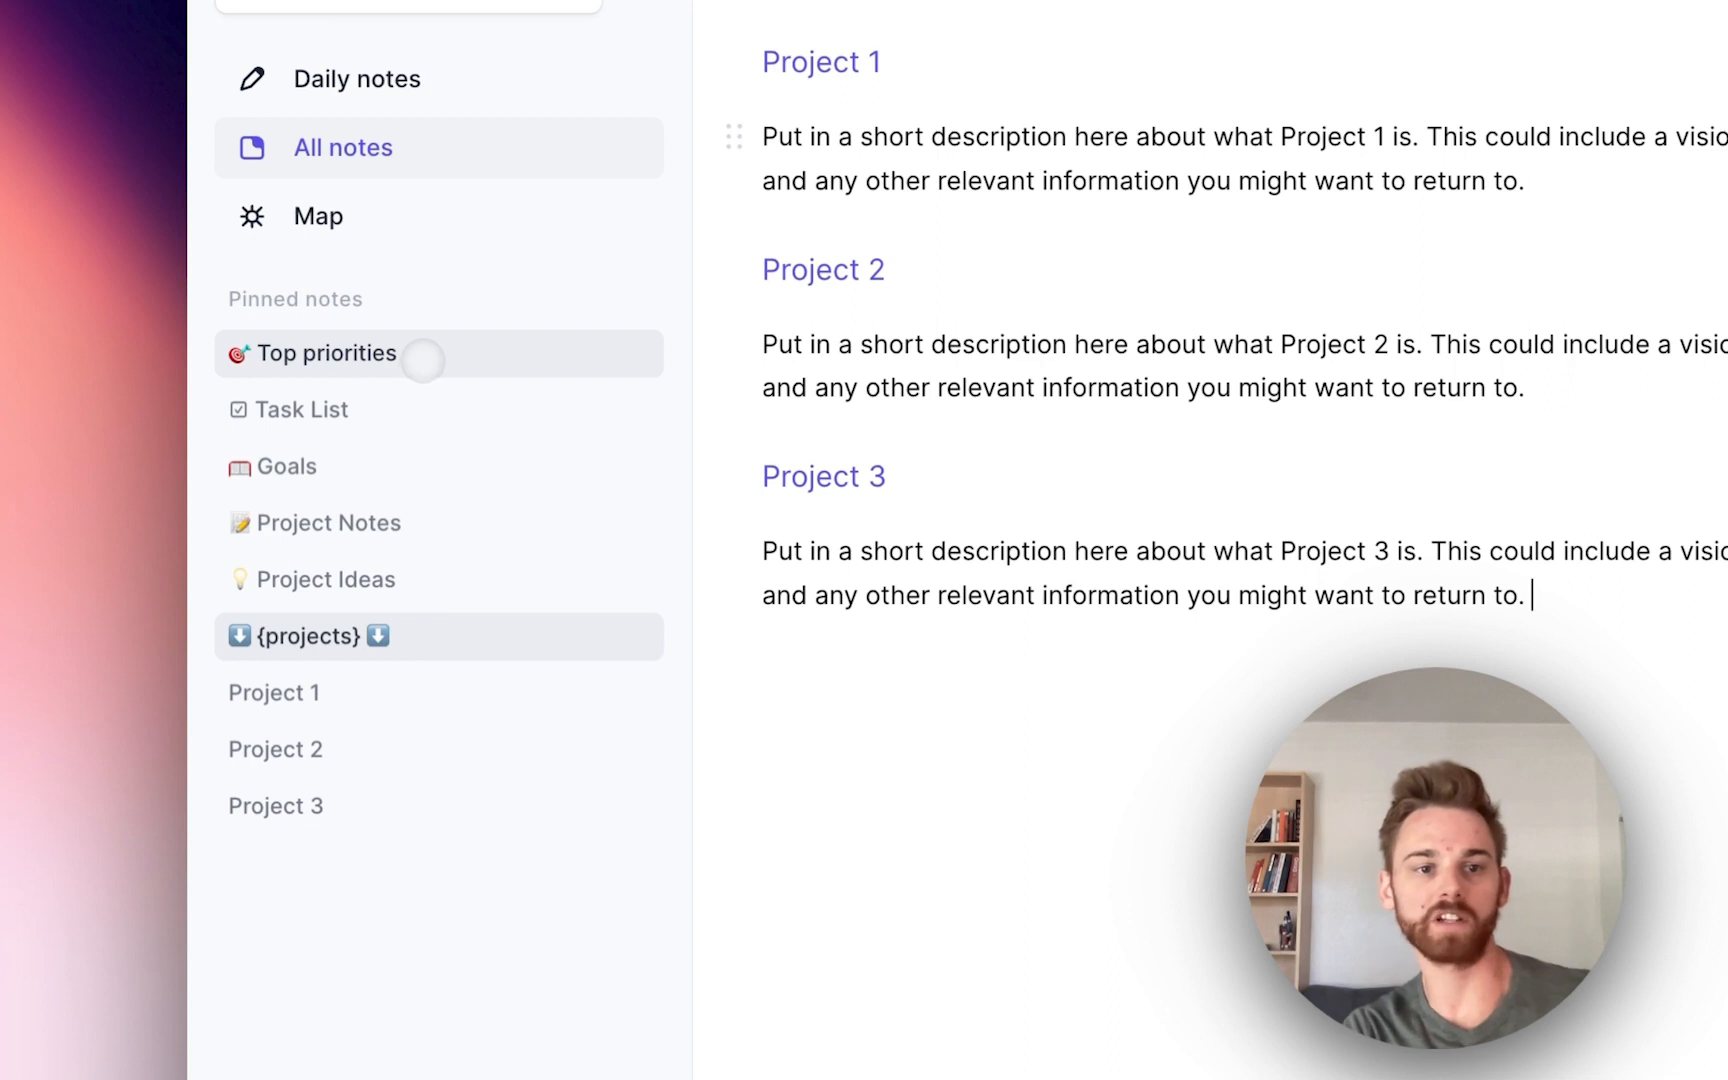
mouse_move(298, 410)
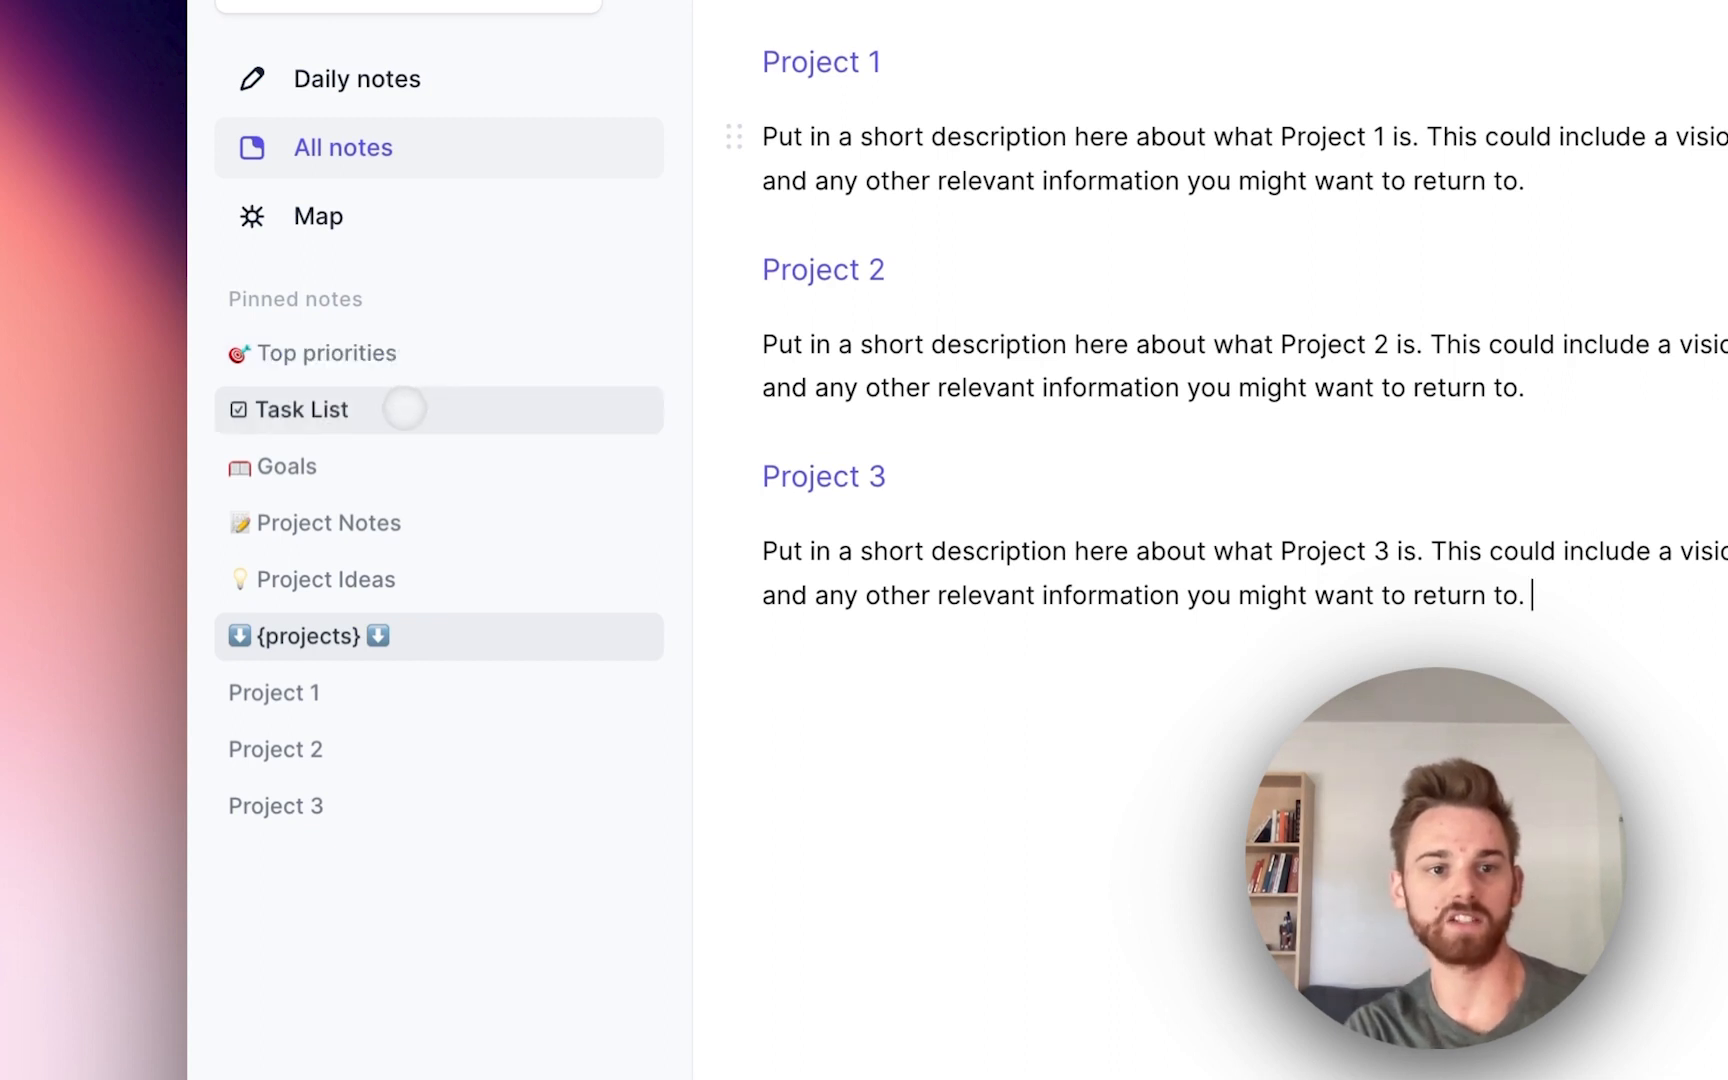
mouse_move(334, 522)
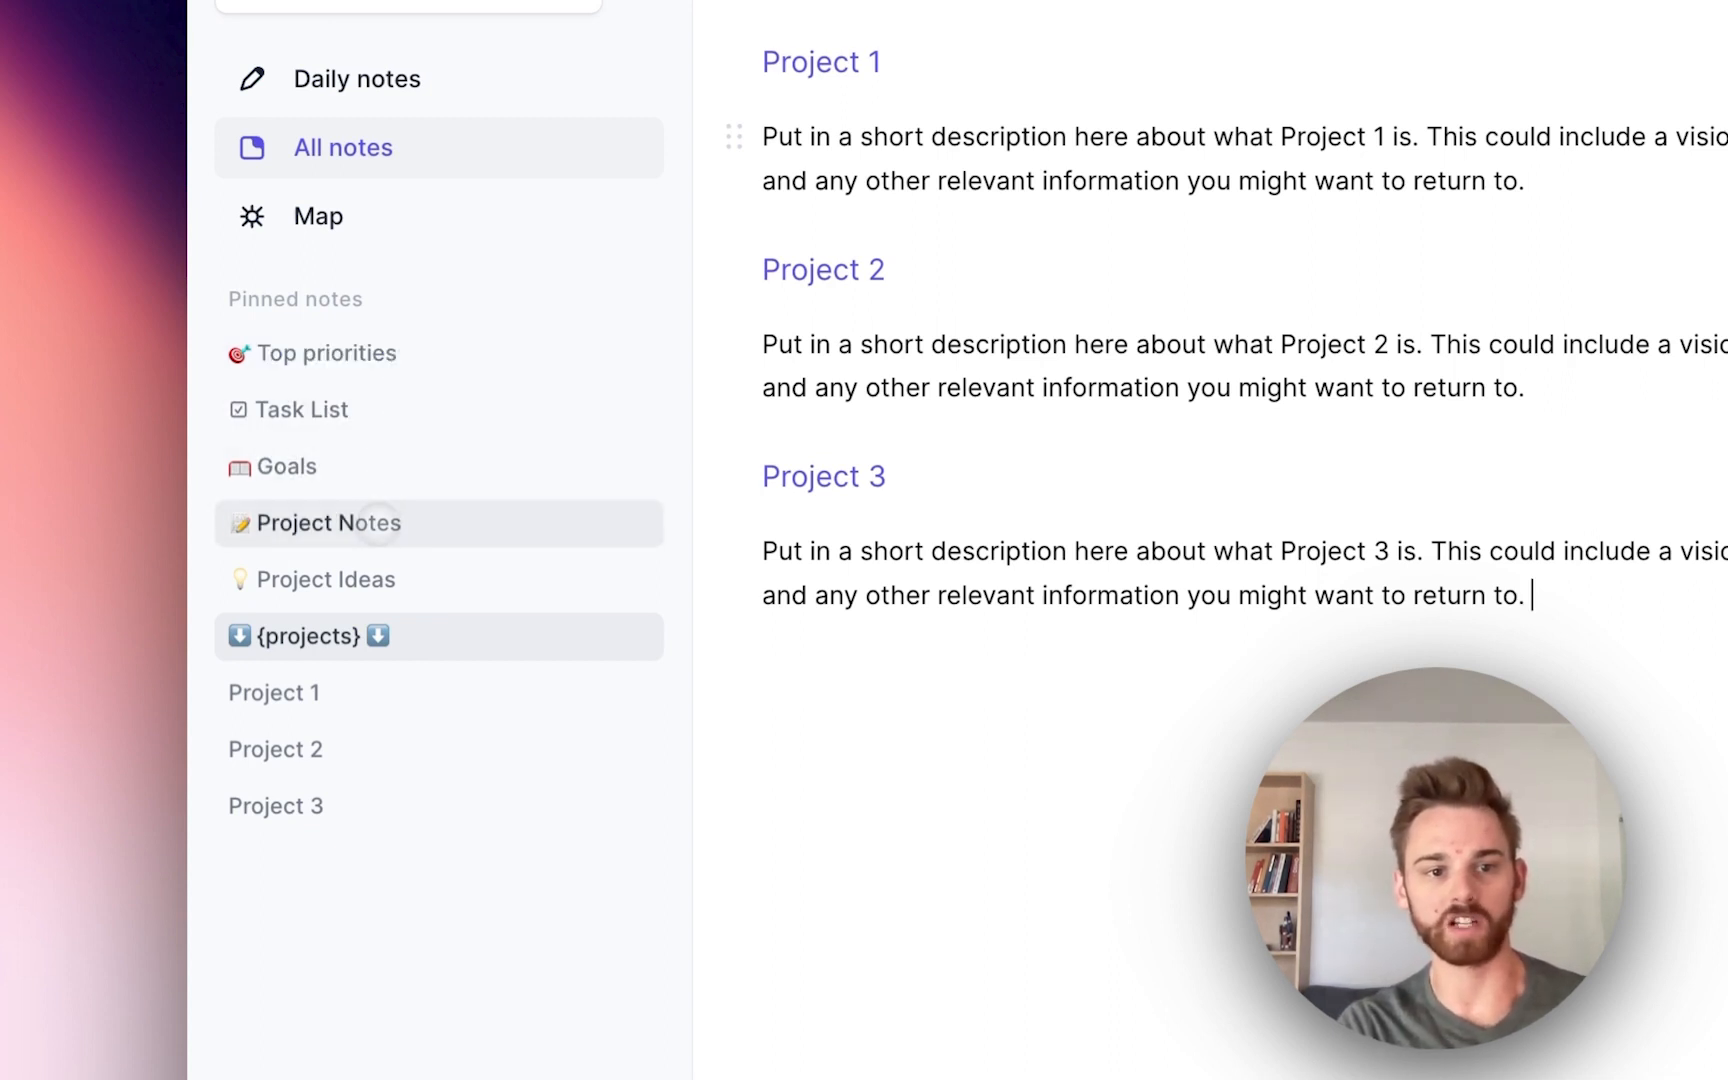
mouse_move(350, 578)
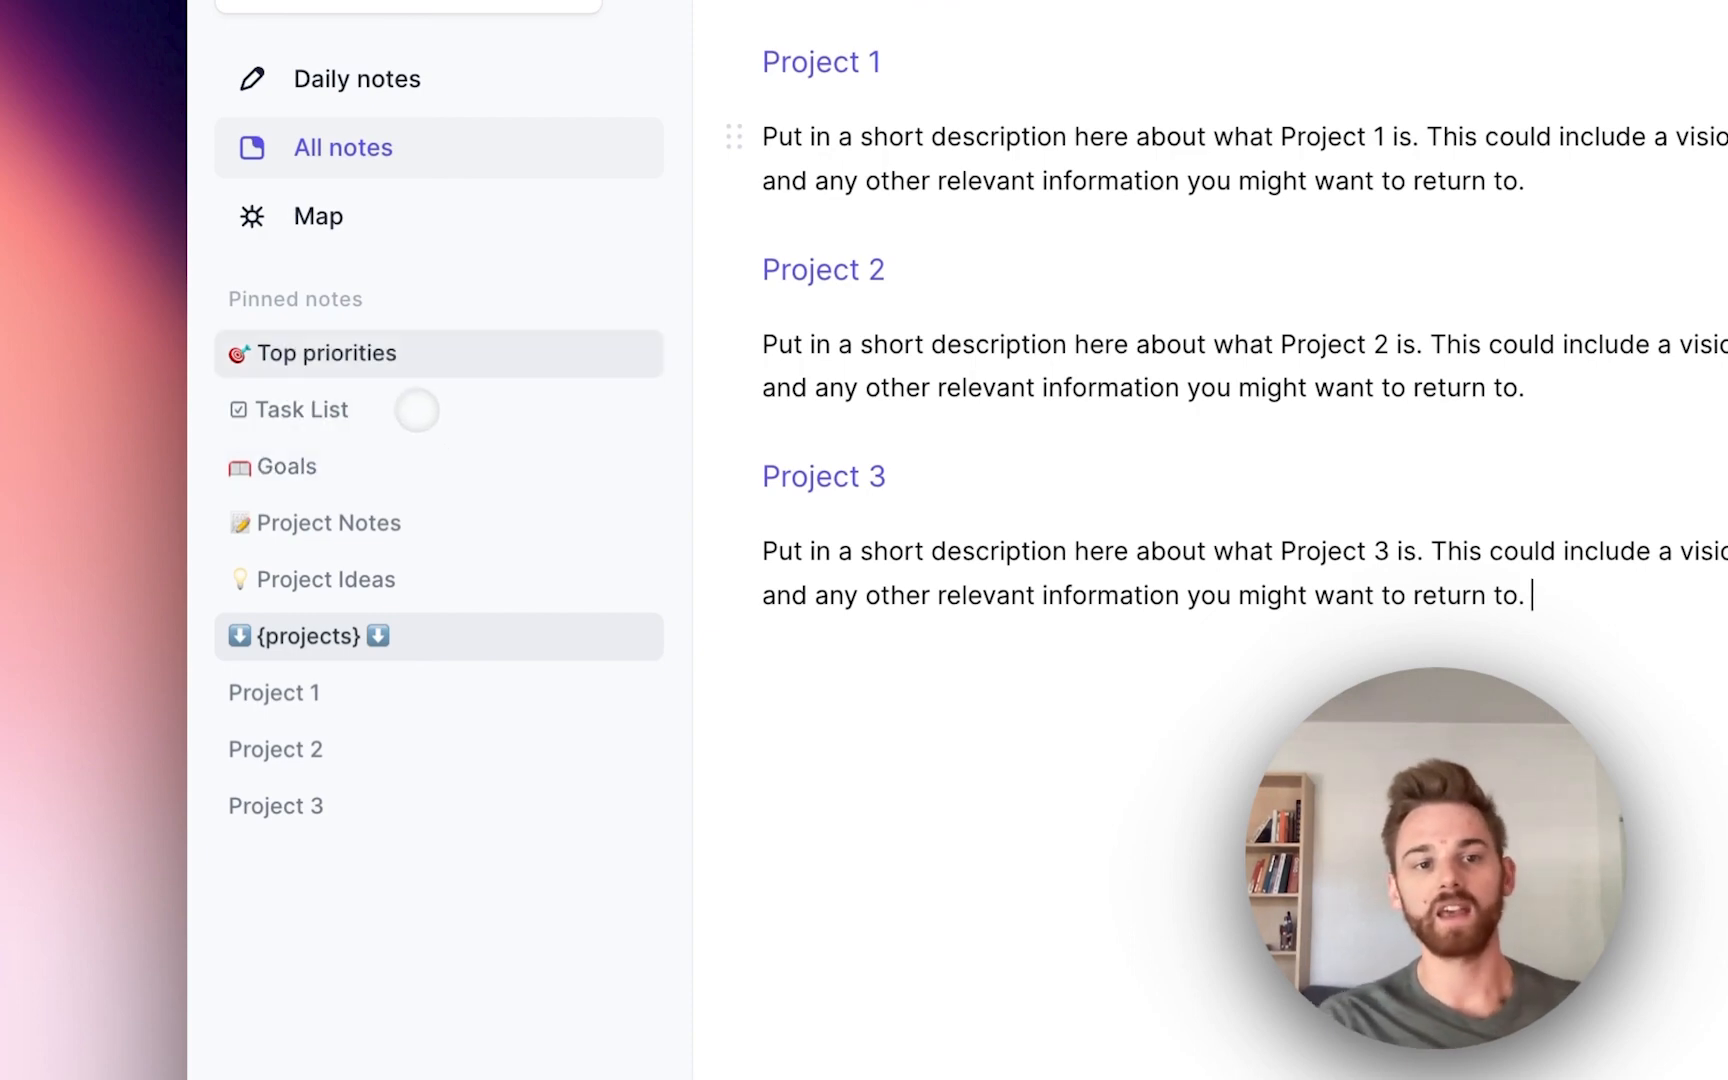
click(316, 216)
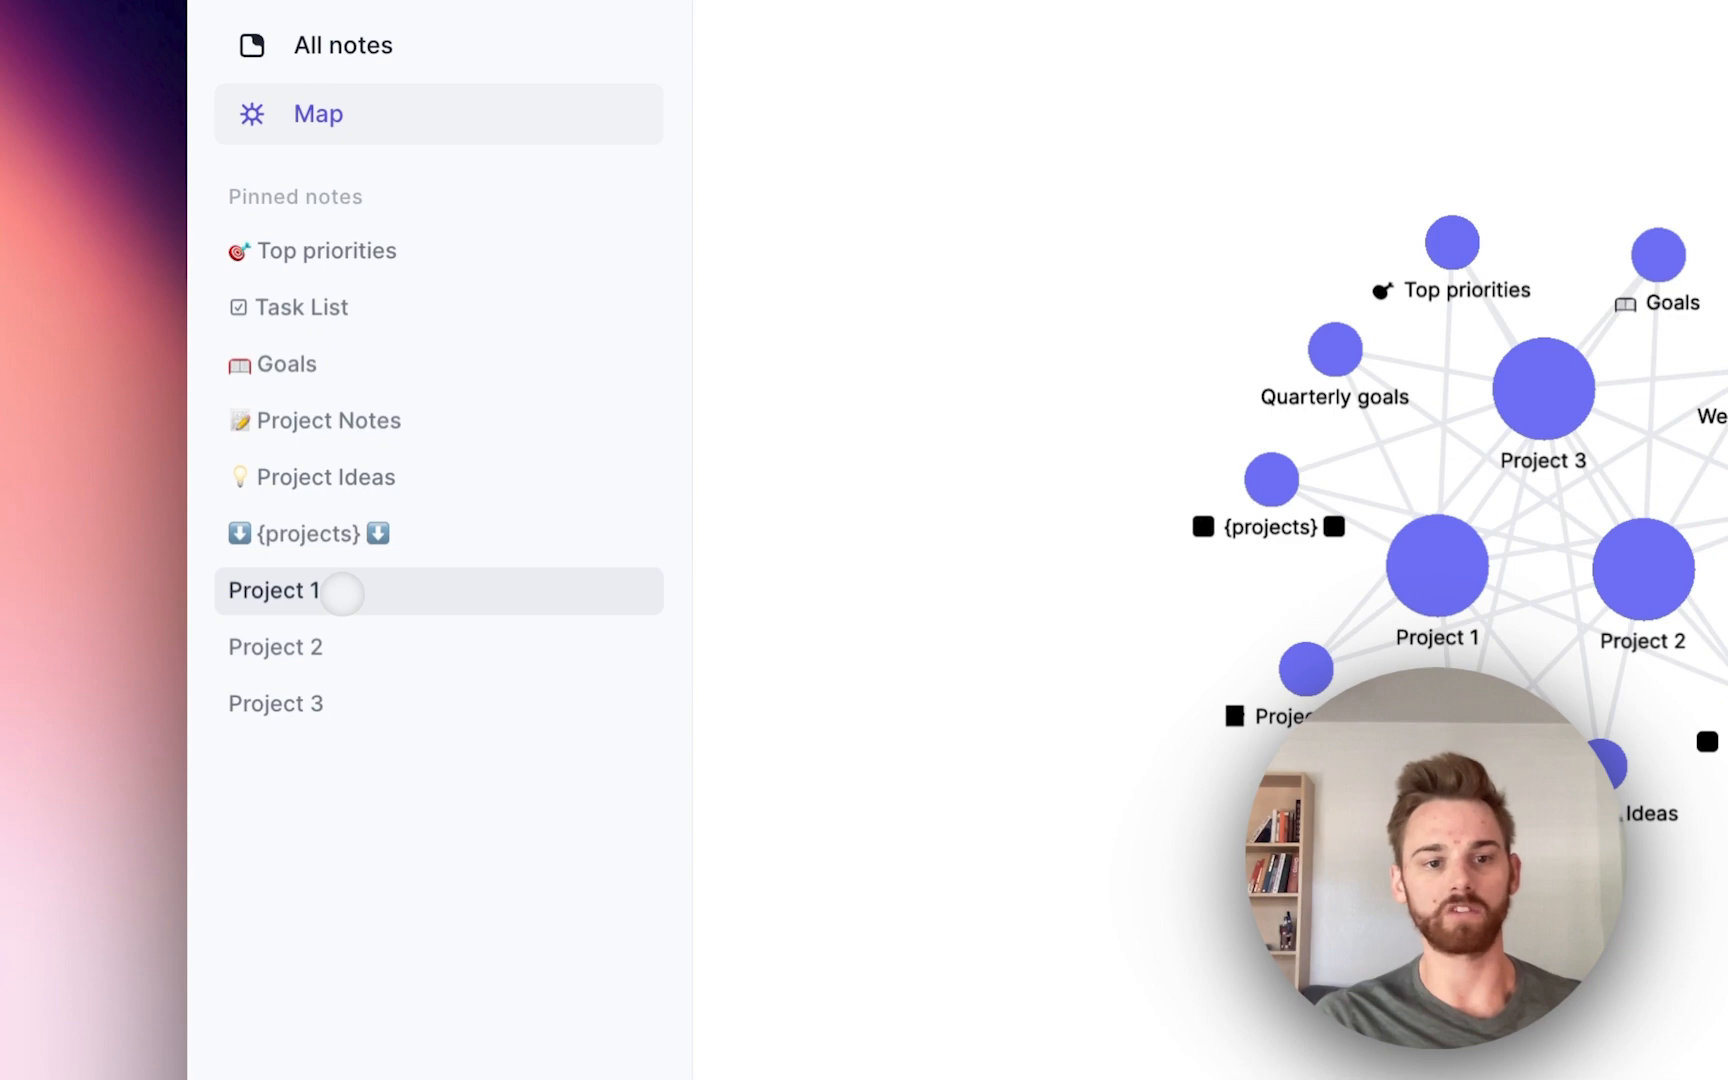
Step: Open Project 1 with its links to priorities, tasks, goals, notes and ideas
click(274, 590)
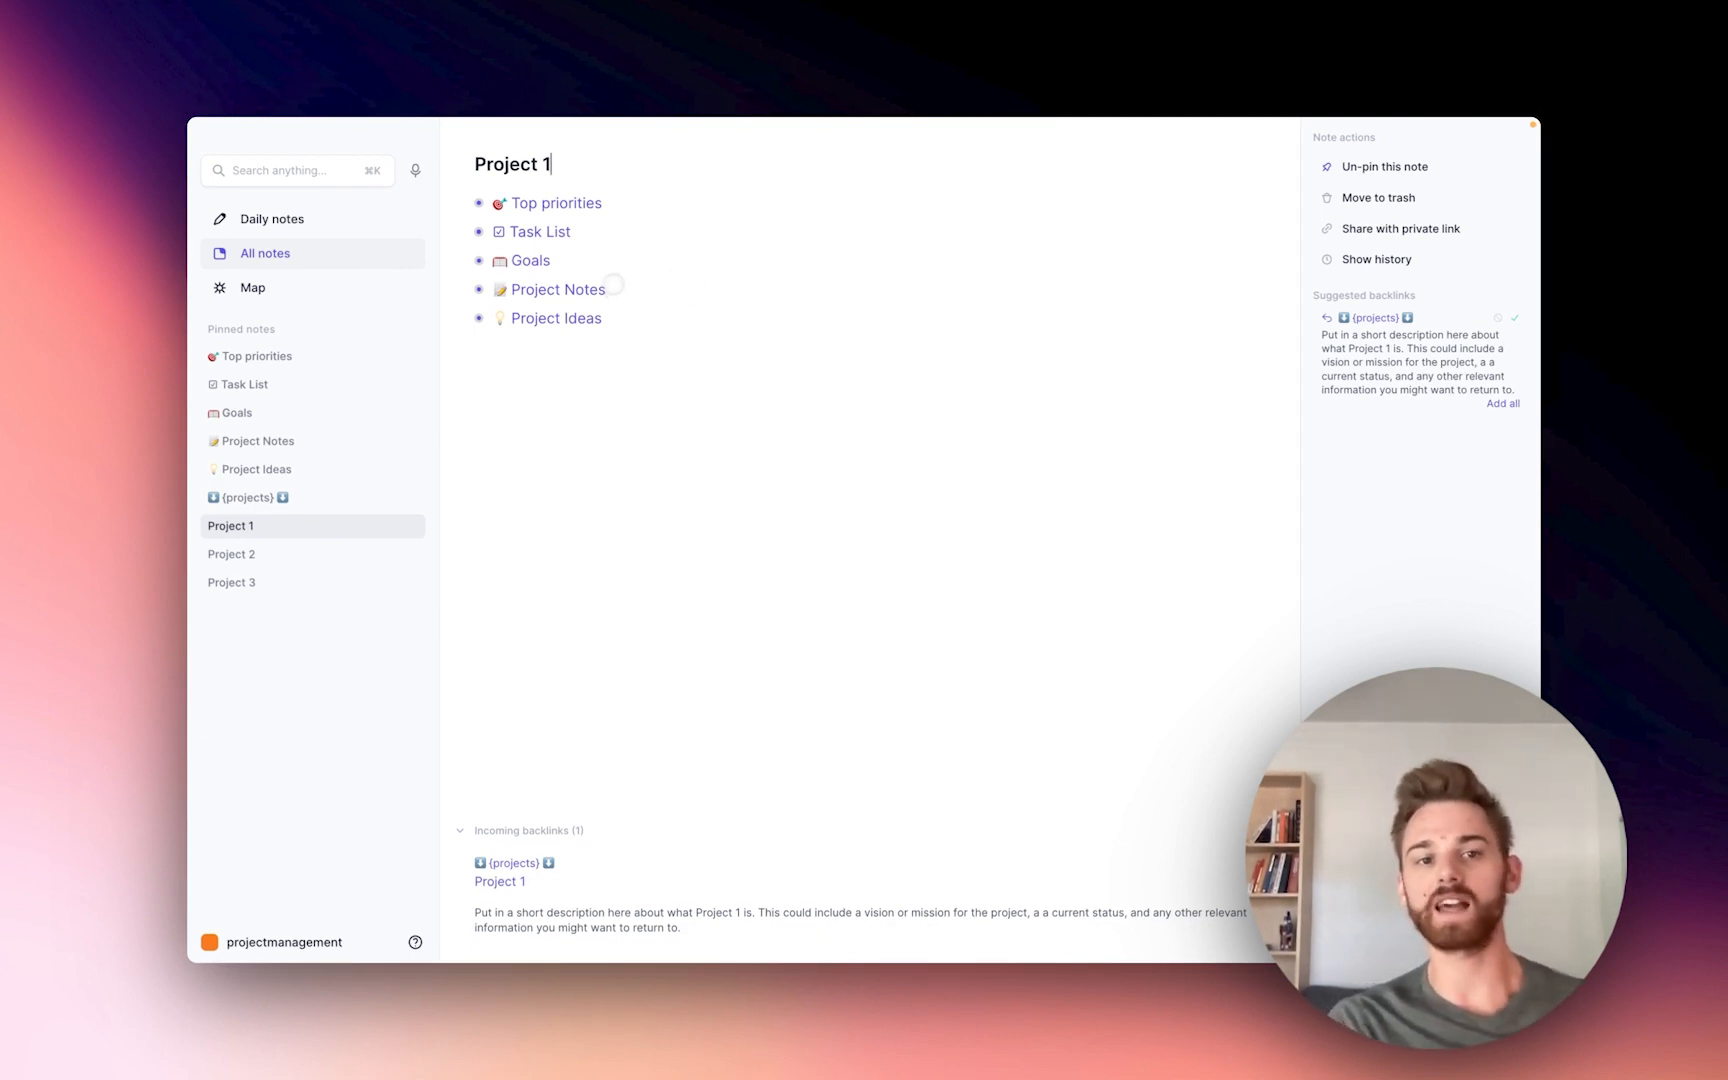
mouse_move(556, 202)
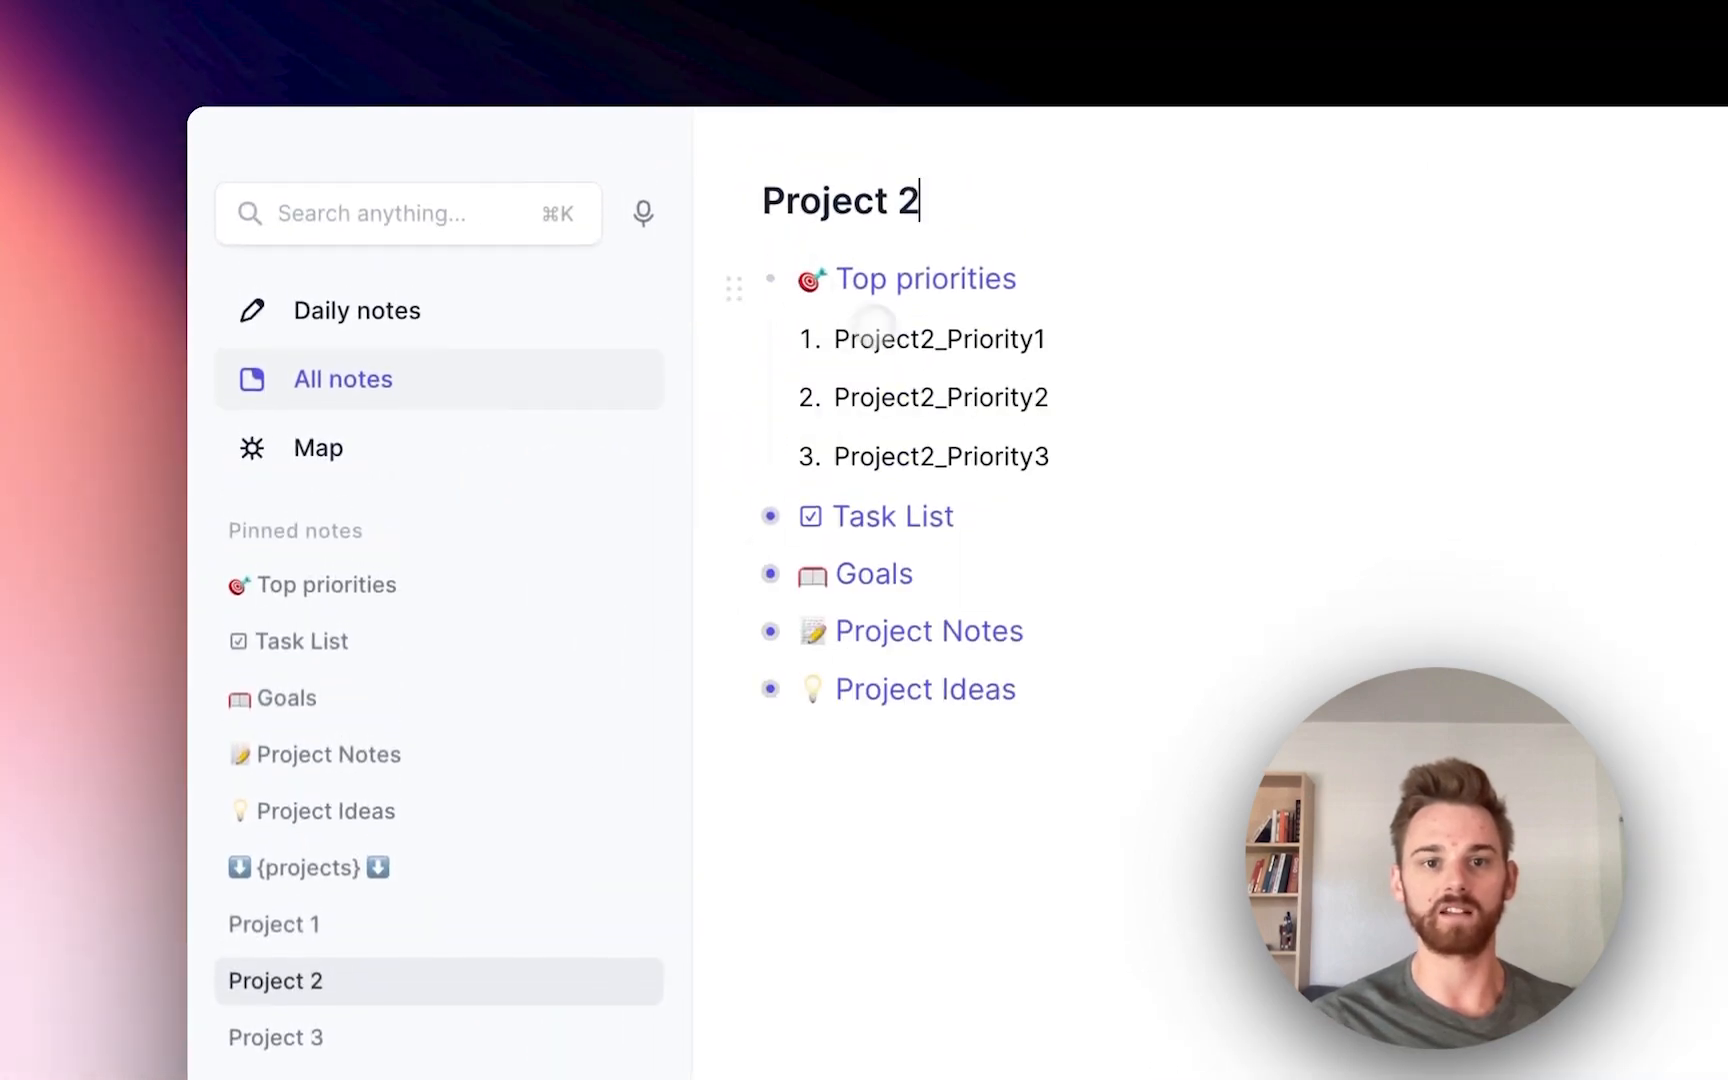
Step: View Project 3's priorities, then the Top priorities note gathering all projects
click(274, 652)
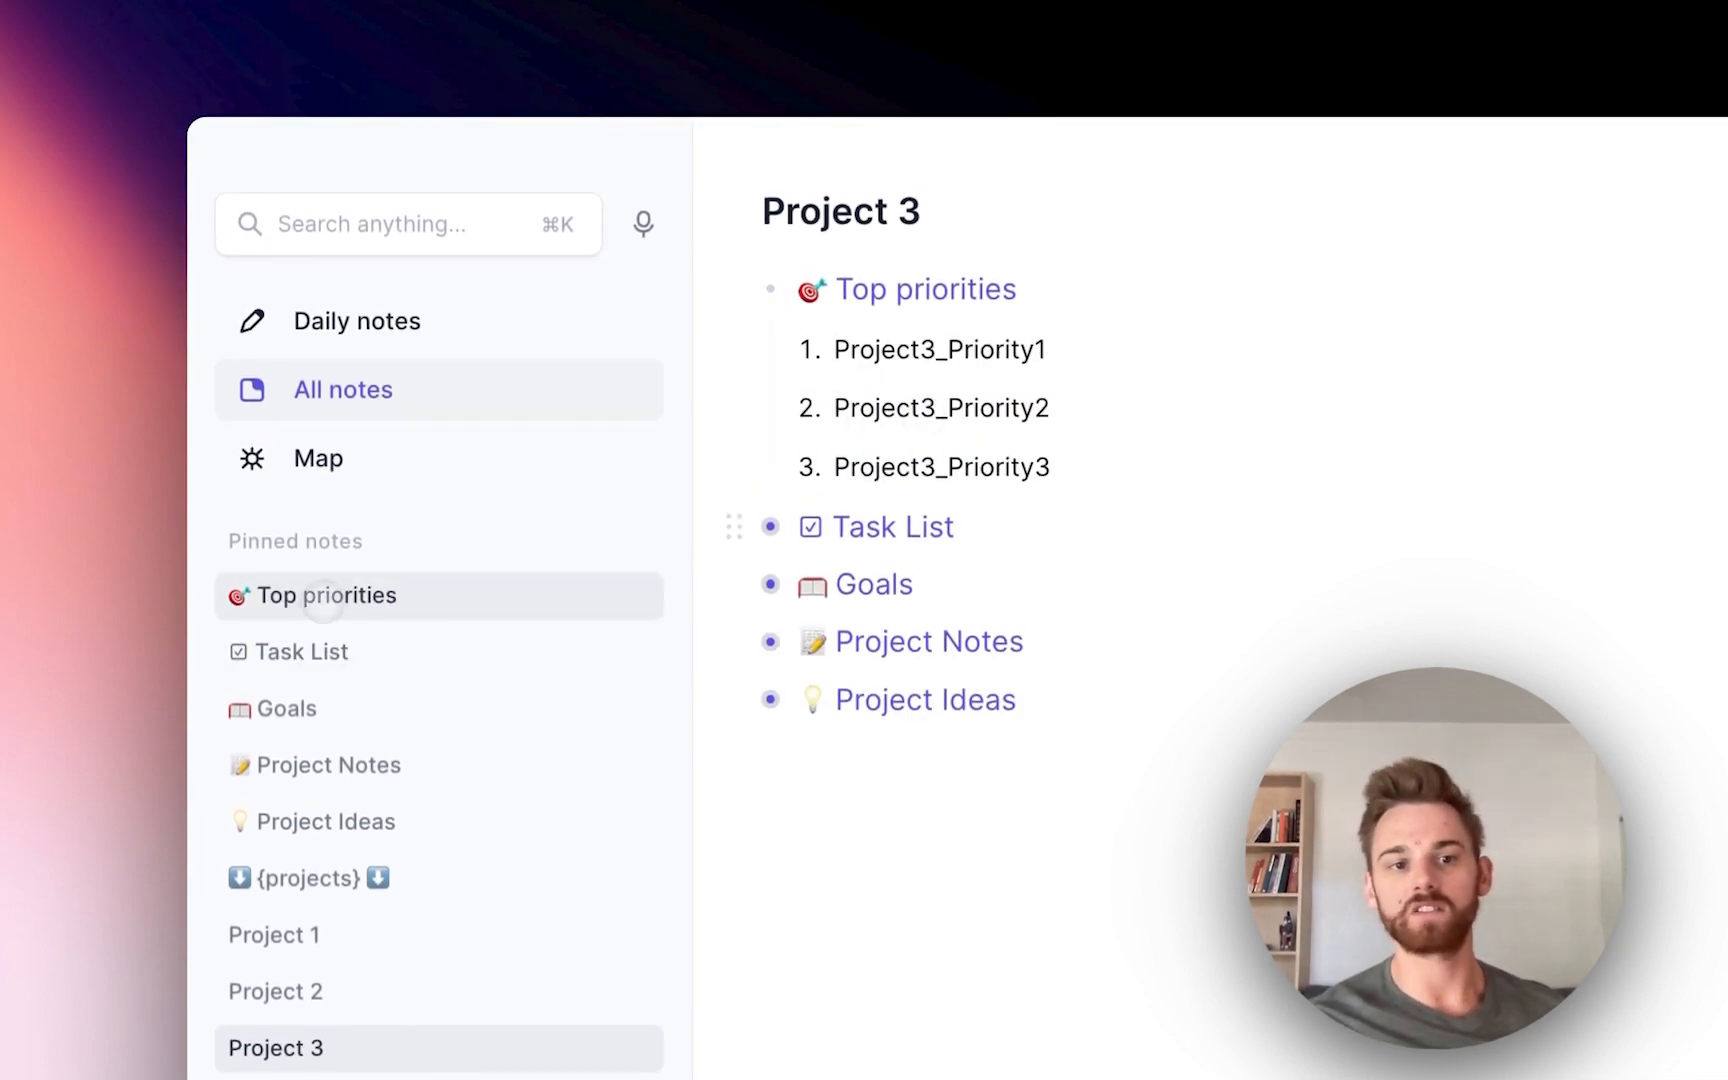
click(328, 596)
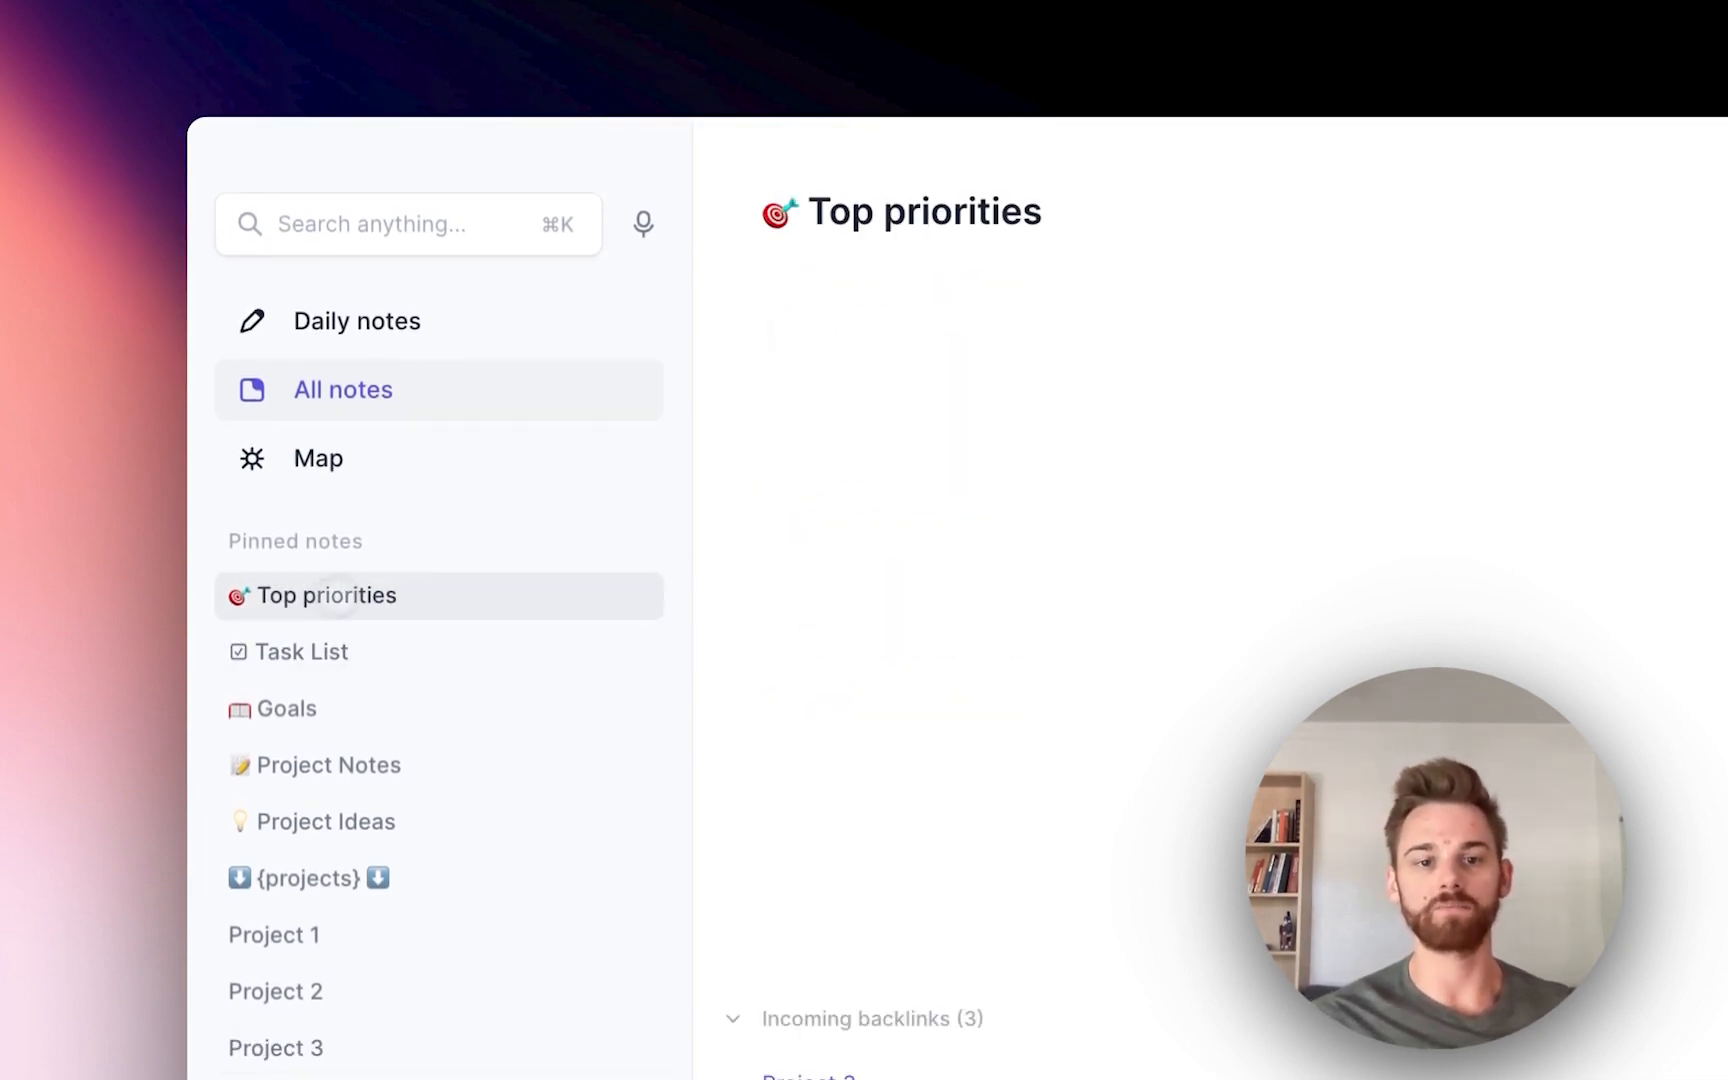
Step: Review Top priorities' incoming backlinks and reopen Project 1
scroll(down, 3)
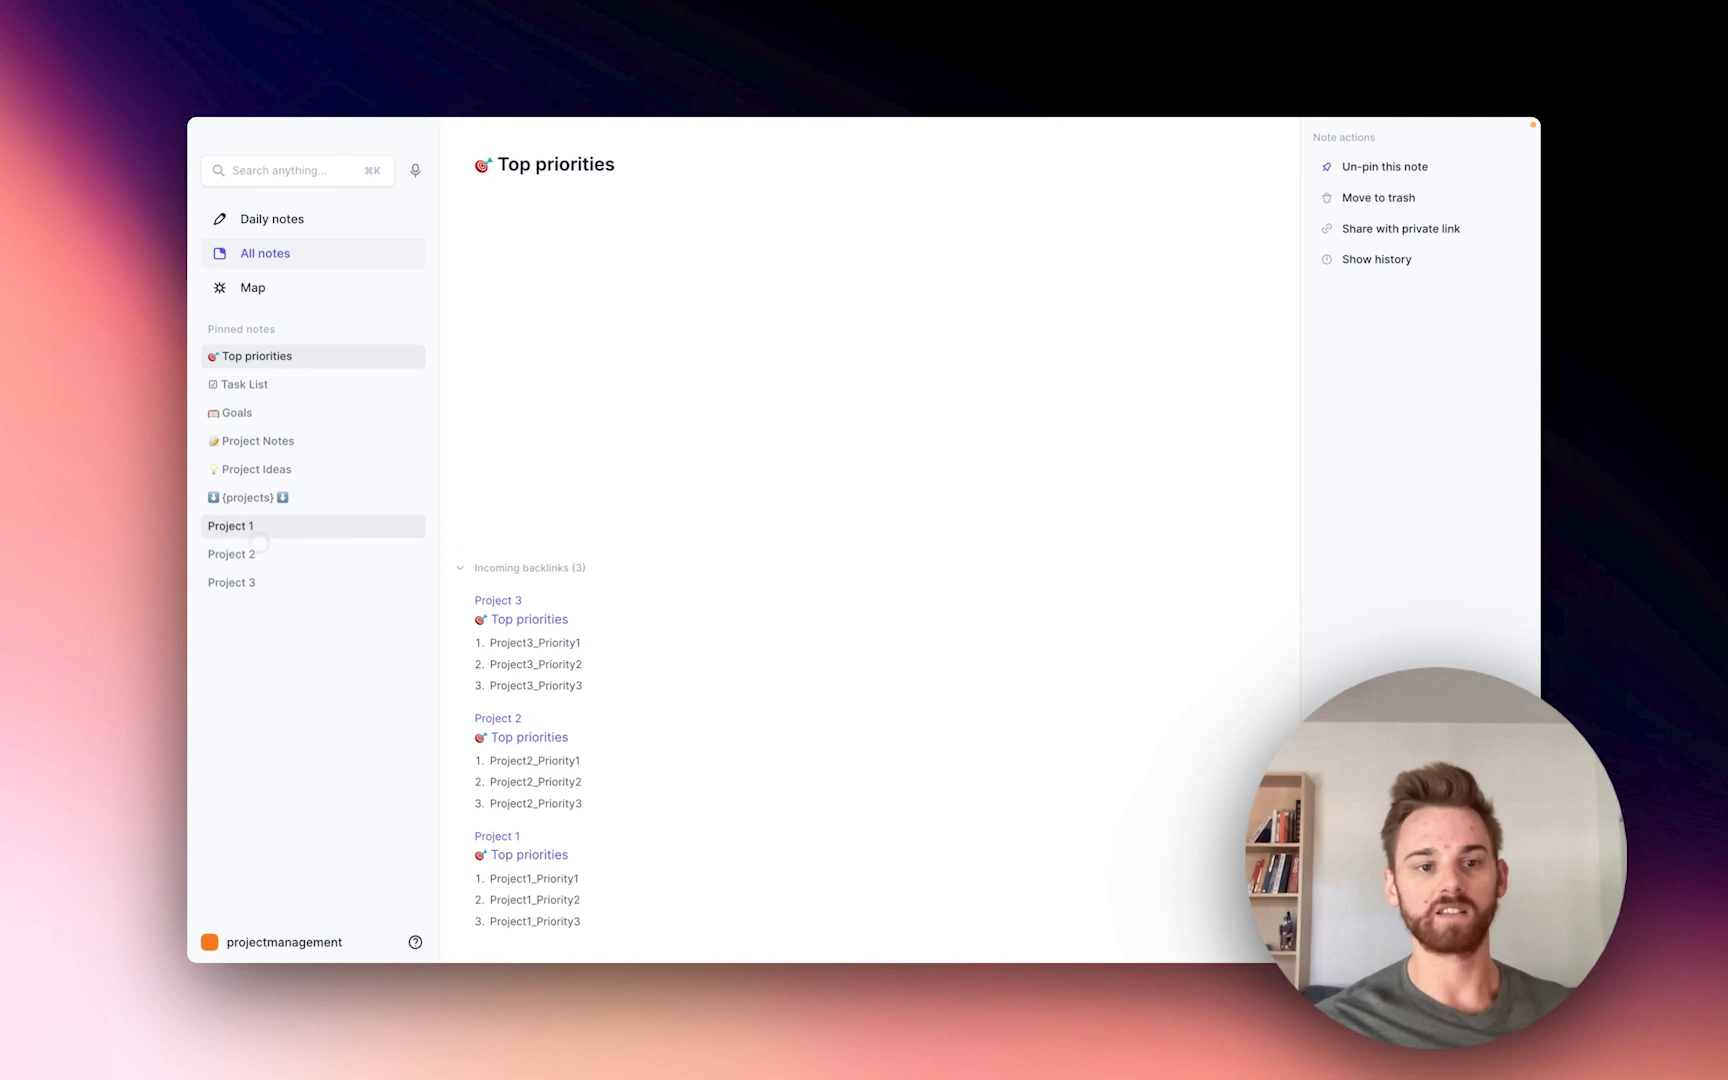
click(230, 526)
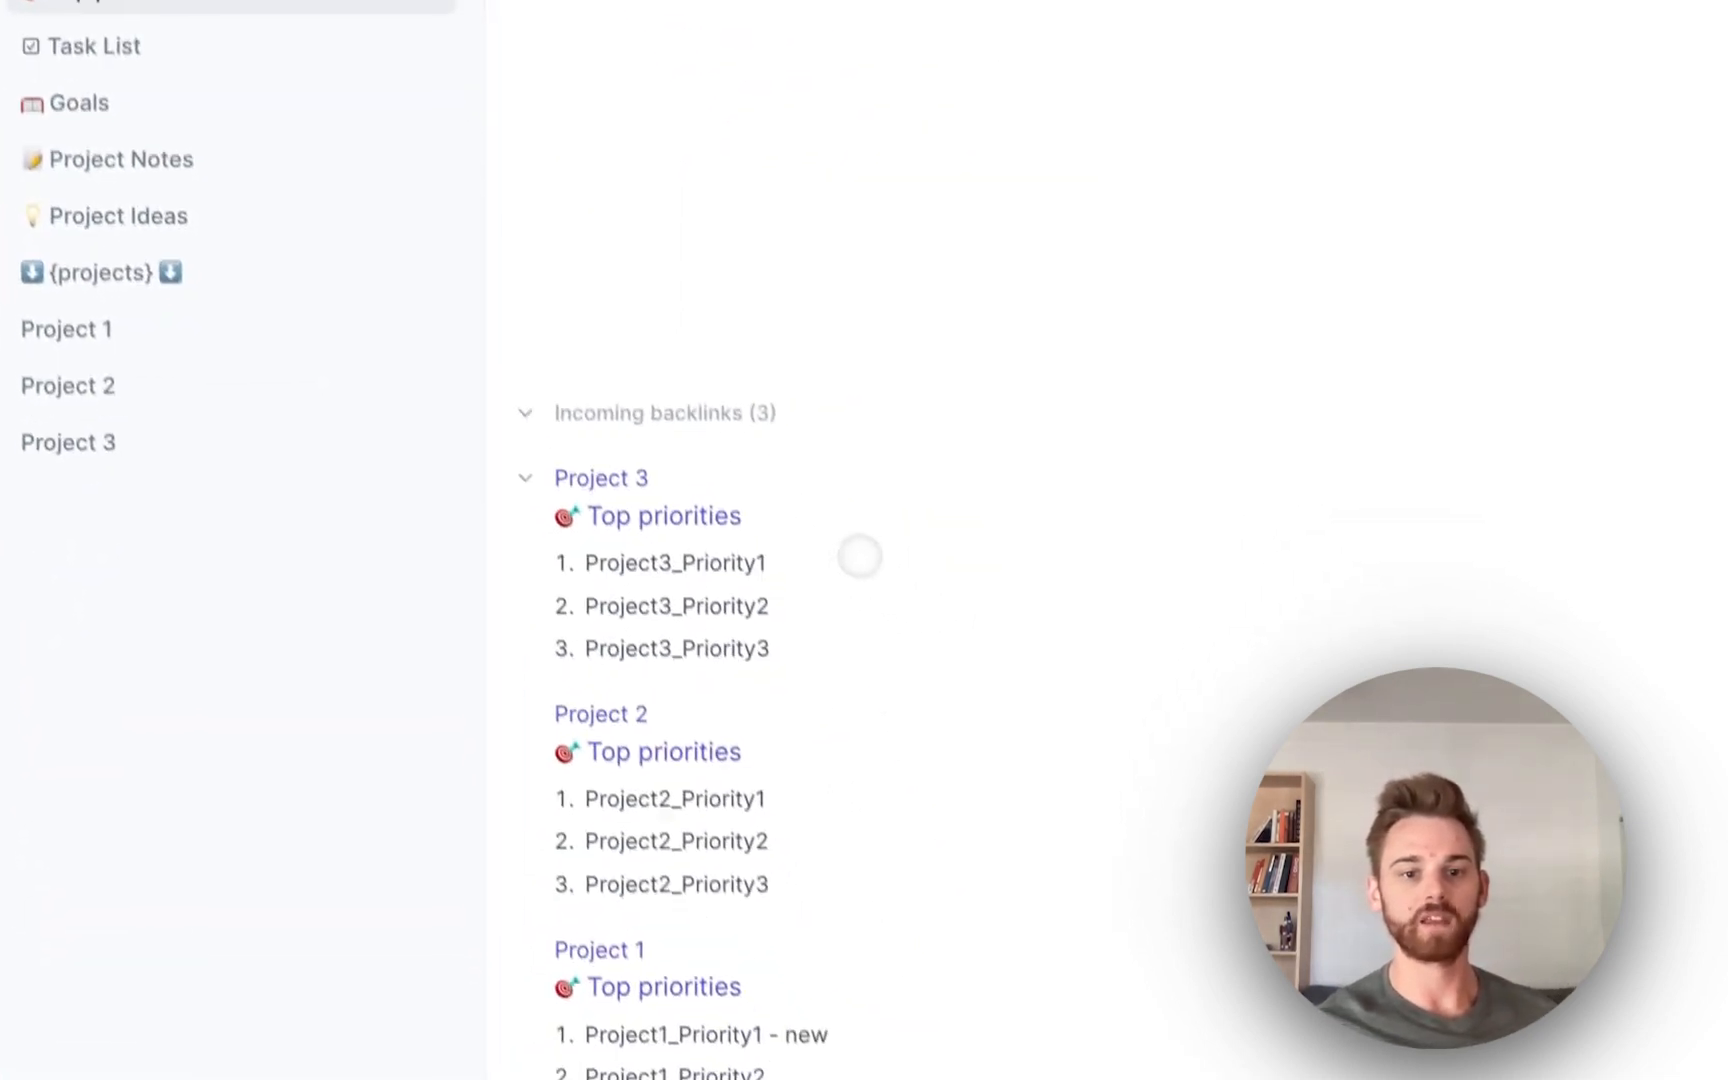
scroll(down, 3)
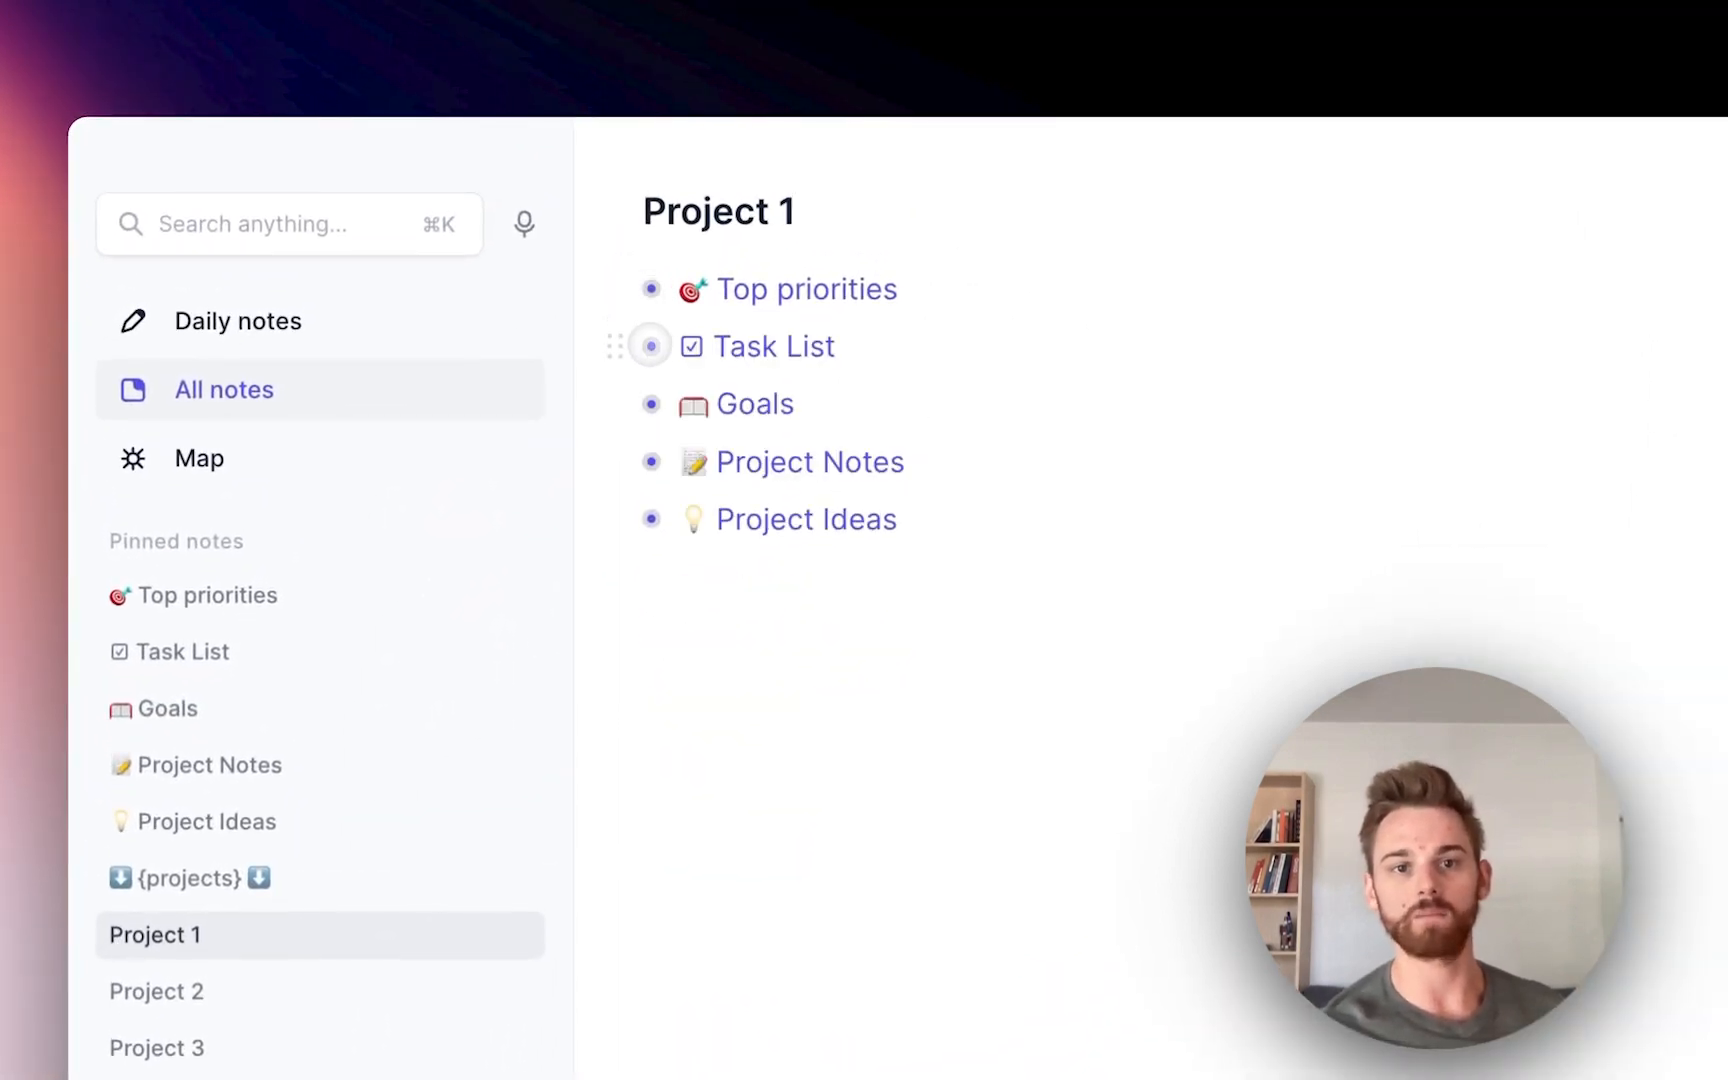
Step: Expand Project 1's four-task list, then view Project 3's priorities and tasks
click(650, 346)
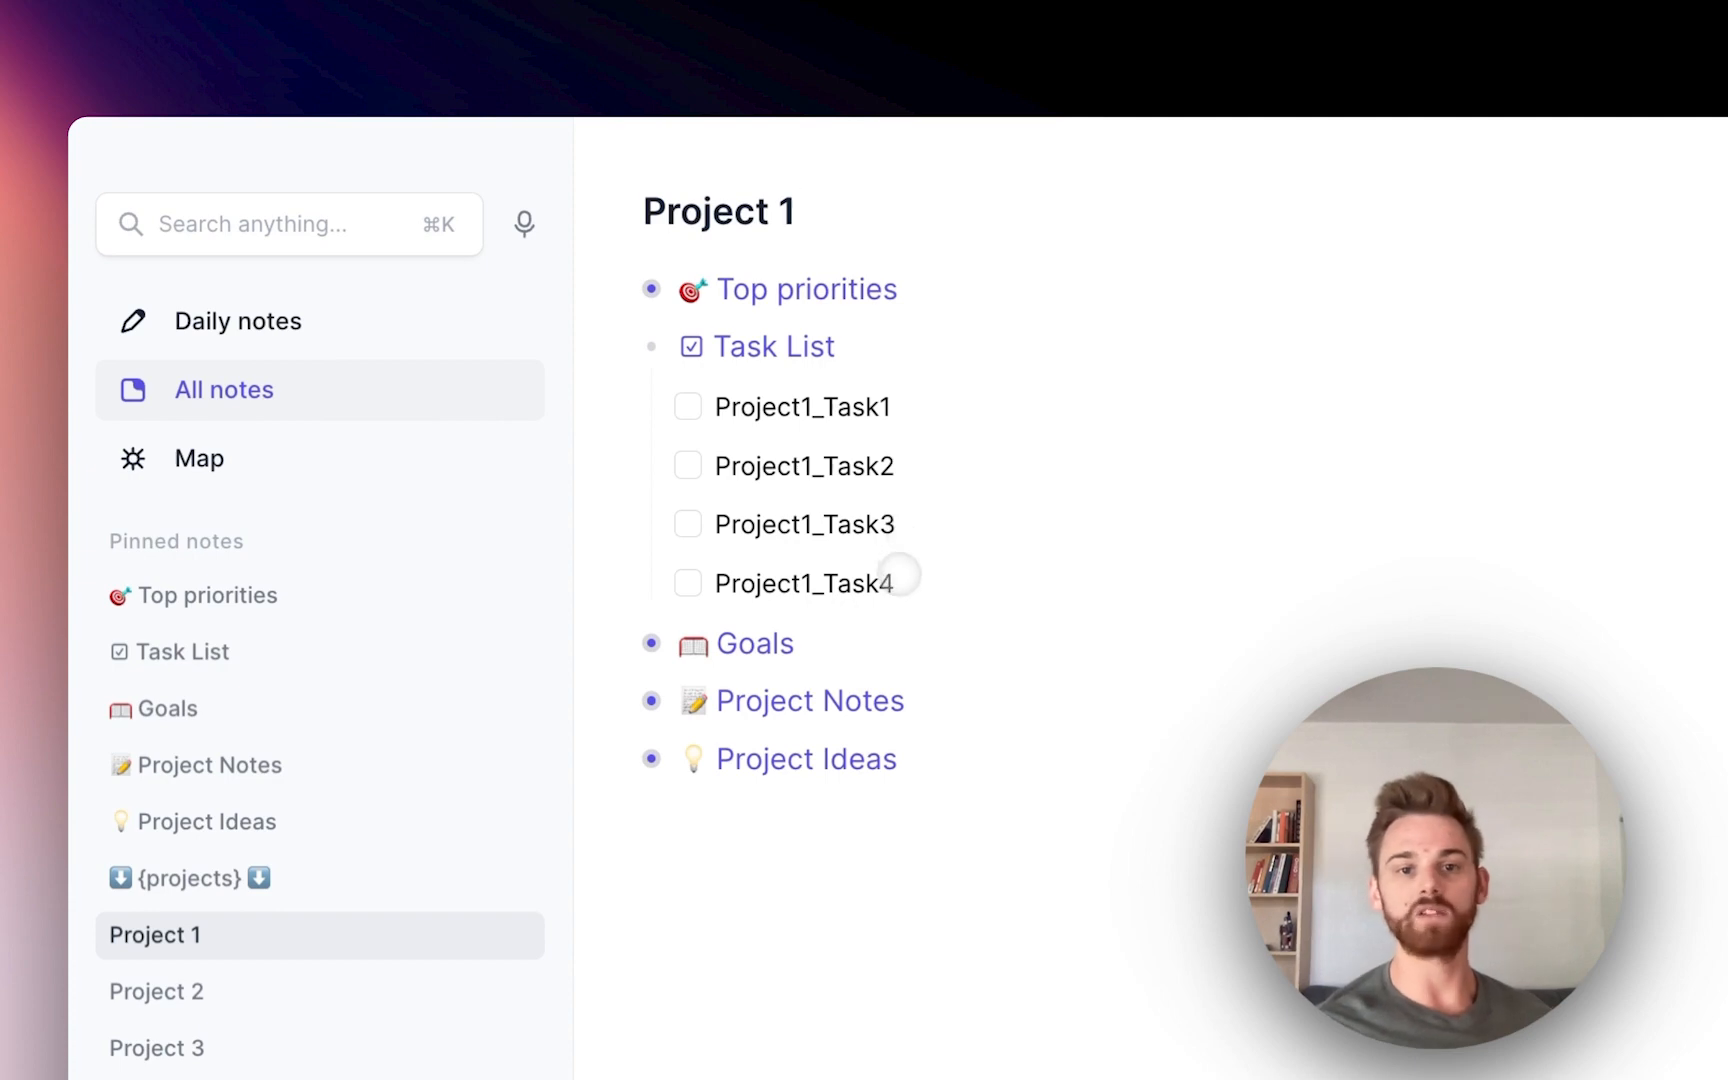
mouse_move(710, 406)
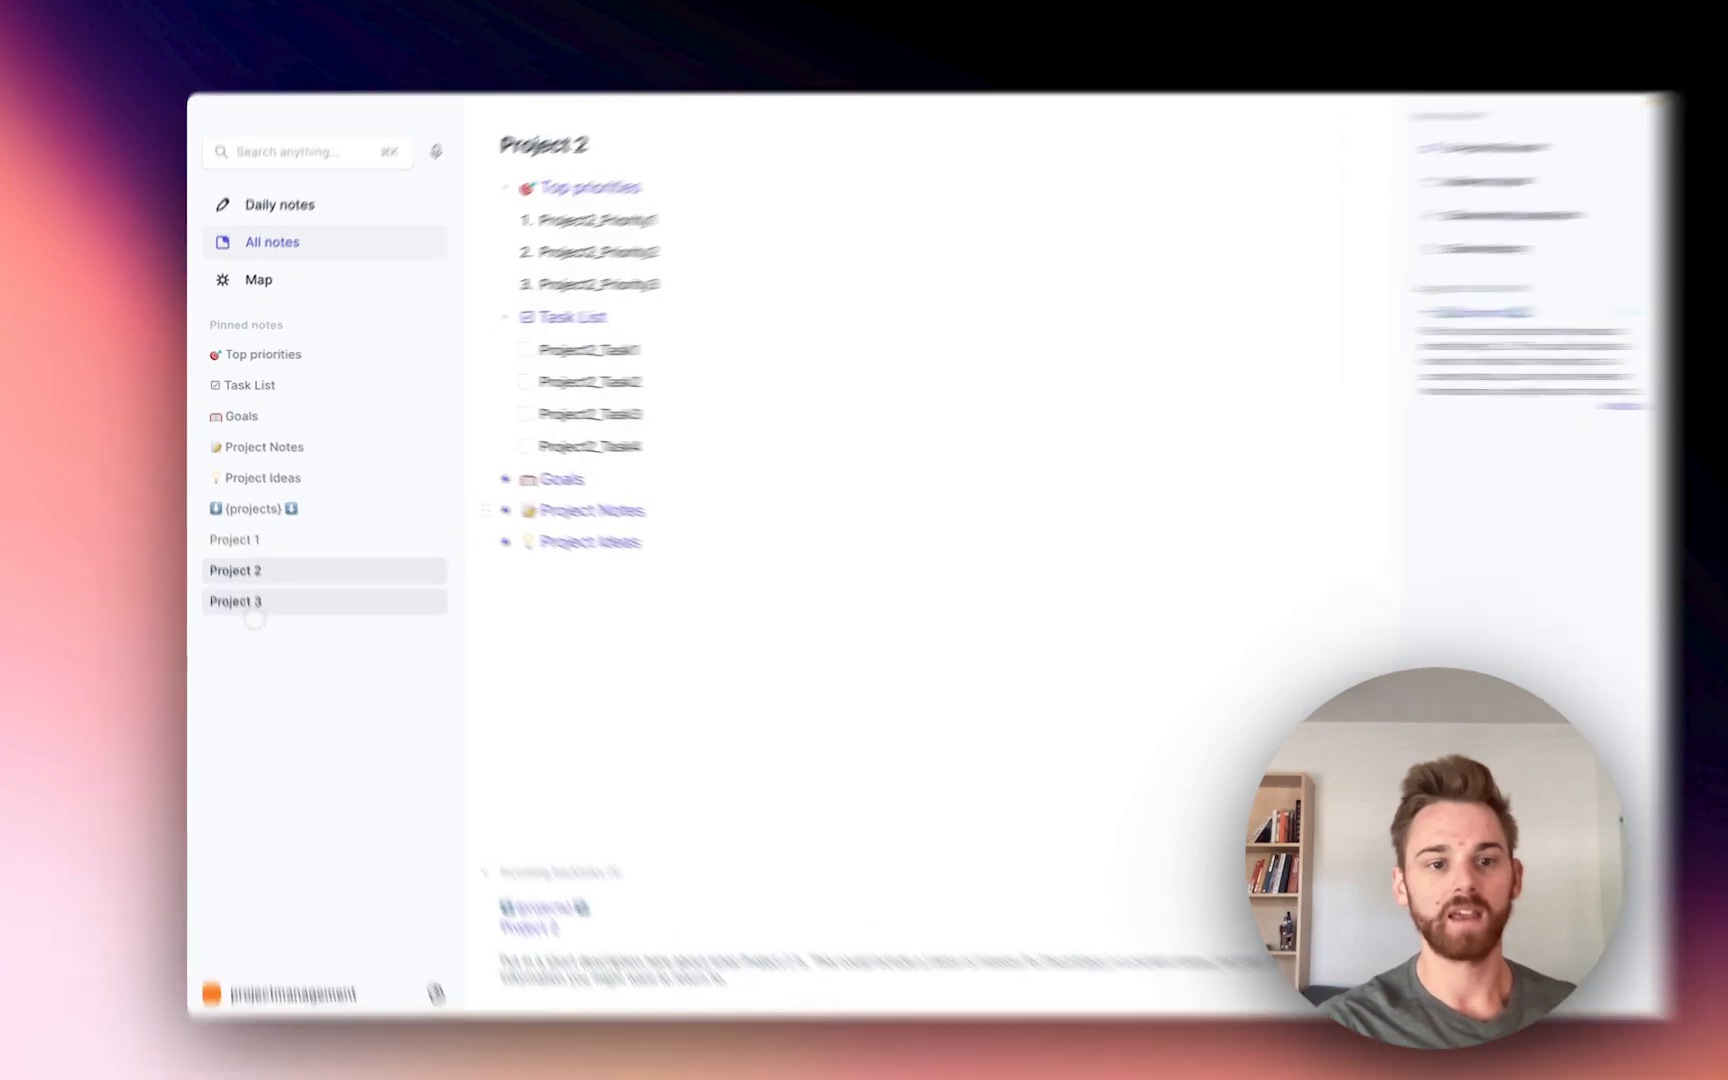
click(234, 600)
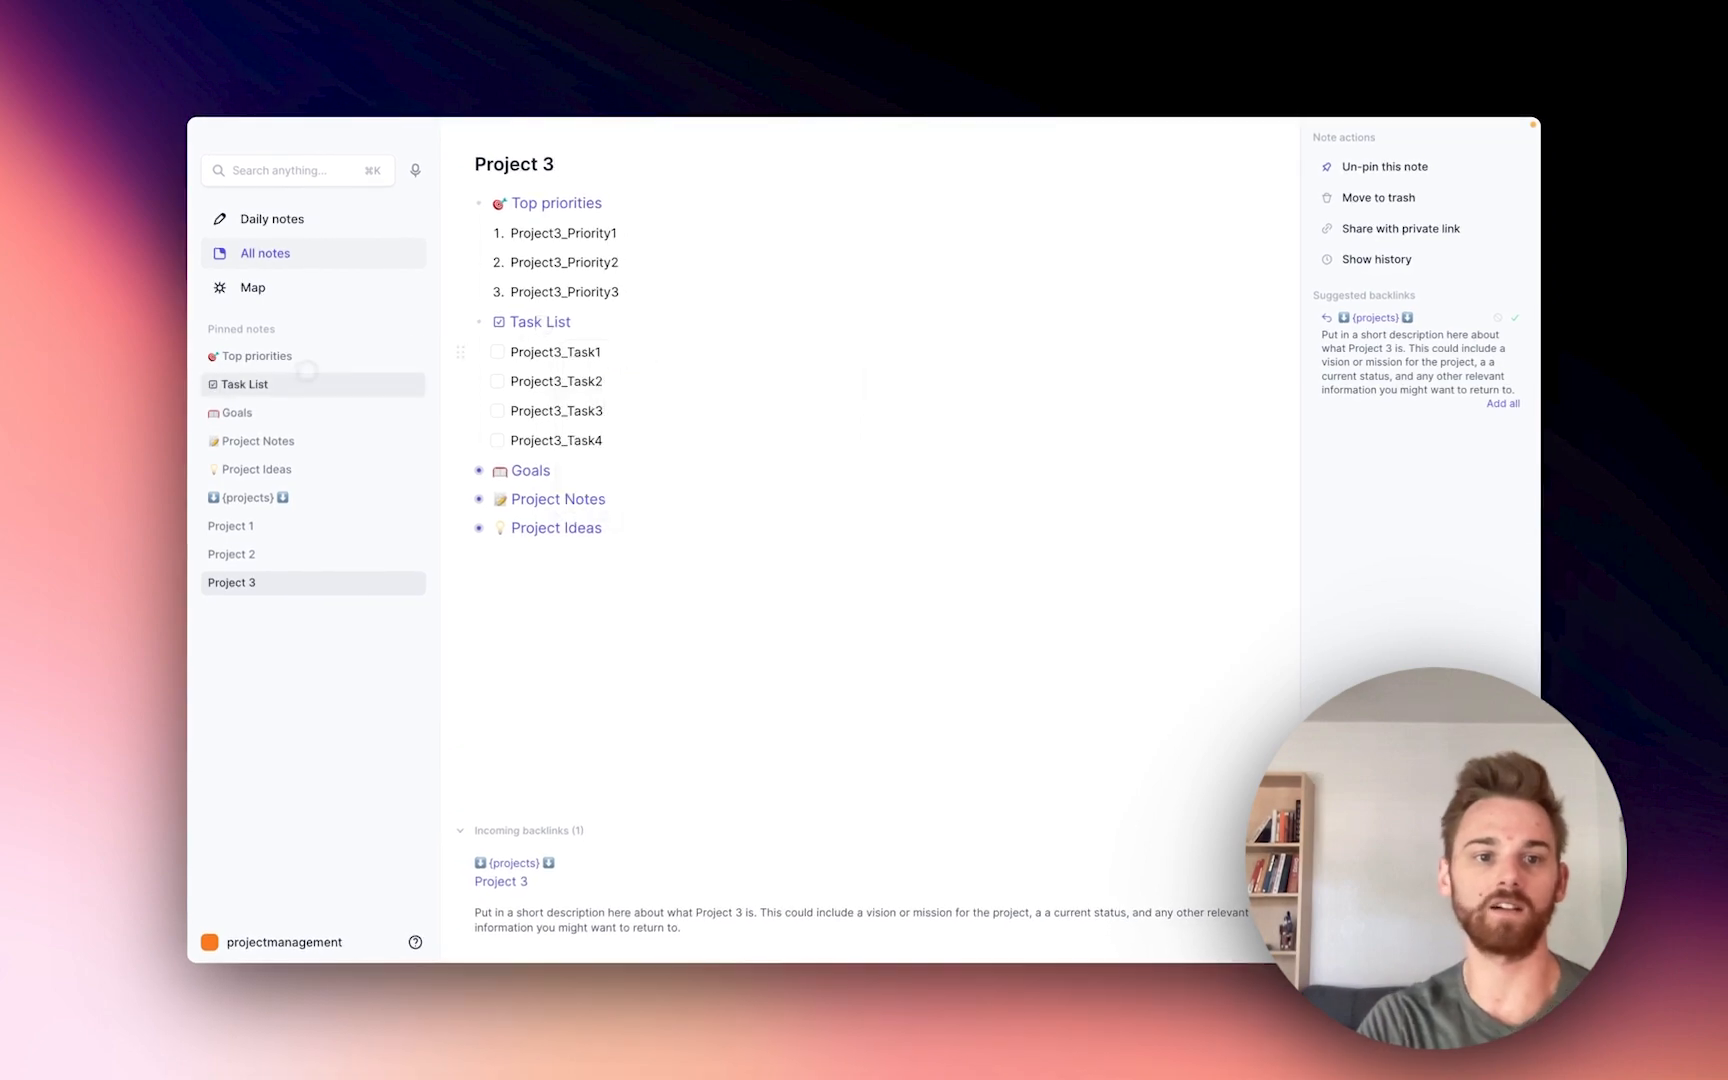
Step: Review the Task List note's backlinked tasks from all three projects
click(244, 384)
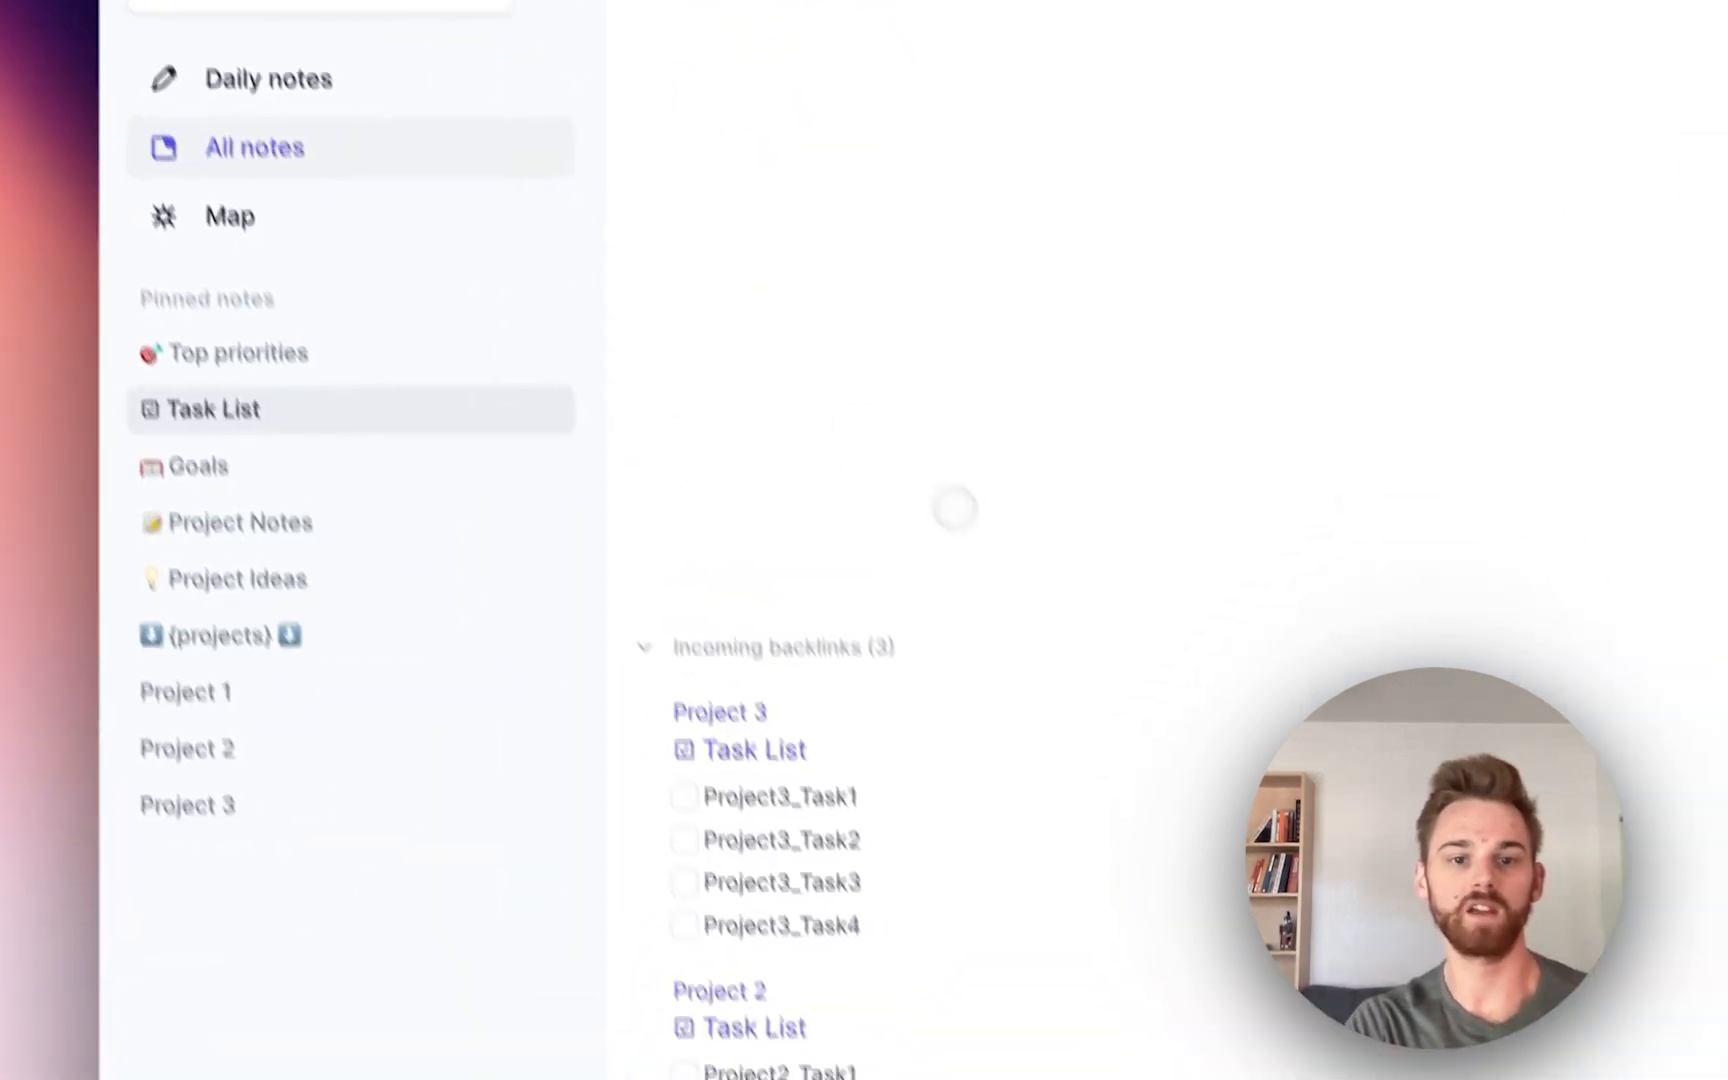
scroll(down, 3)
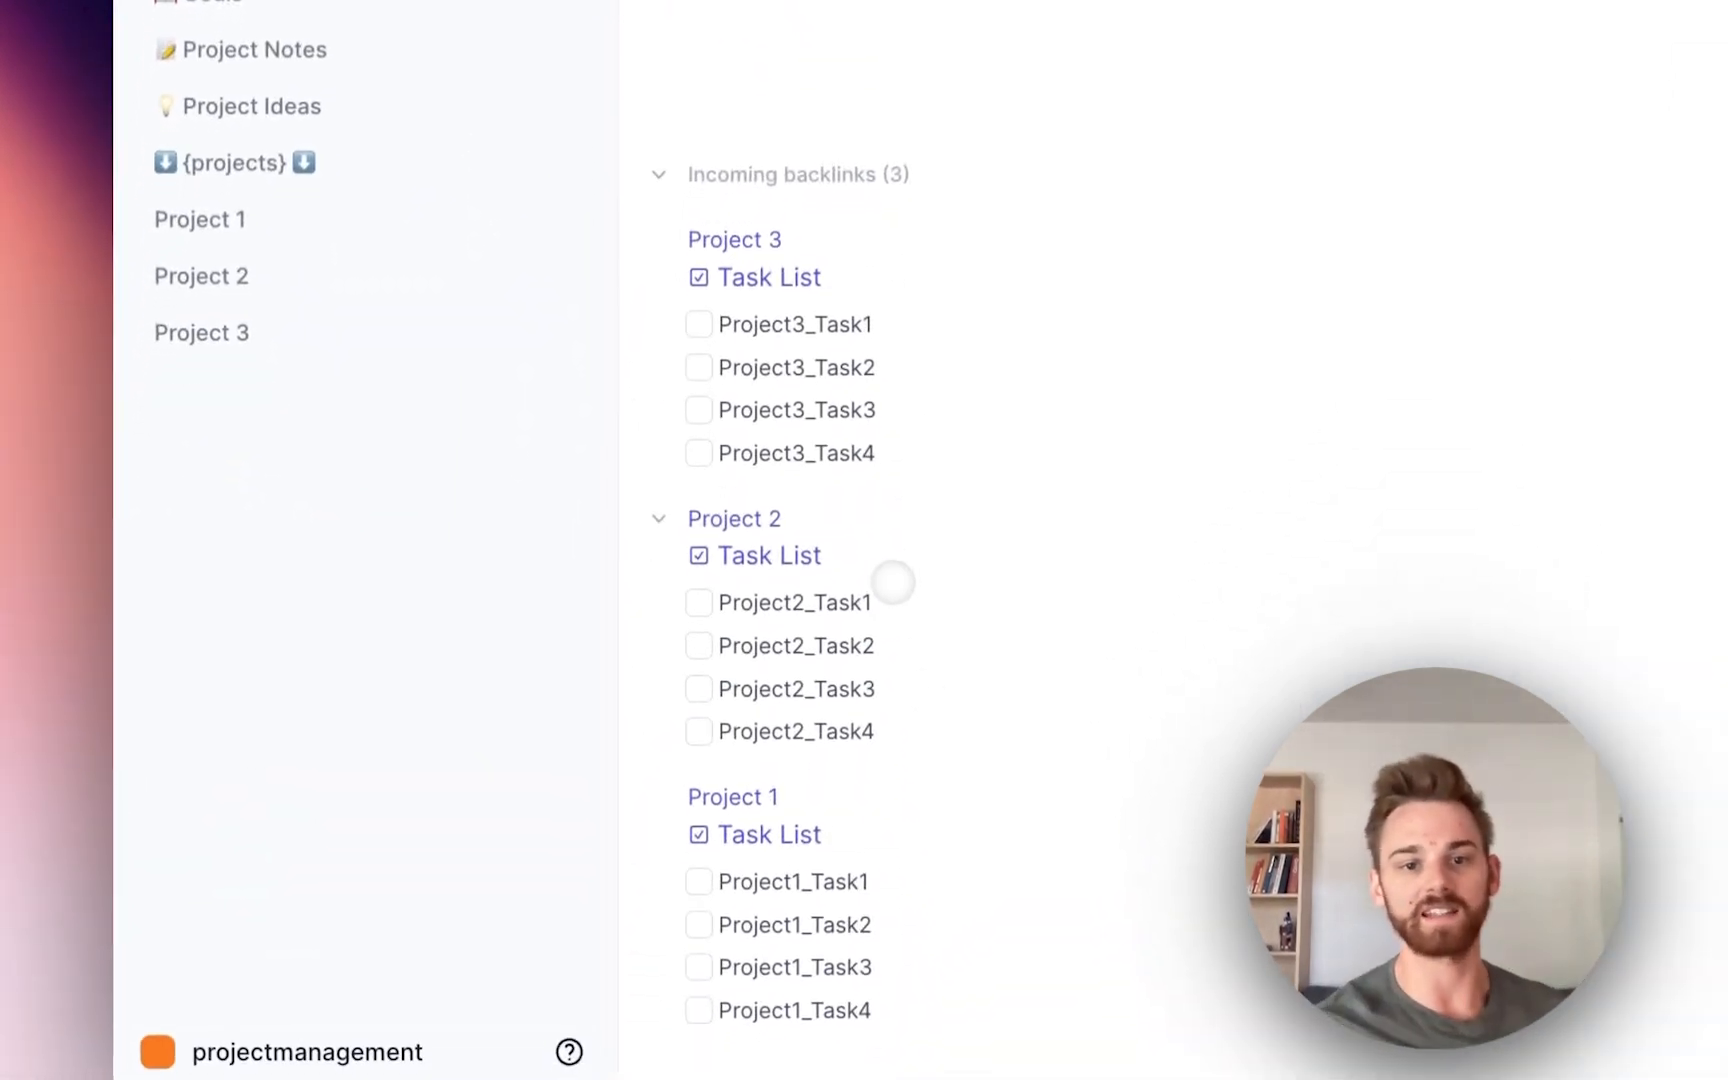
scroll(down, 3)
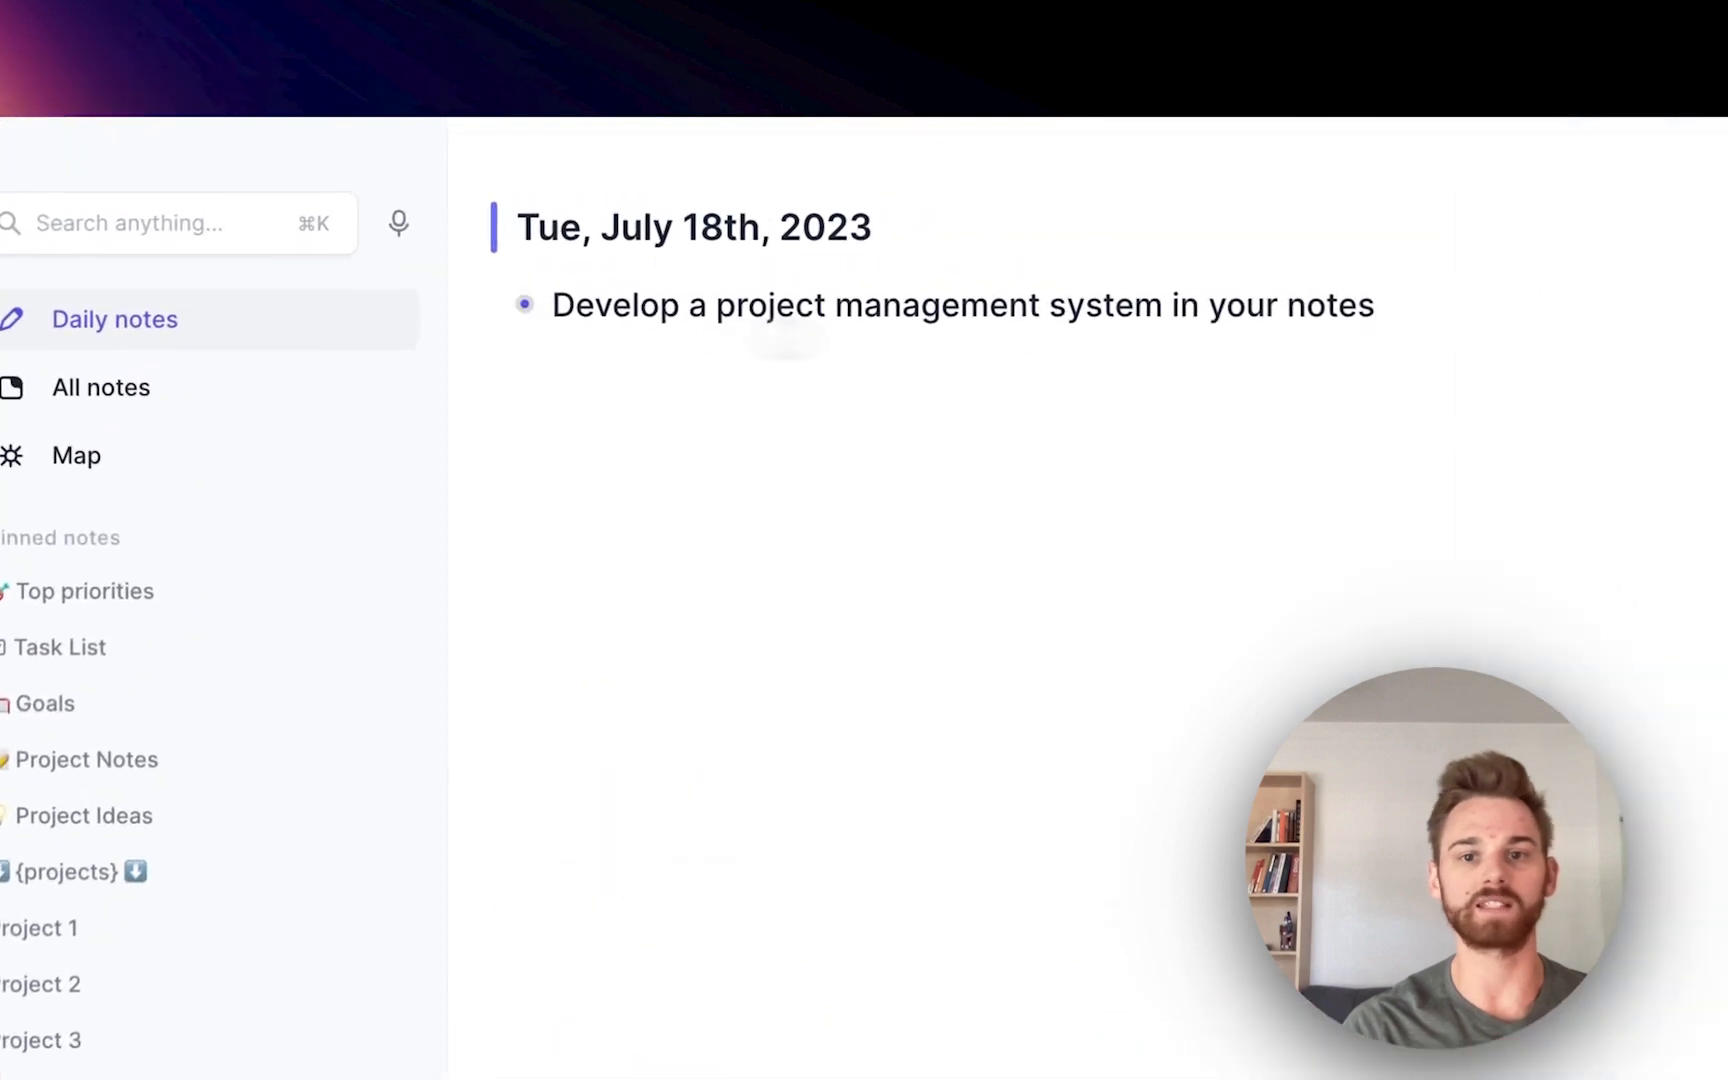
Step: Add a "To Do's" bullet to the July 18th daily note and begin a [[ link
key(enter)
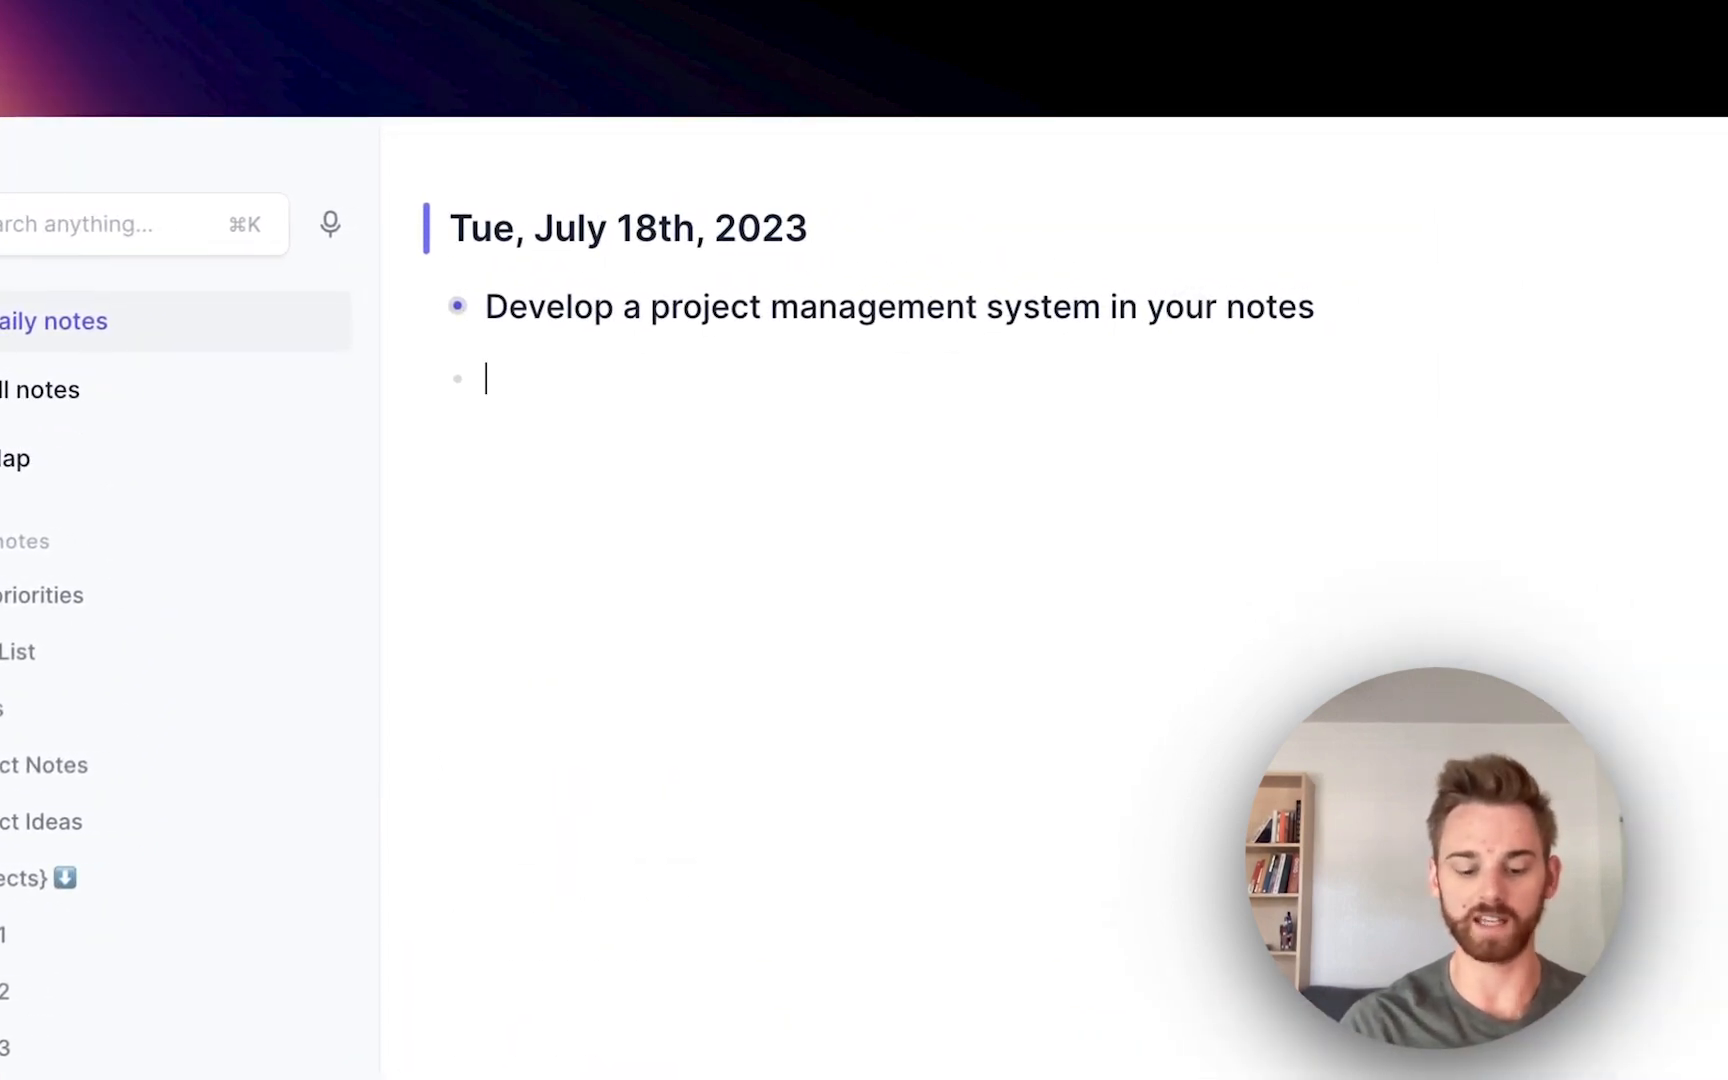
text(To)
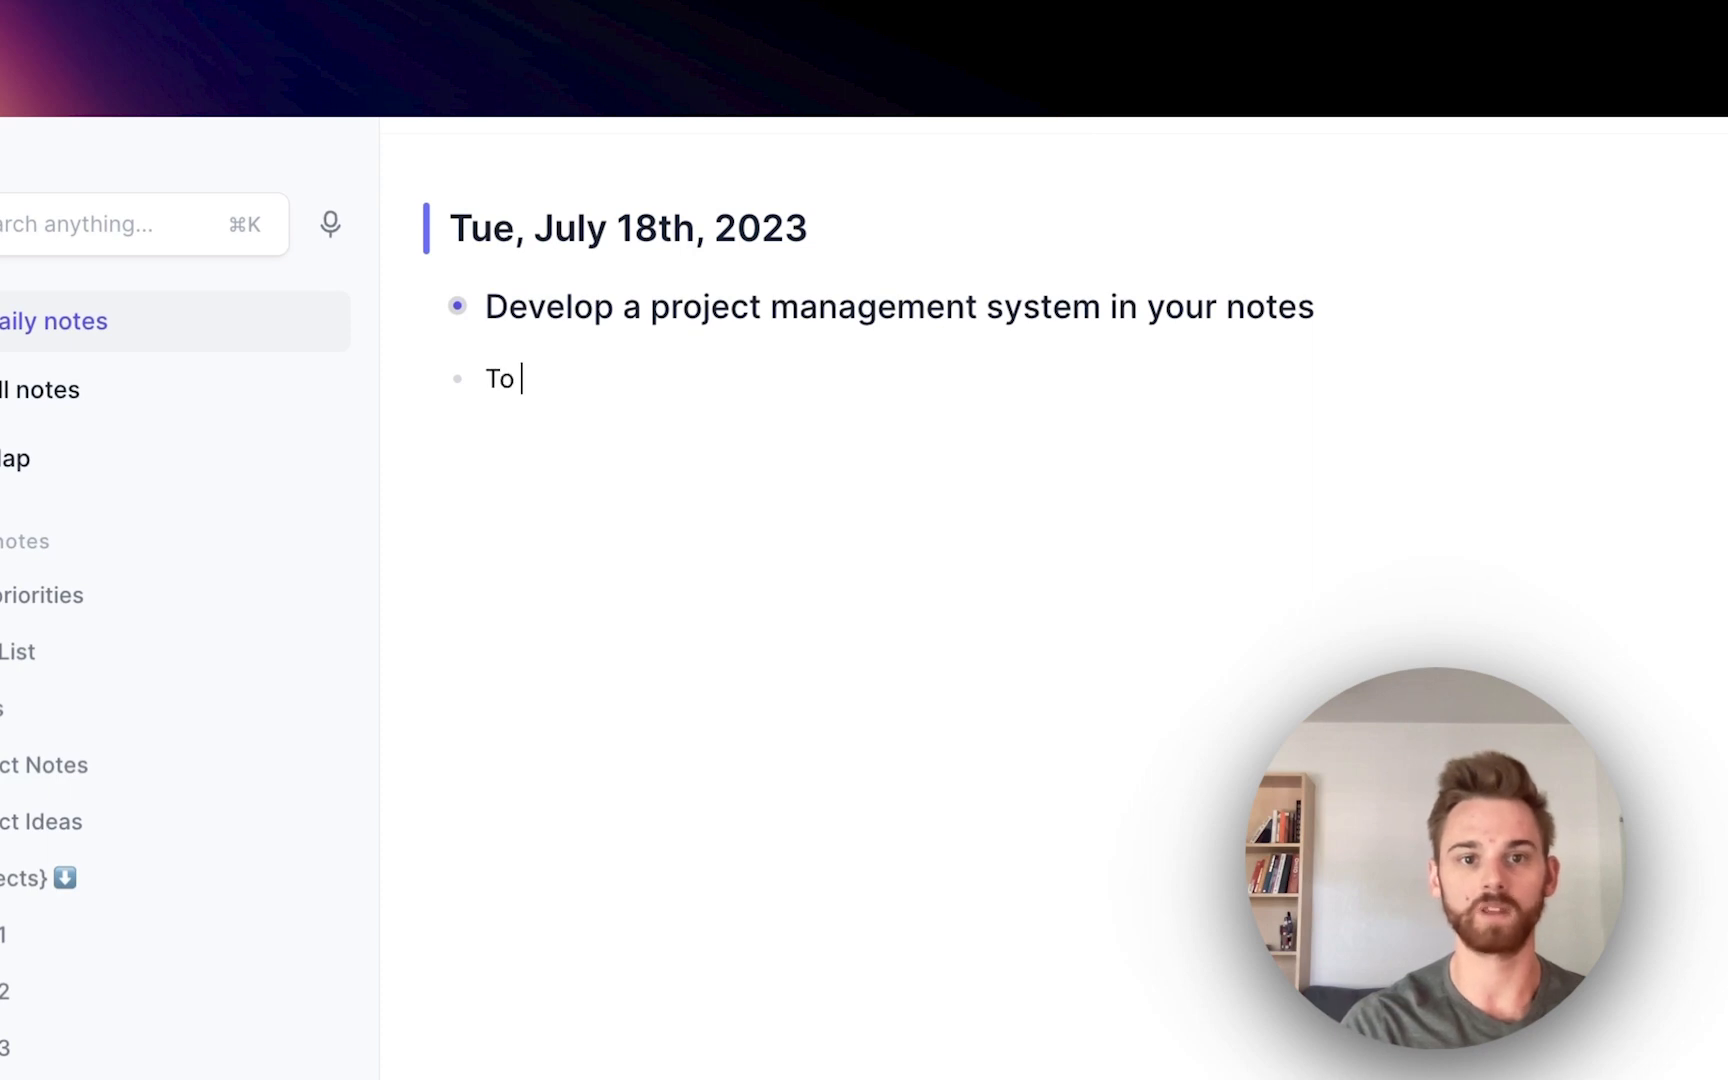
text(Do's)
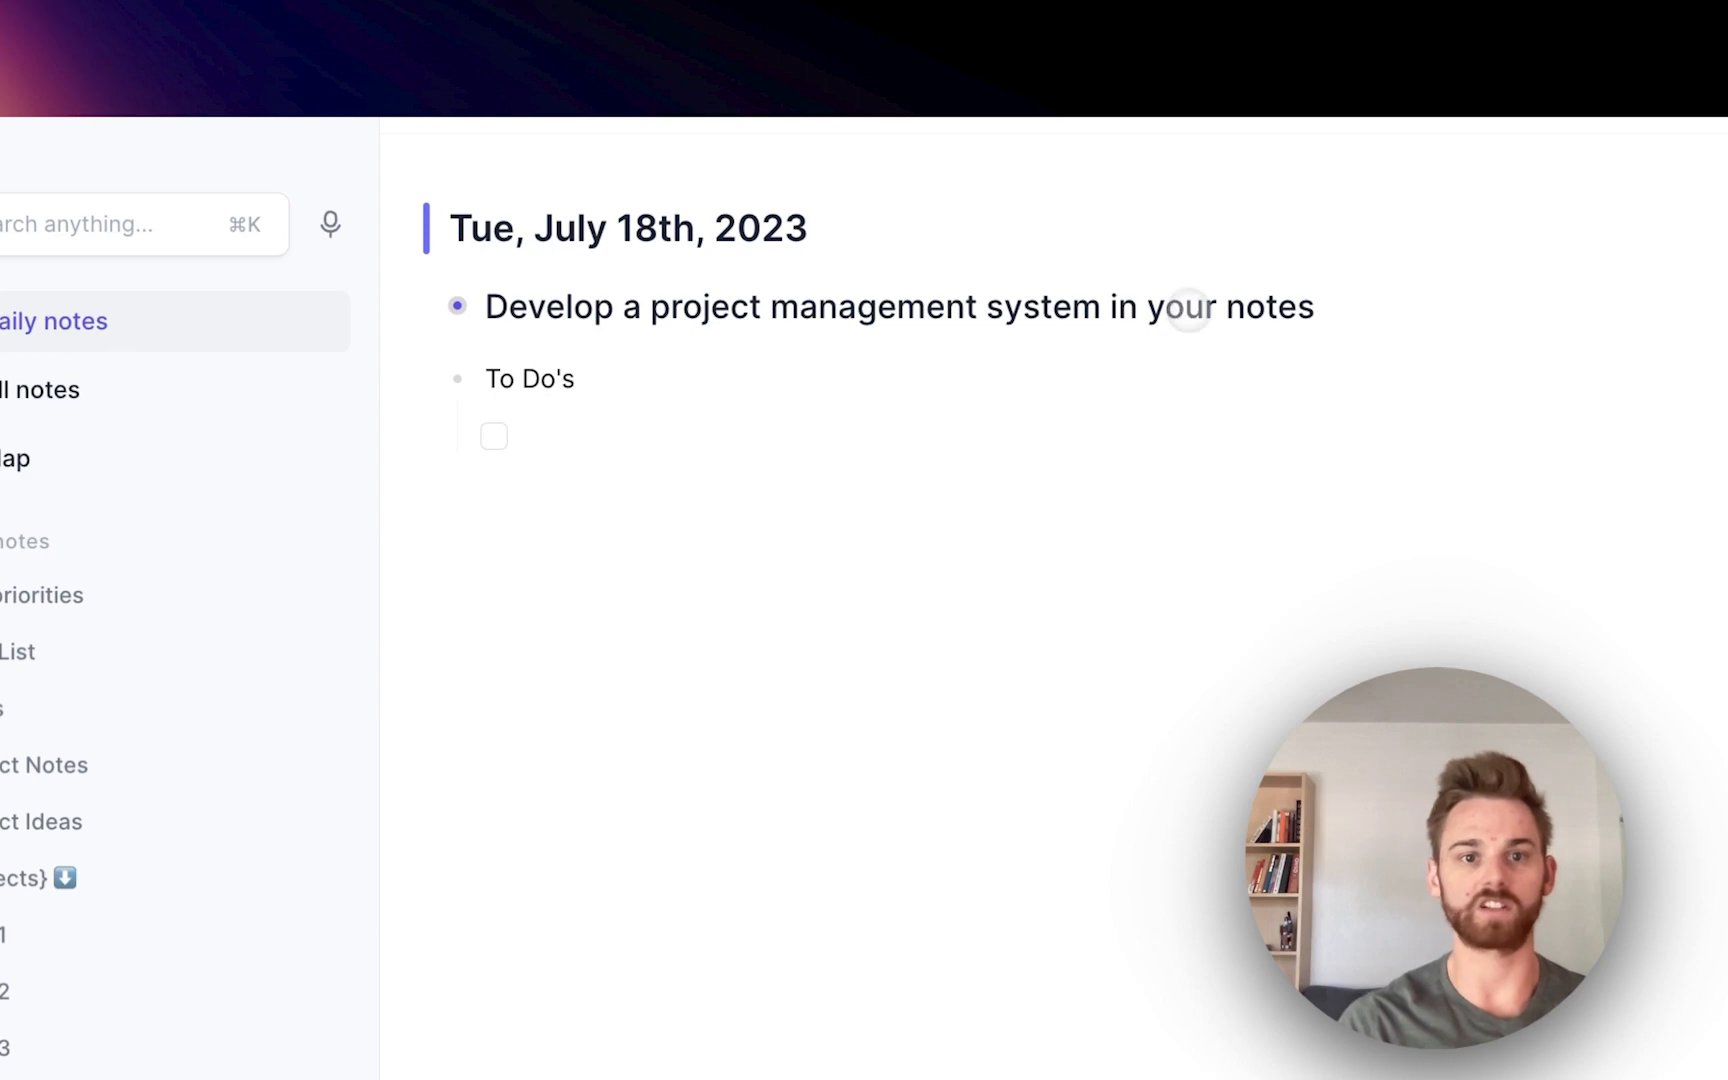
mouse_move(540, 402)
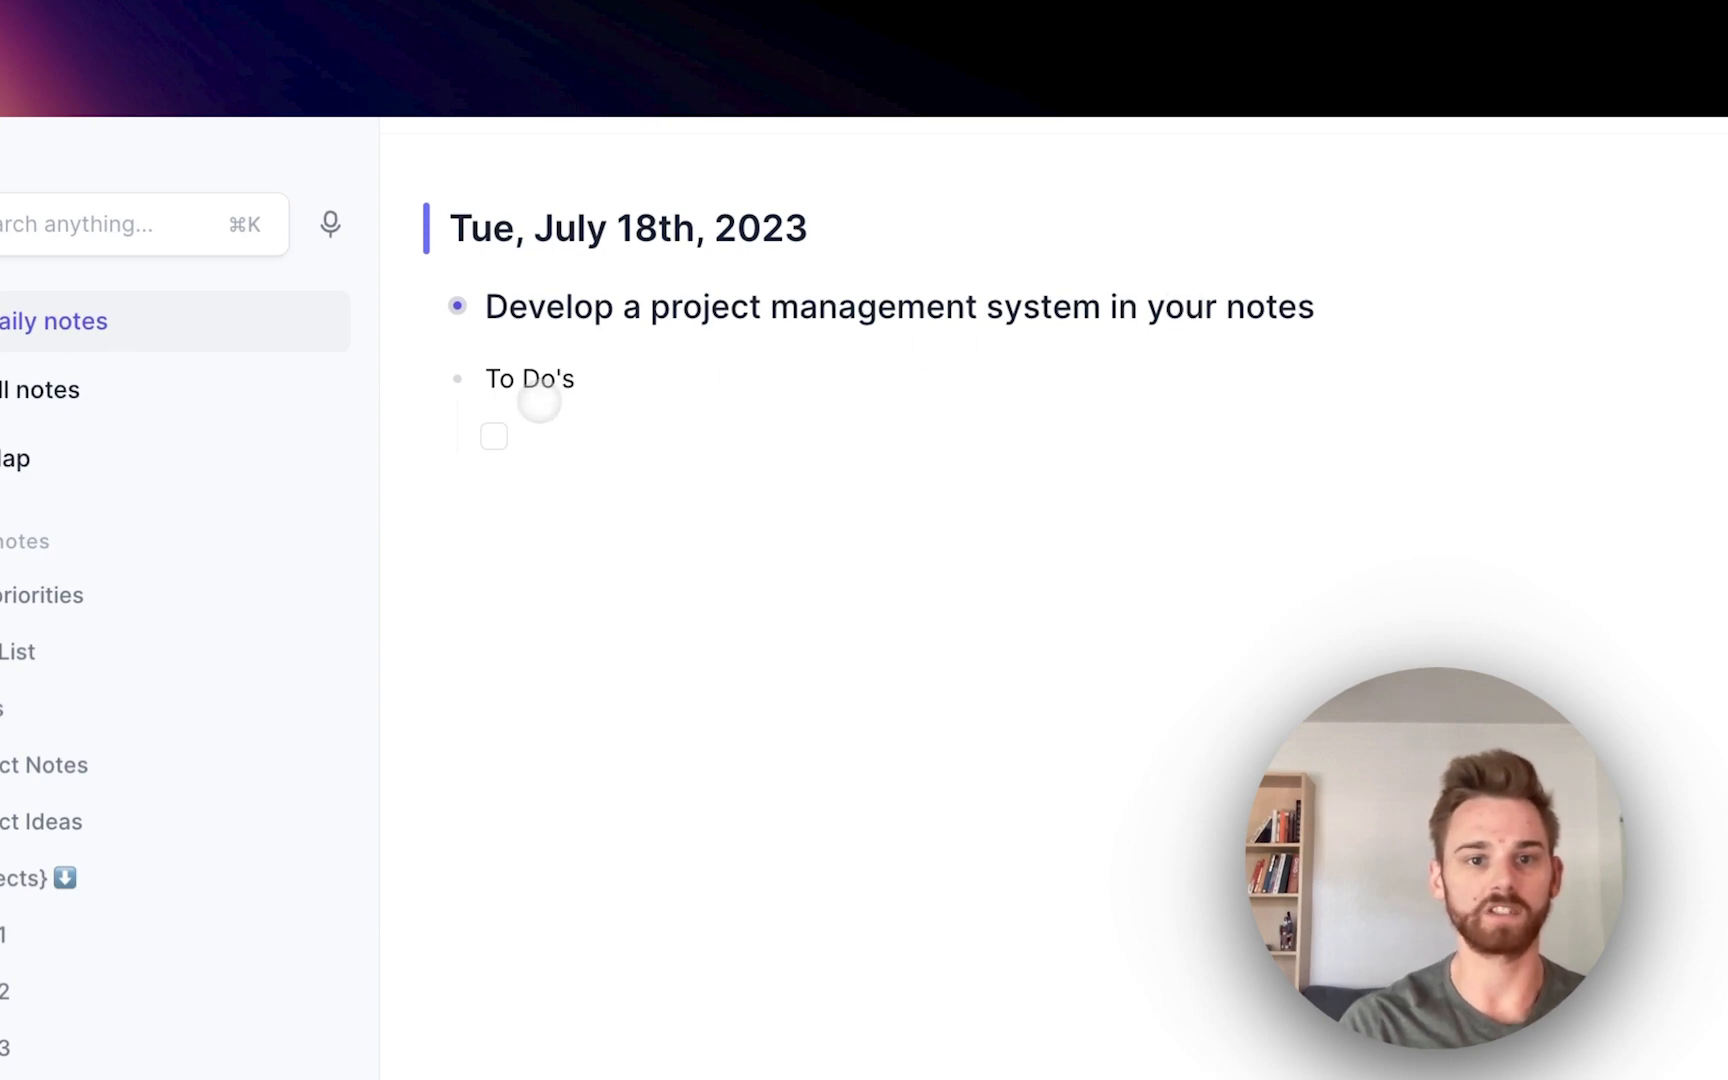
text([[Ta)
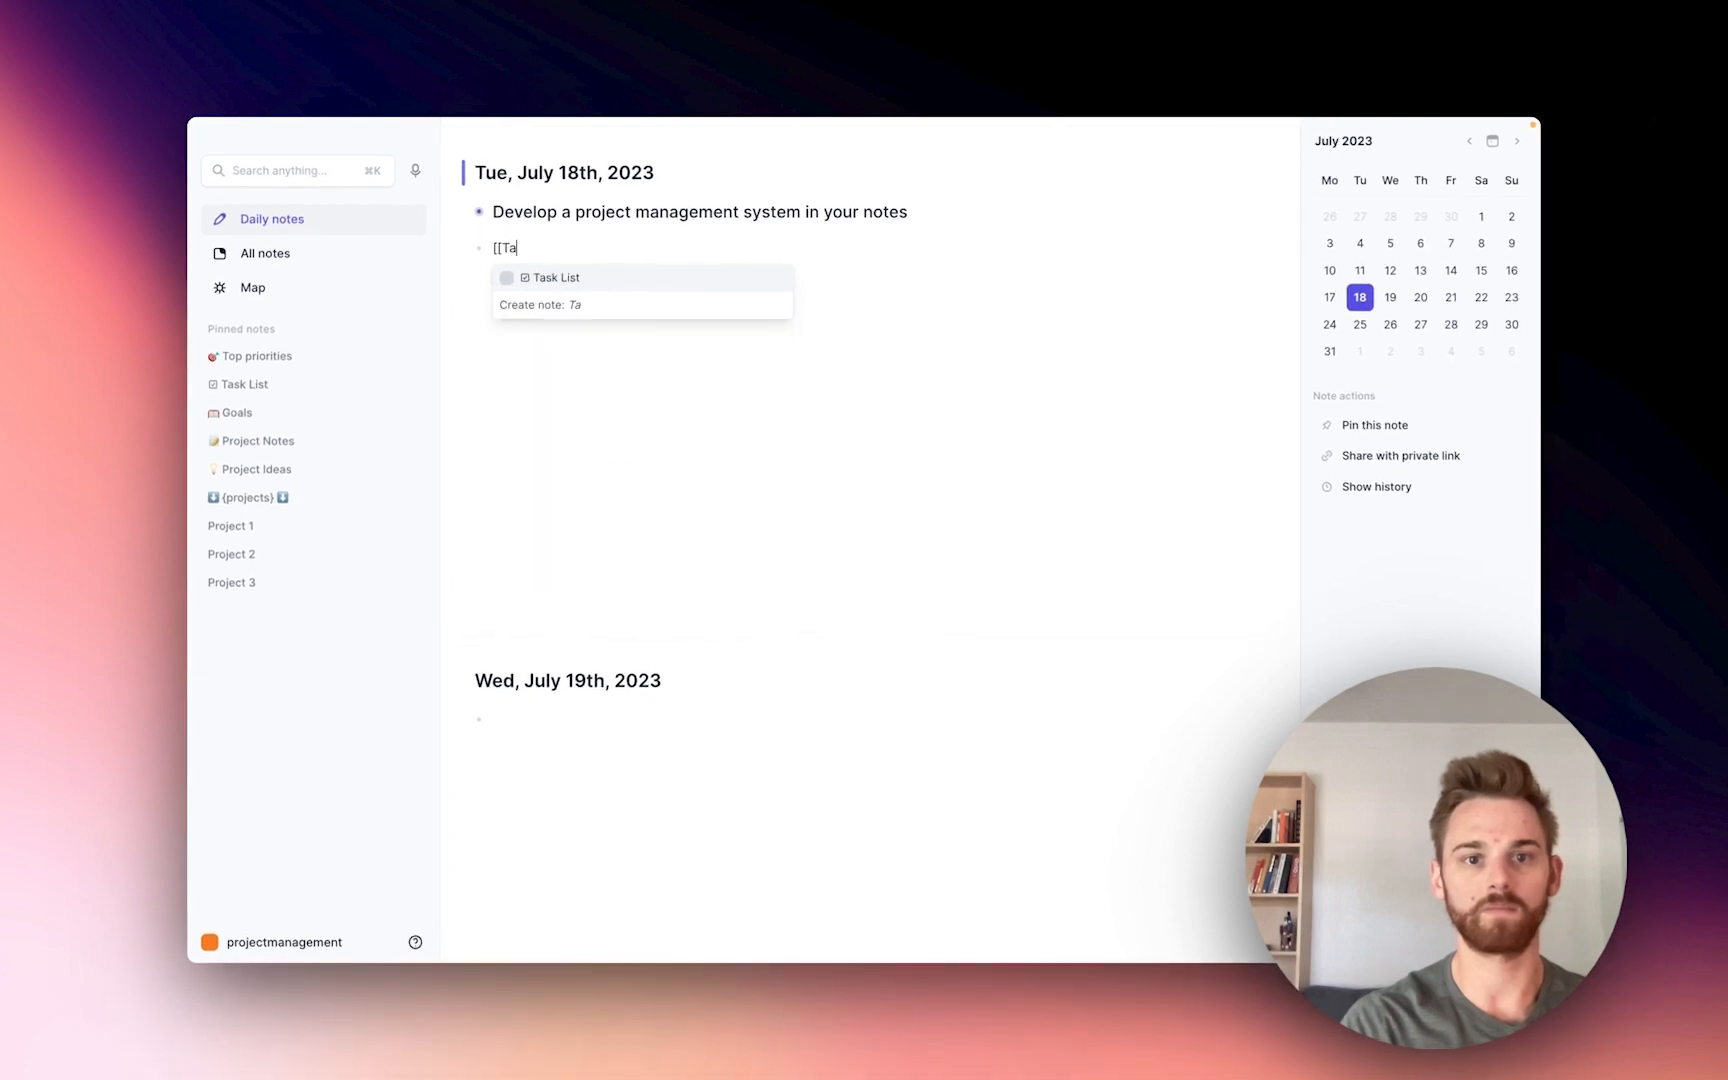
Step: Link the daily note's To Do's to Task List and view its gathered tasks
click(554, 276)
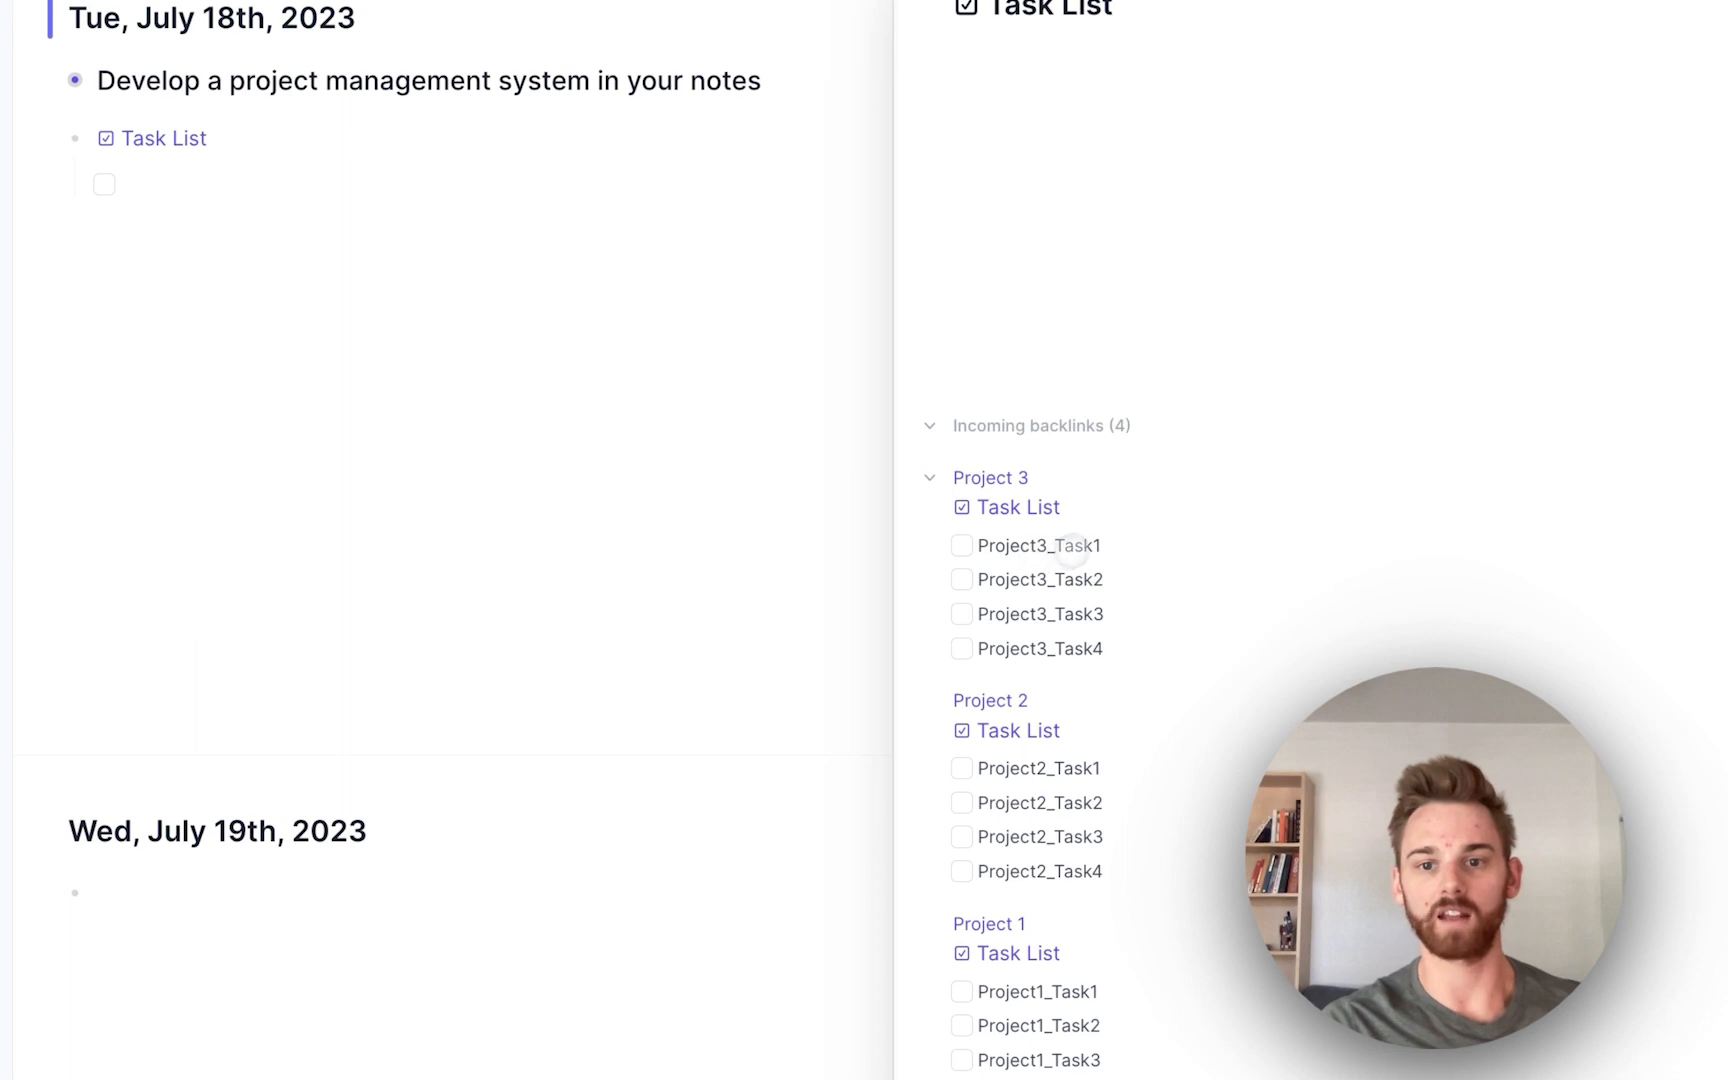
double_click(1038, 546)
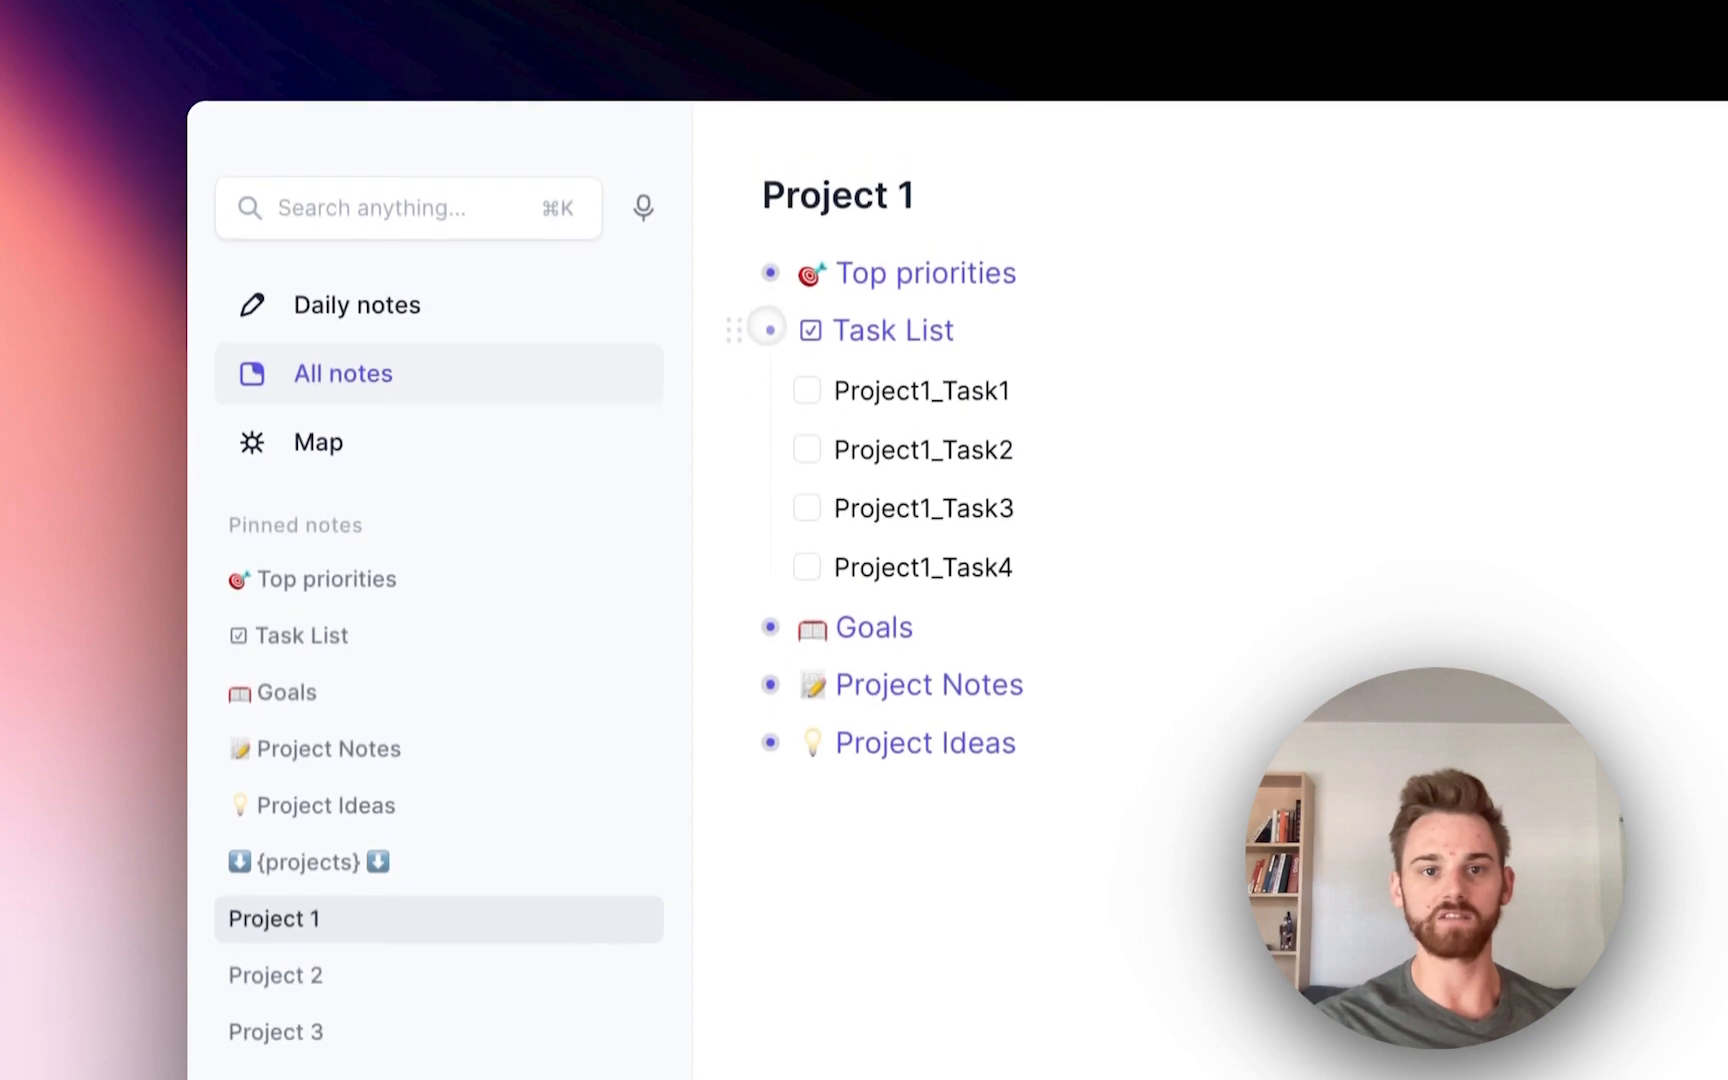
Step: Expand Project 1's Goals and set the monthly goals' month to July
click(768, 330)
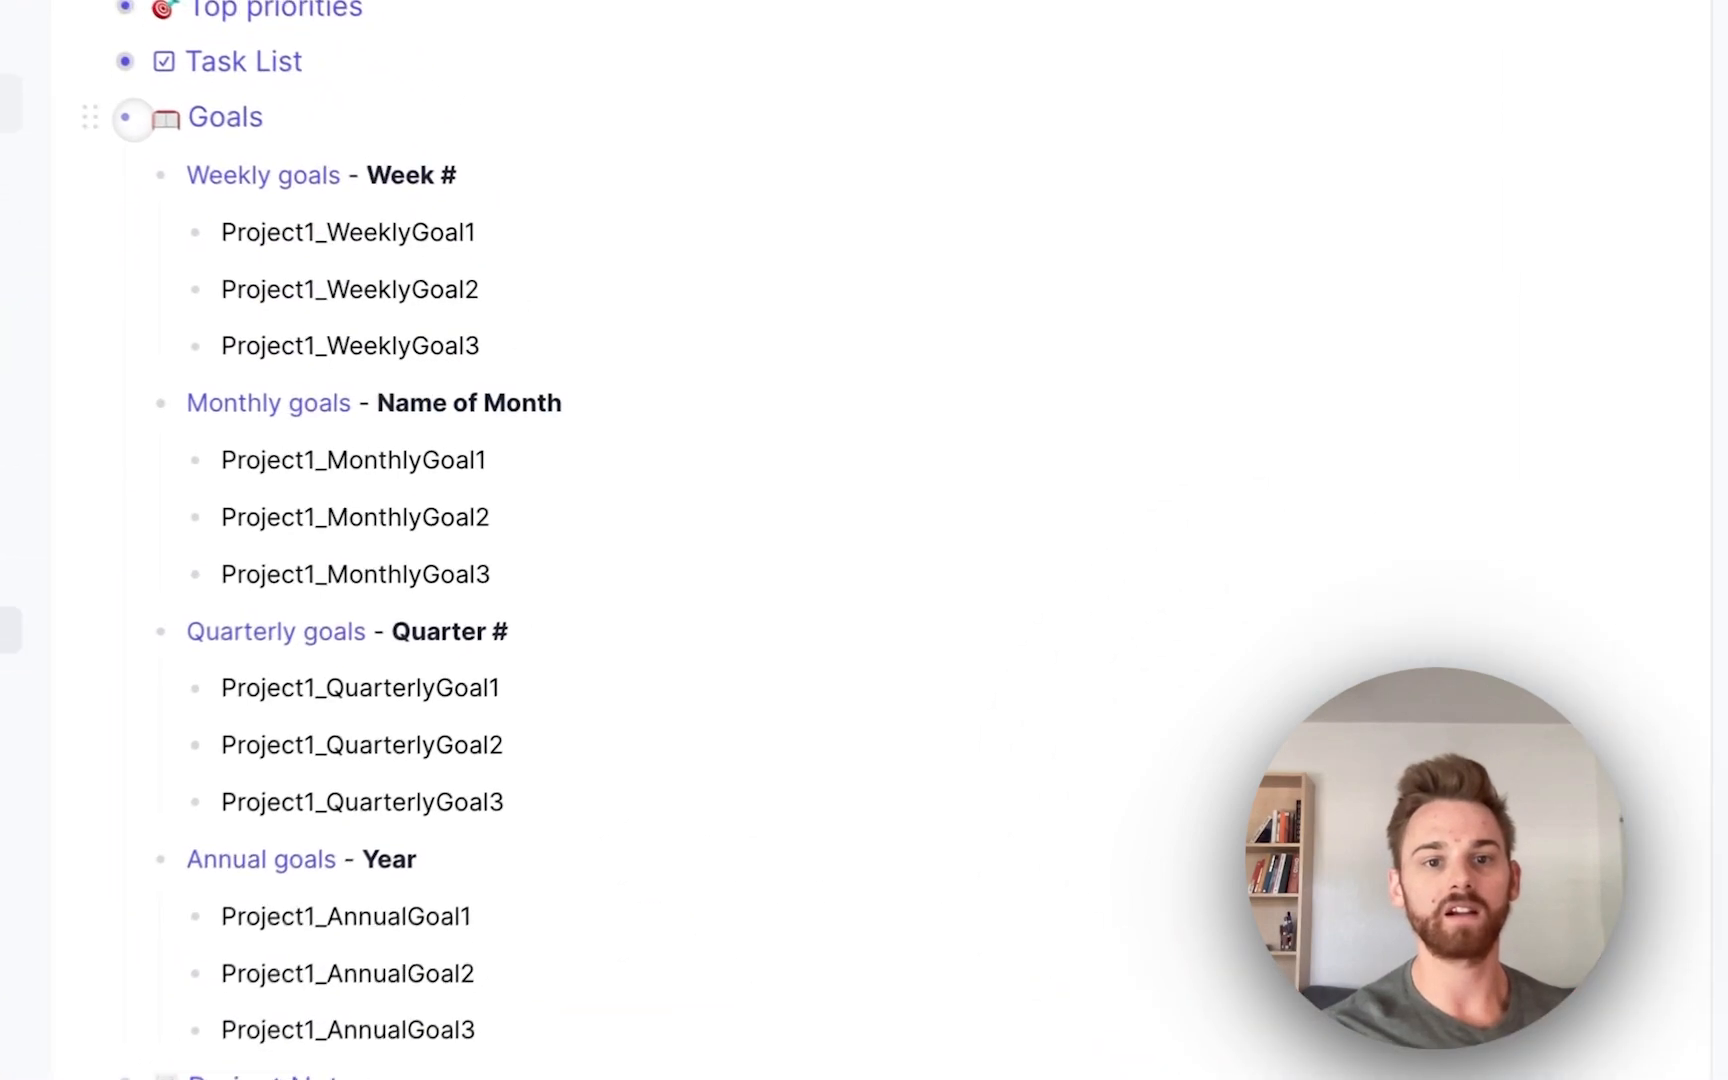
scroll(down, 3)
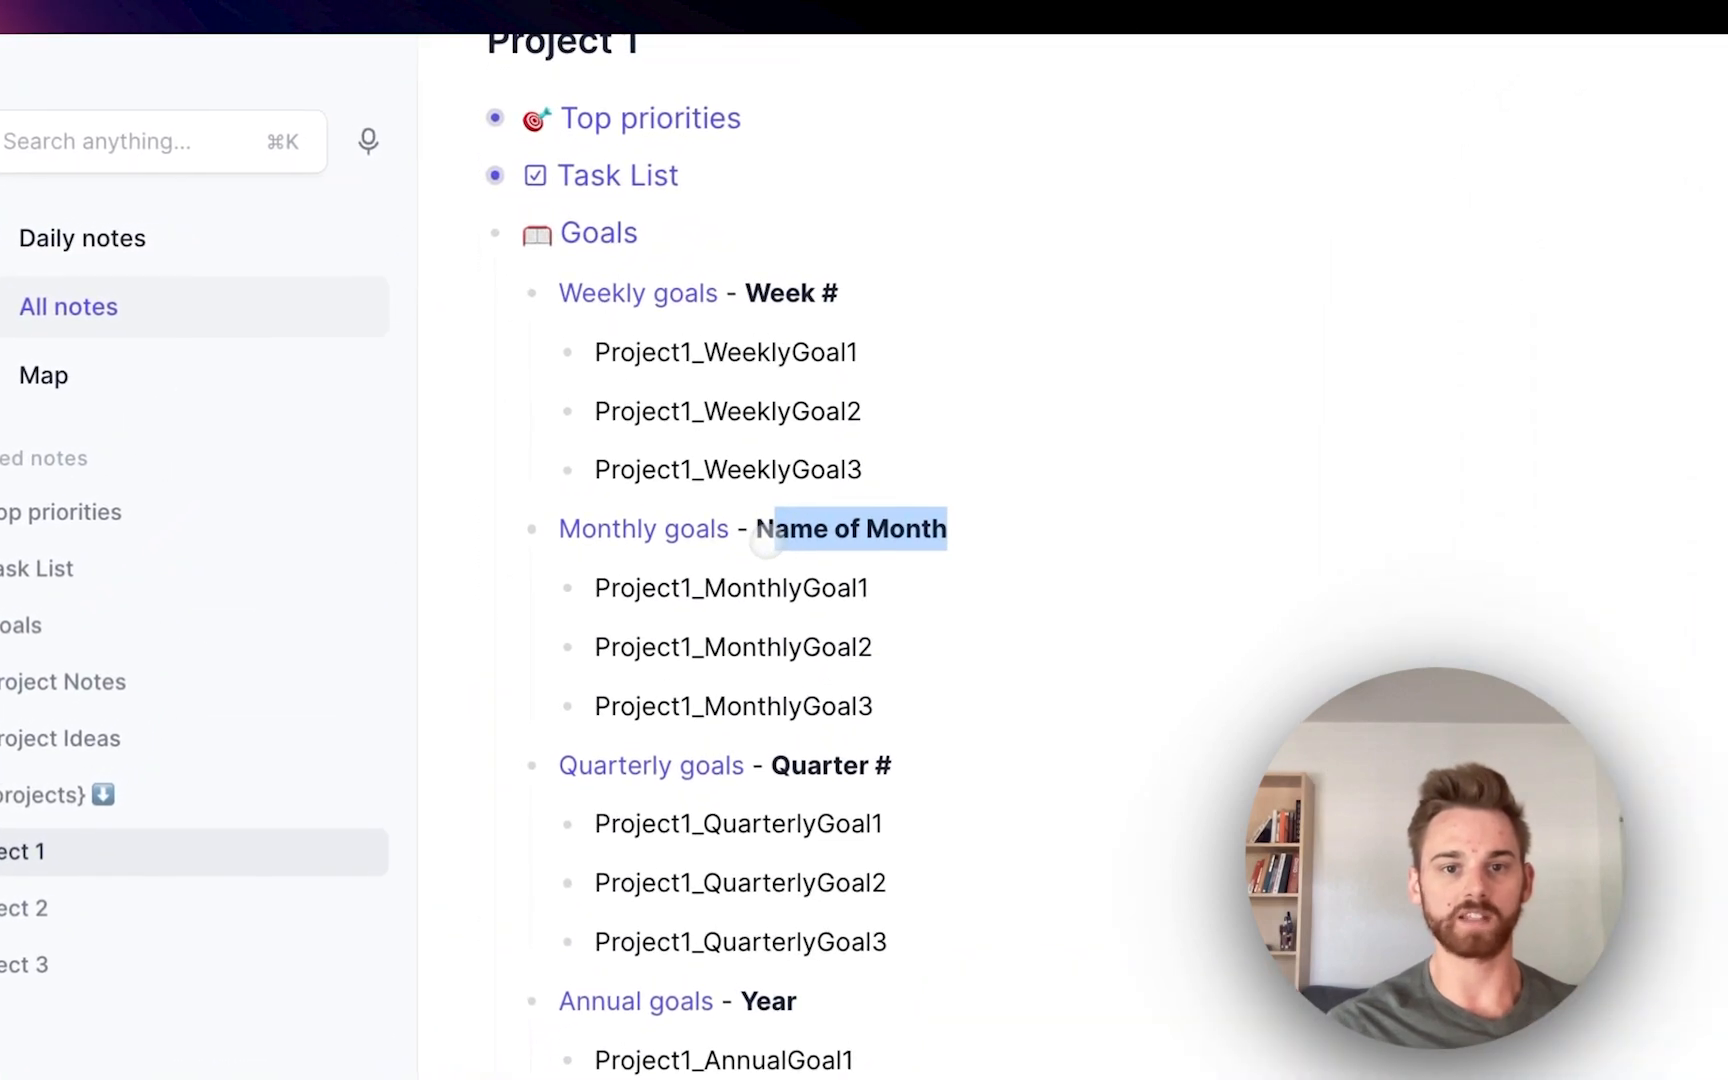
text(July)
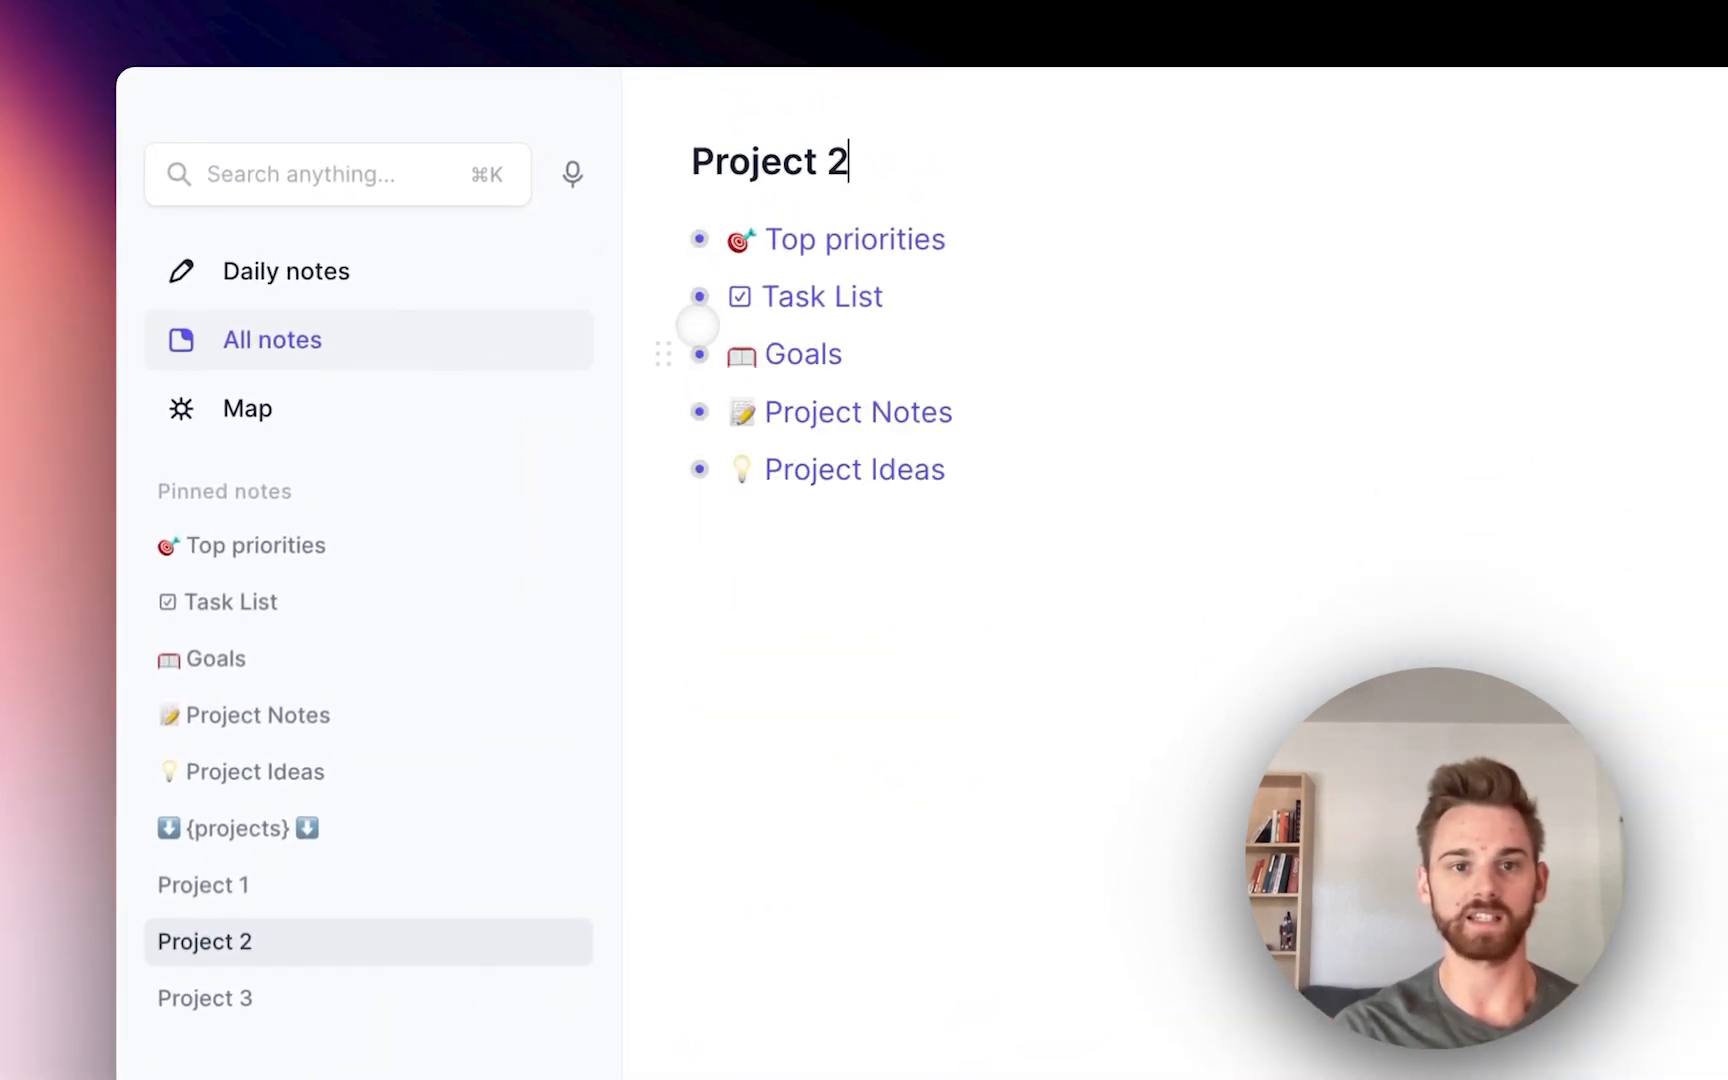
Step: Scroll through the Goals note's backlinks gathering weekly, monthly, quarterly and annual goals from Projects 3 and 2
scroll(down, 3)
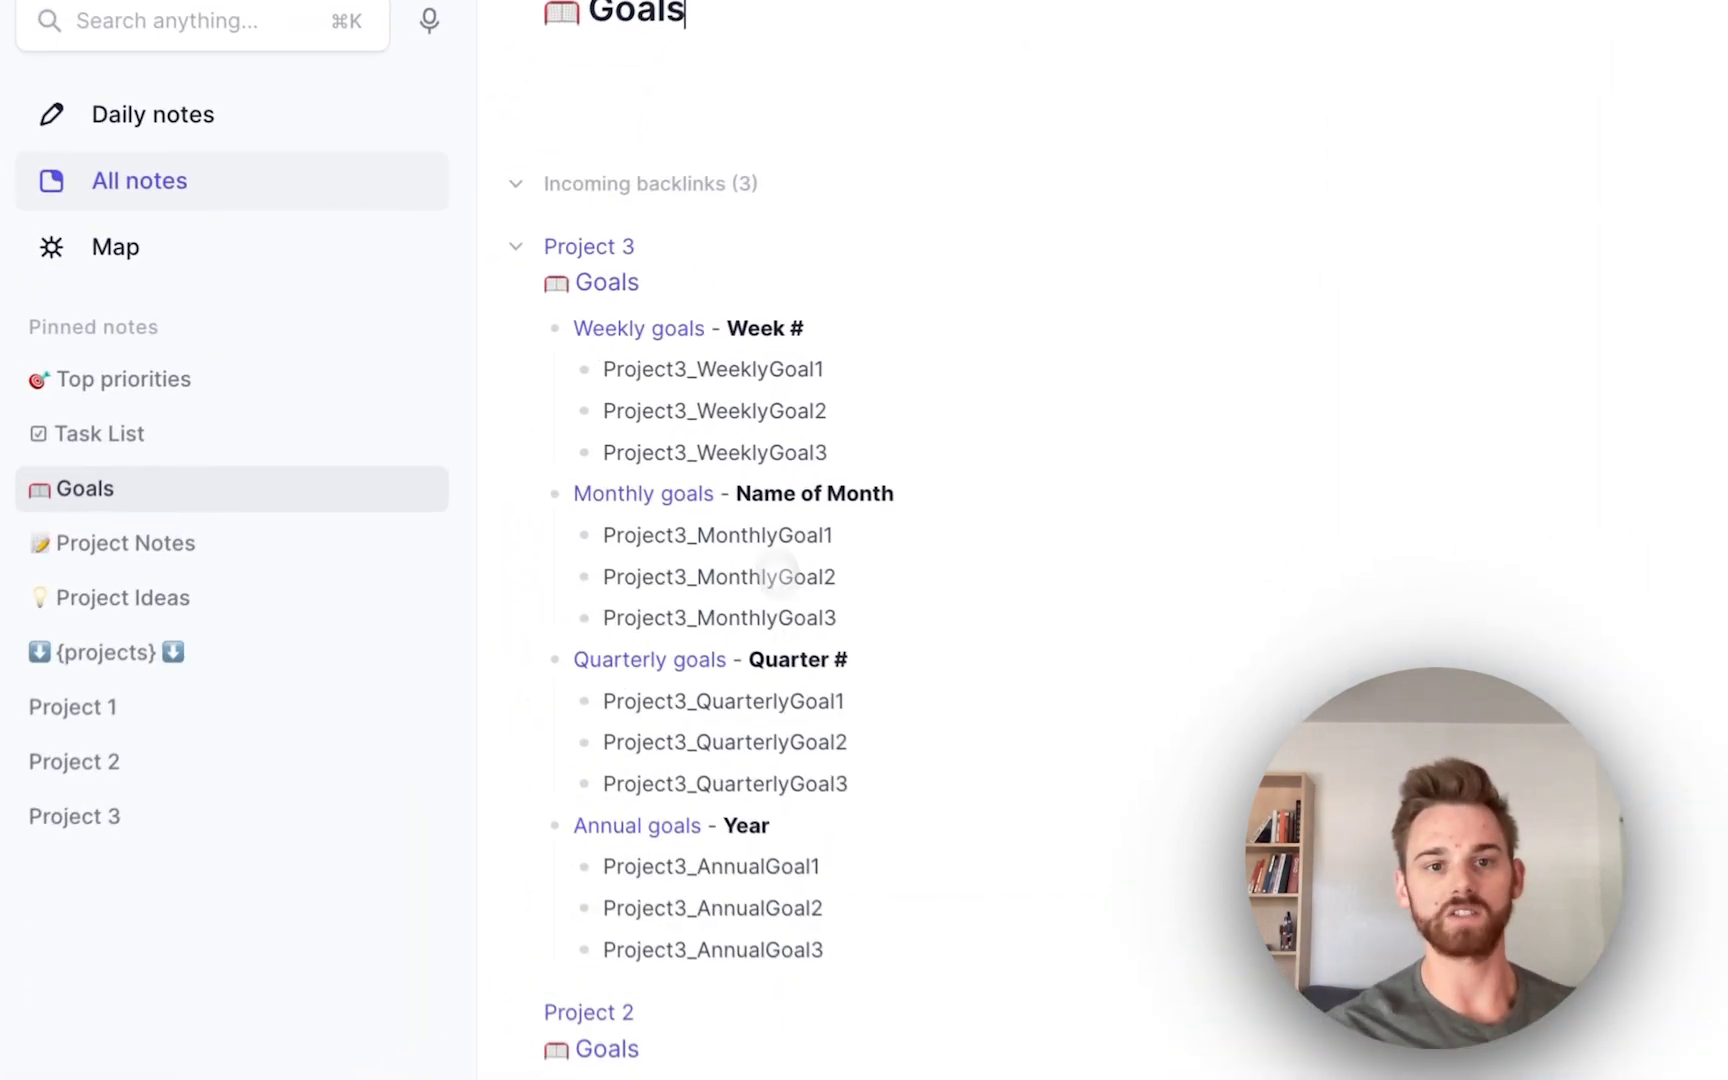
scroll(down, 3)
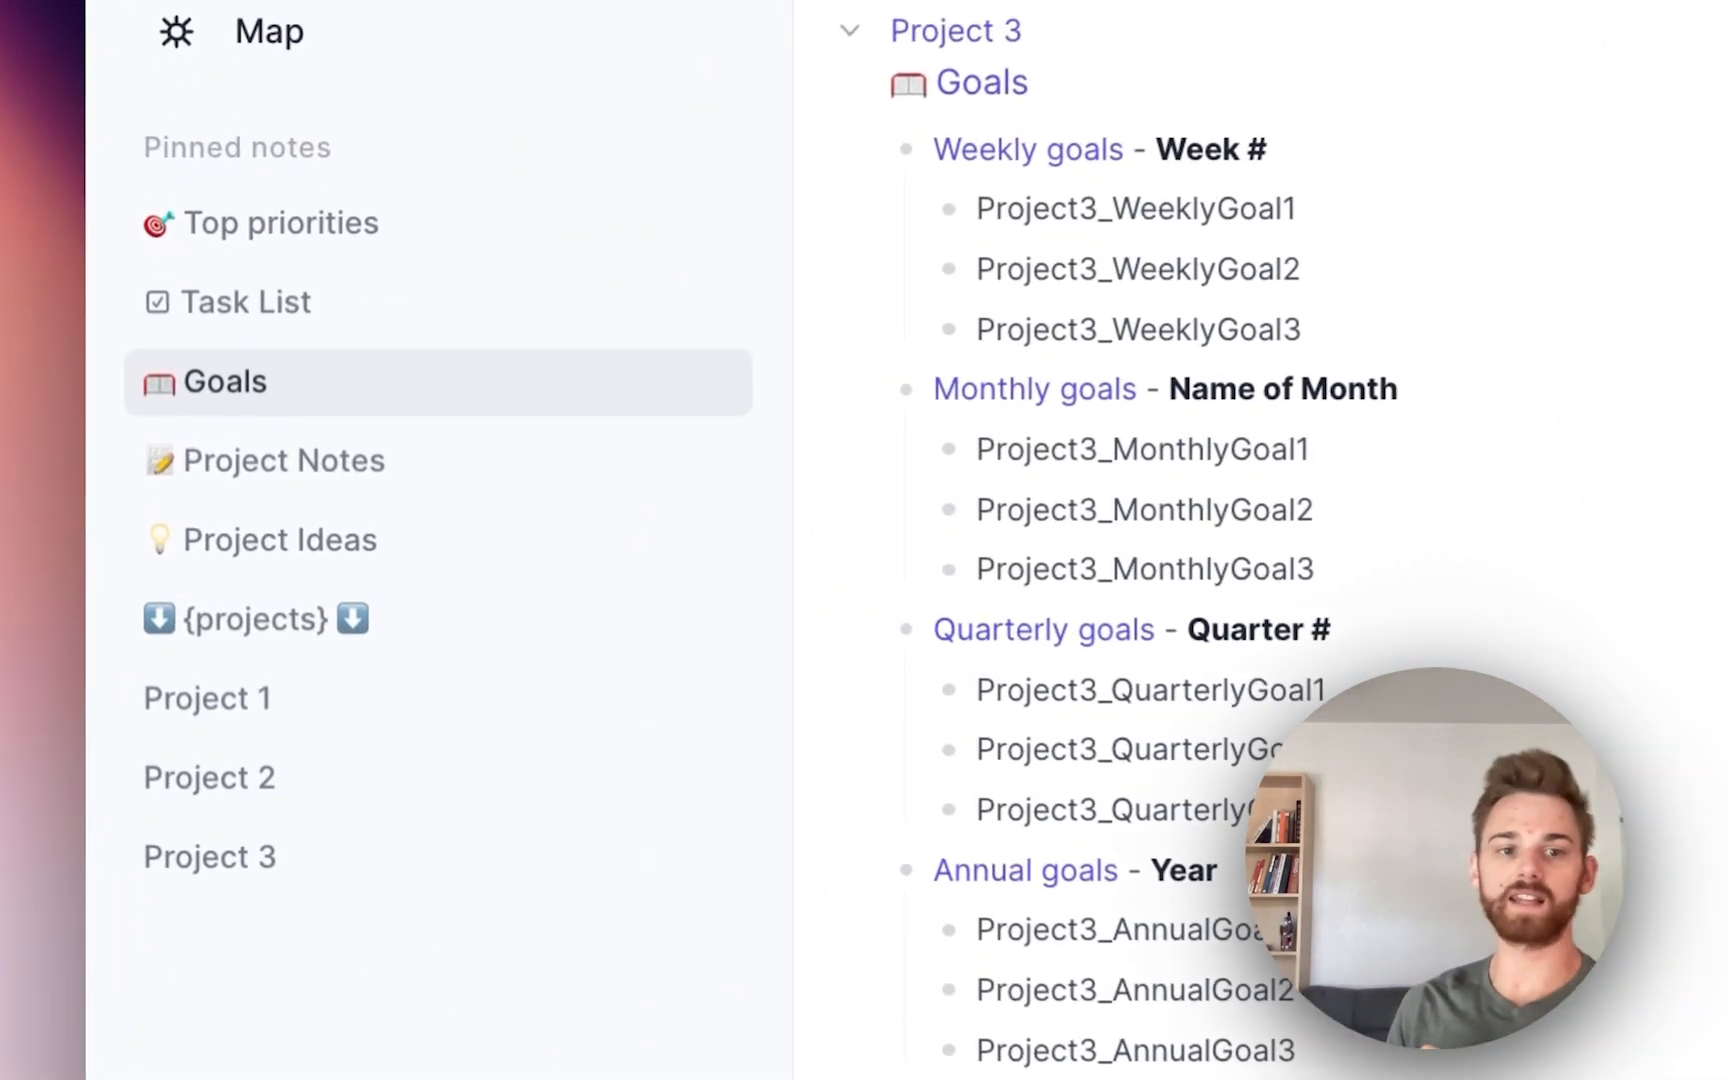
scroll(down, 3)
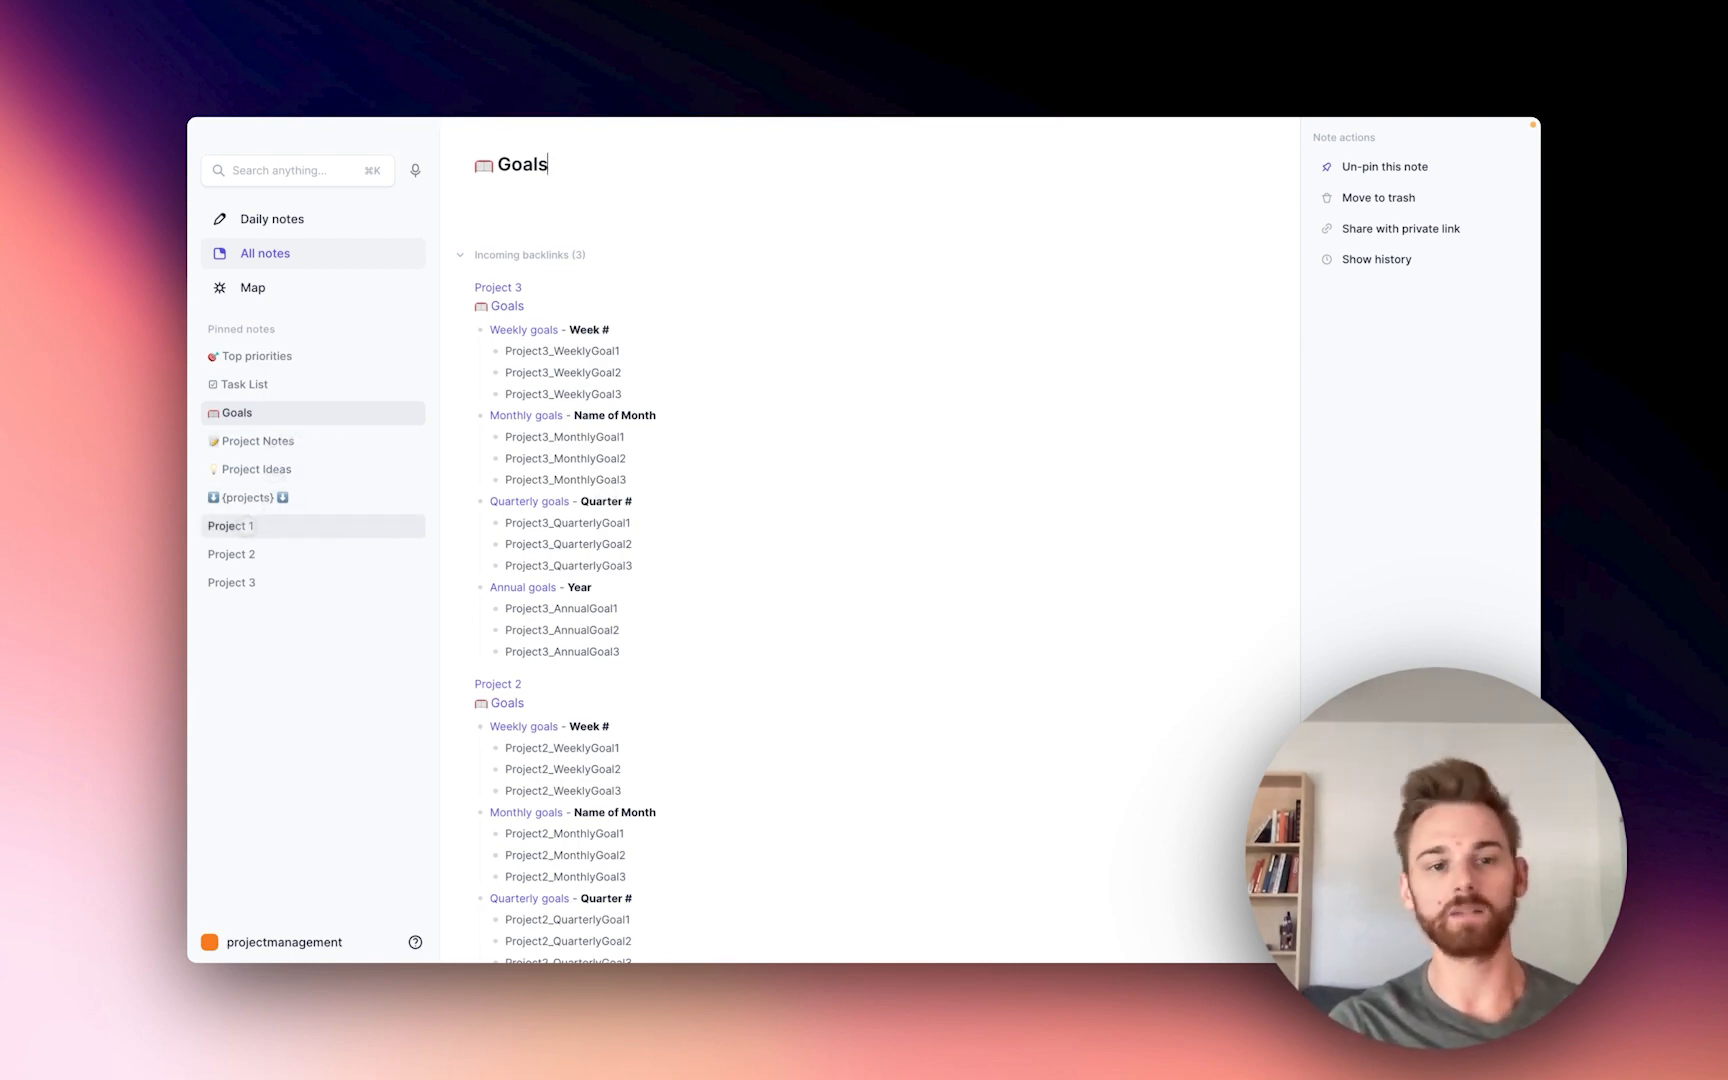
Step: View Project 1, then Project 2 with its Project Notes section expanded
click(230, 526)
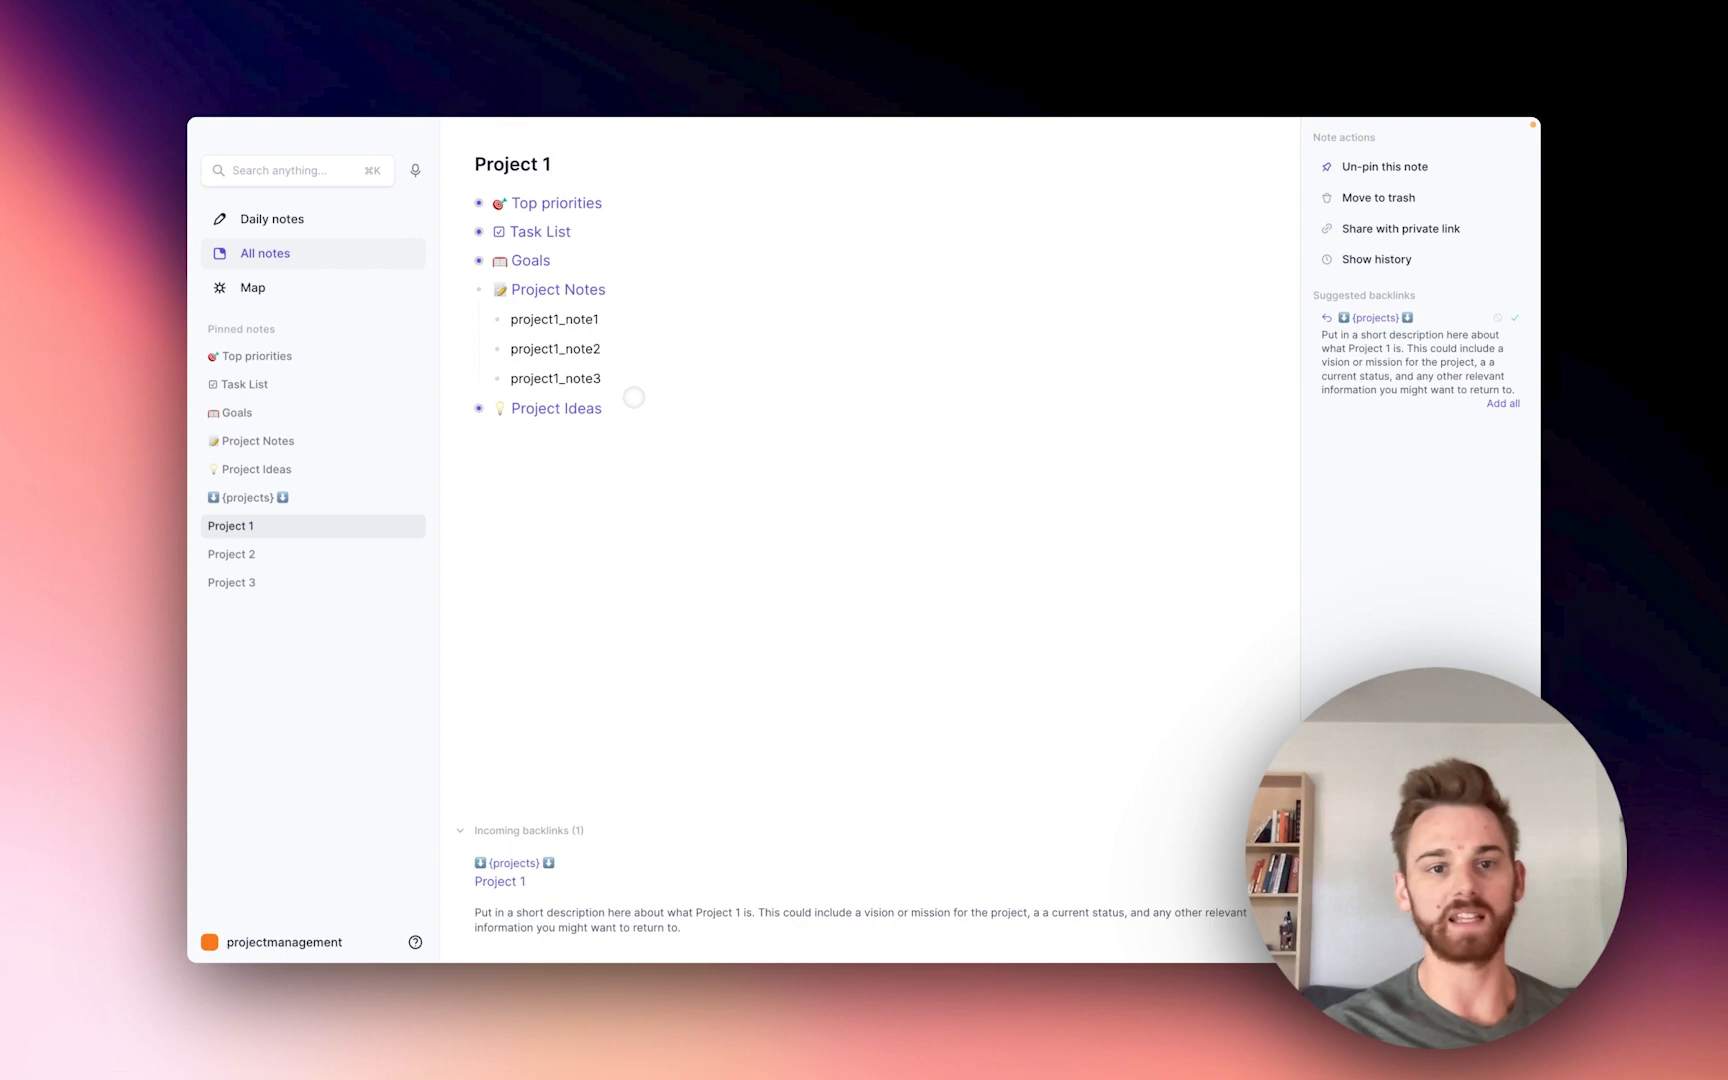
click(272, 812)
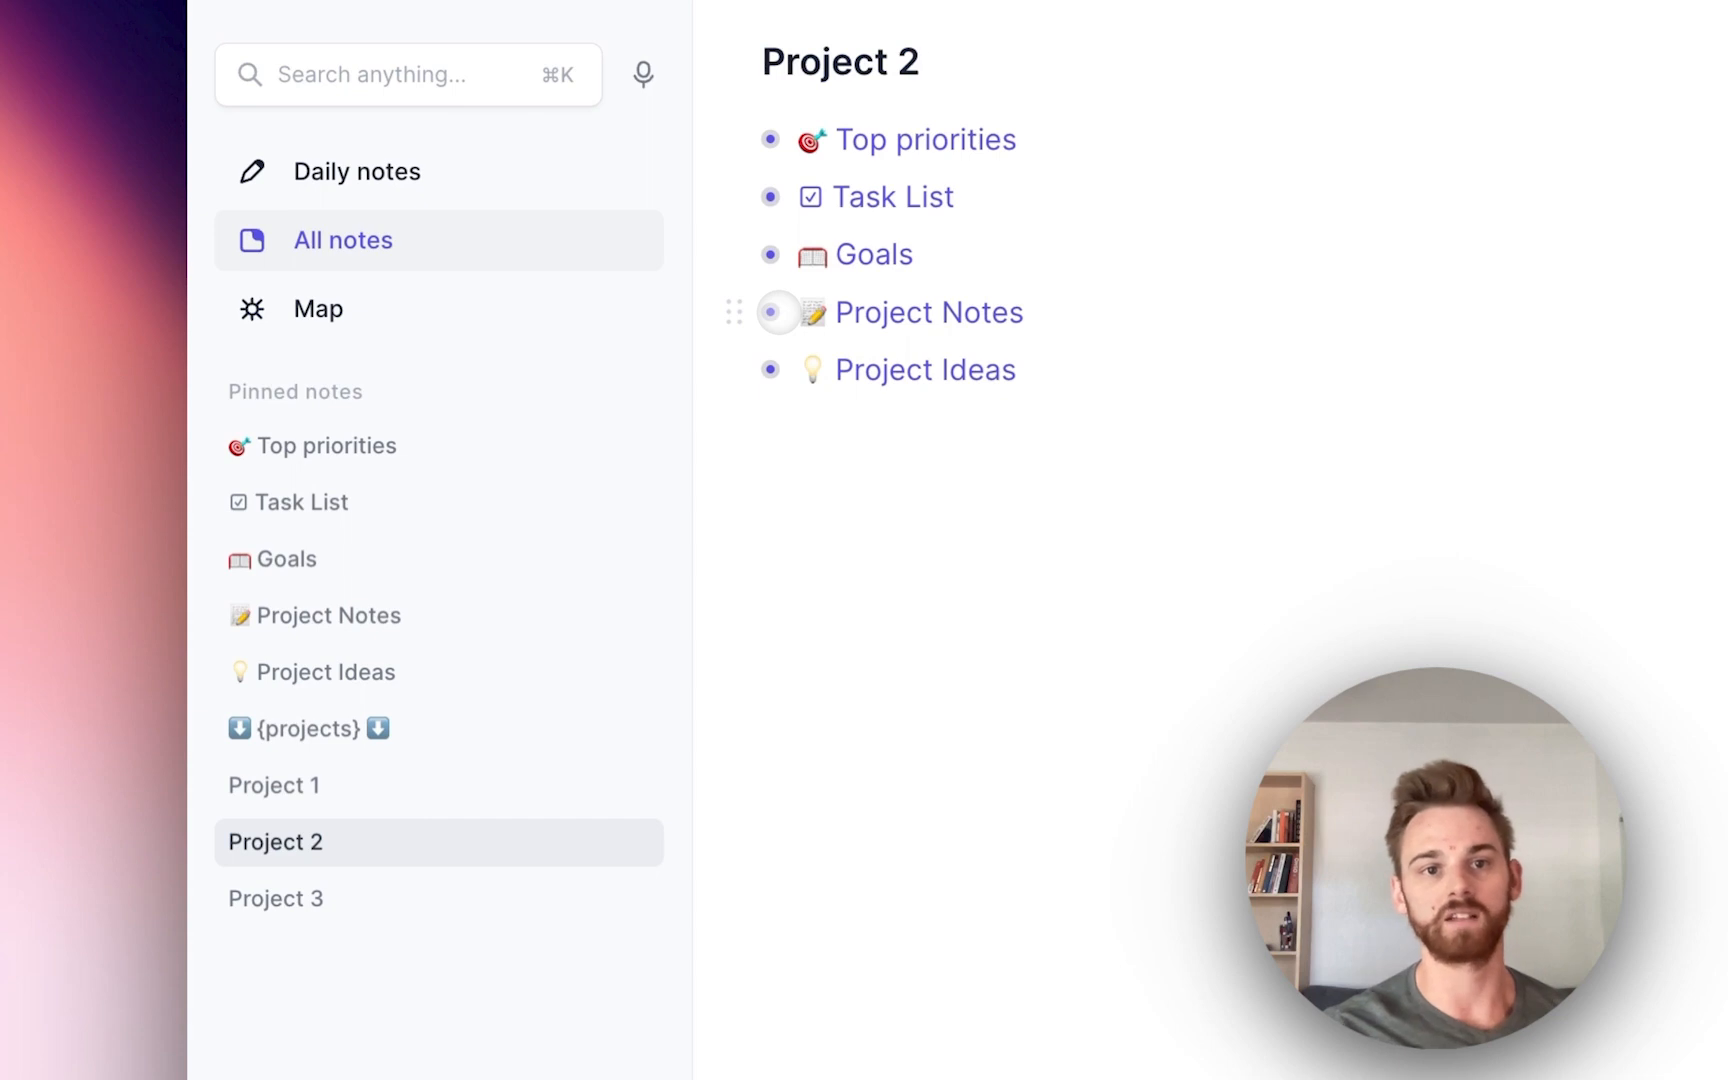
click(776, 312)
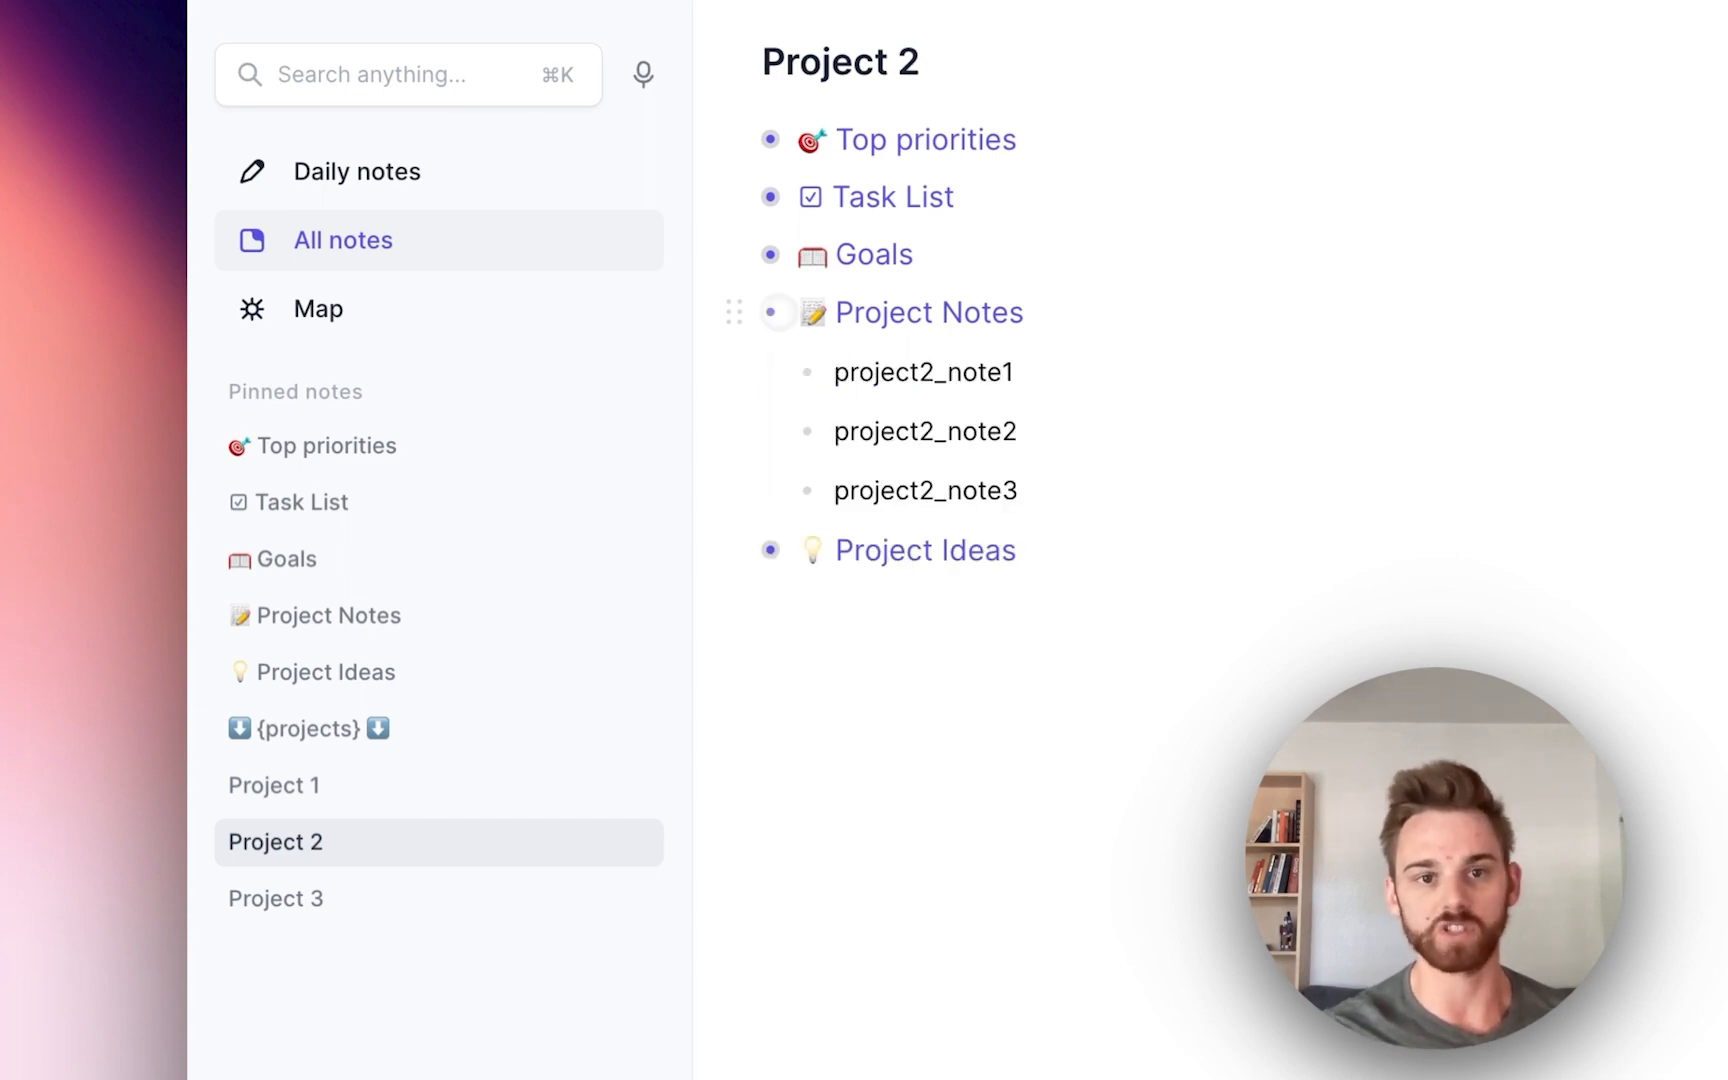
Step: View the pinned Project Notes note collecting all projects' notes, then return to Project 1
click(776, 312)
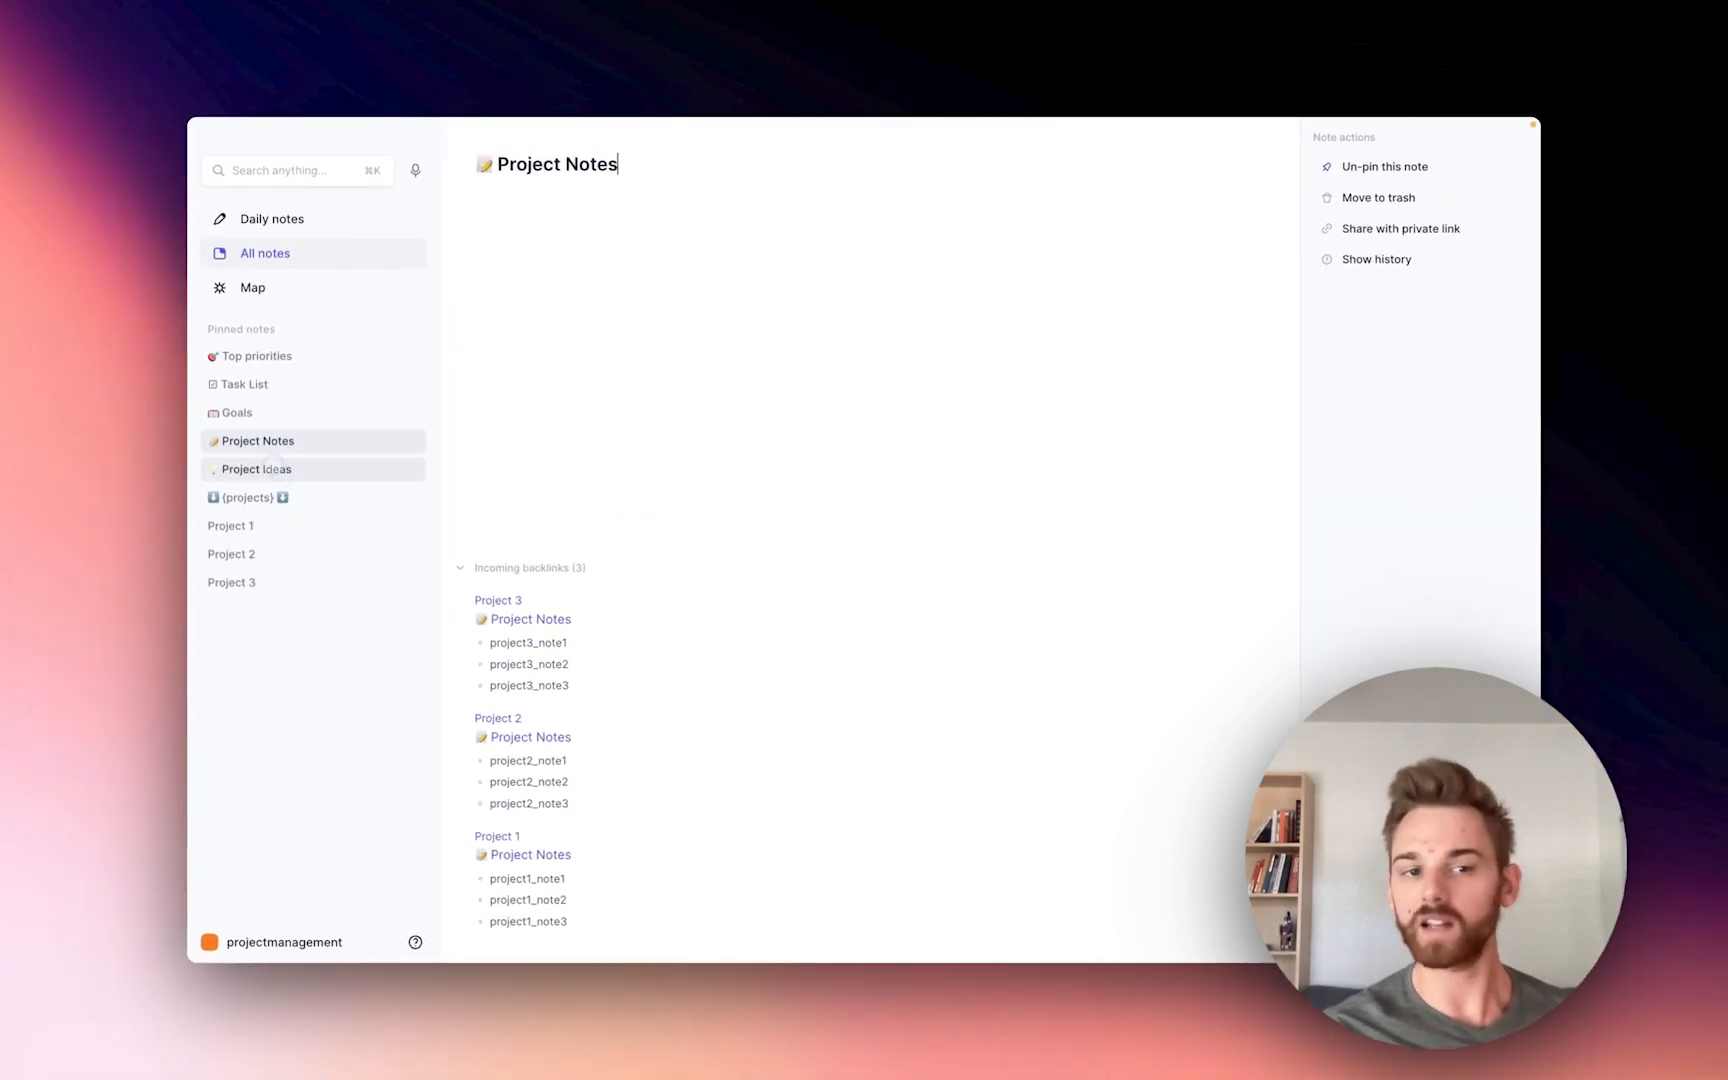
click(256, 468)
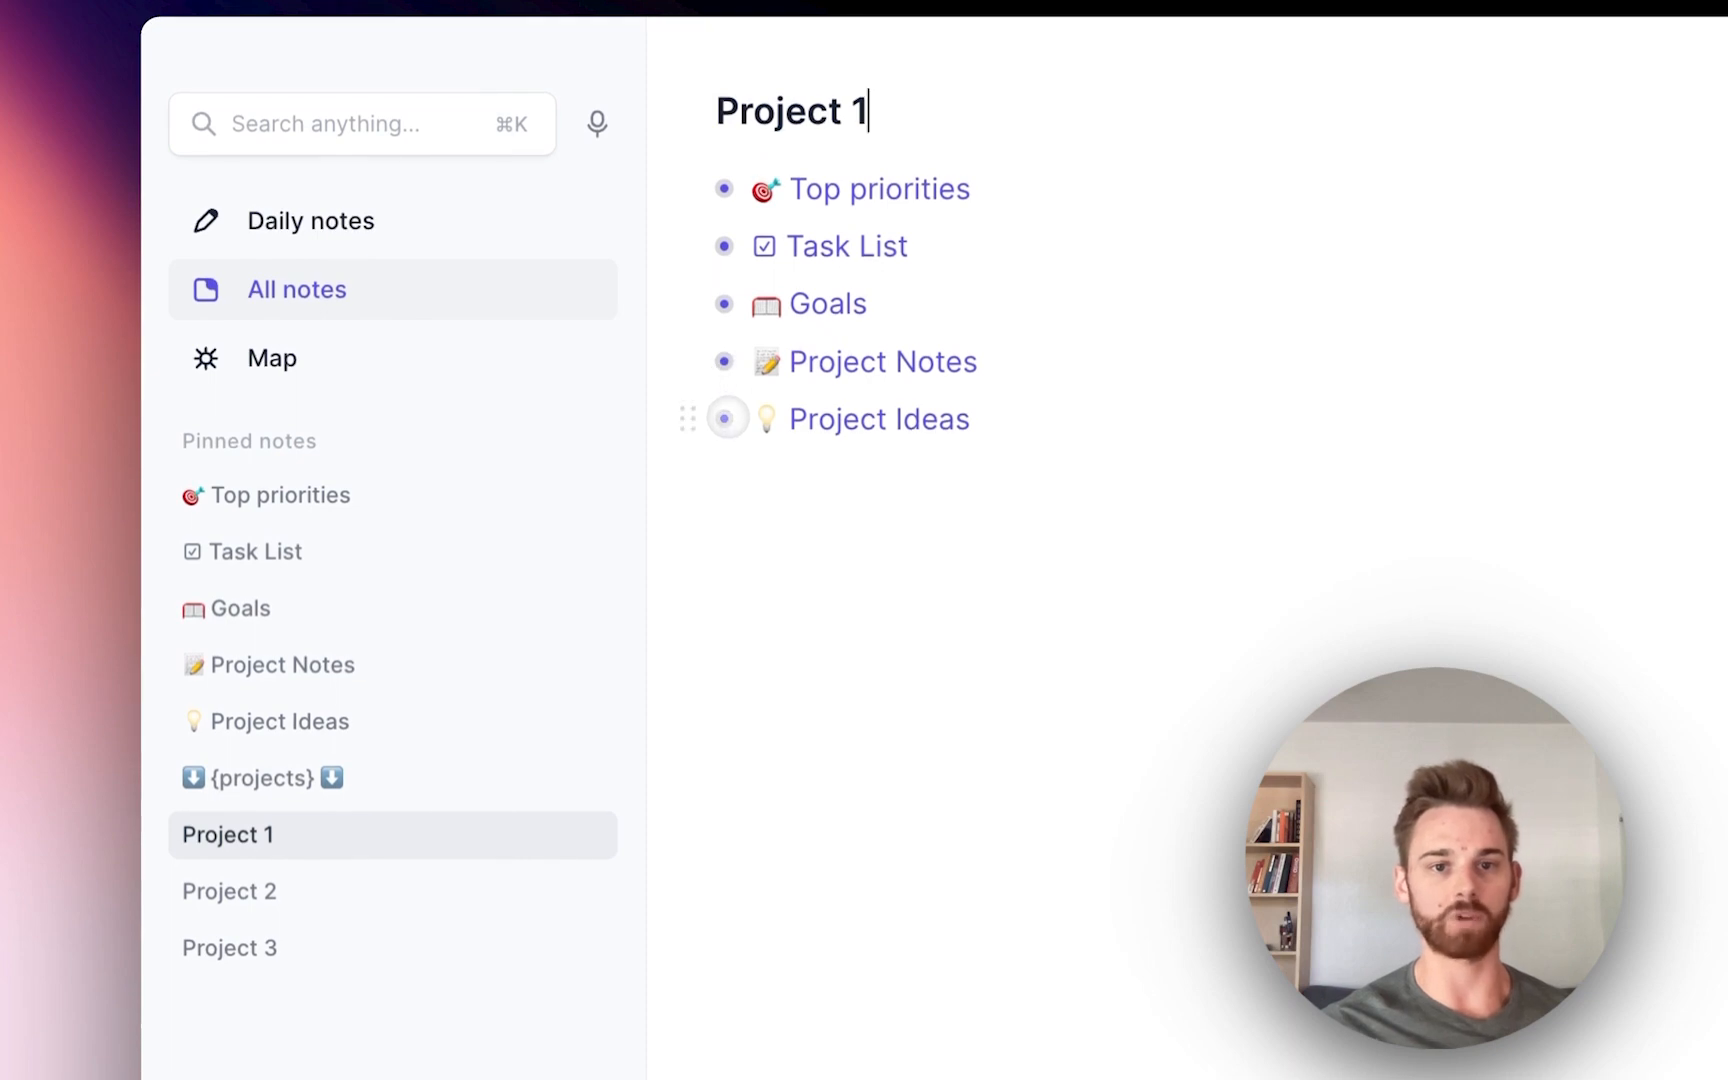
Step: Expand Project 1's Project Ideas section to reveal its listed ideas
click(726, 418)
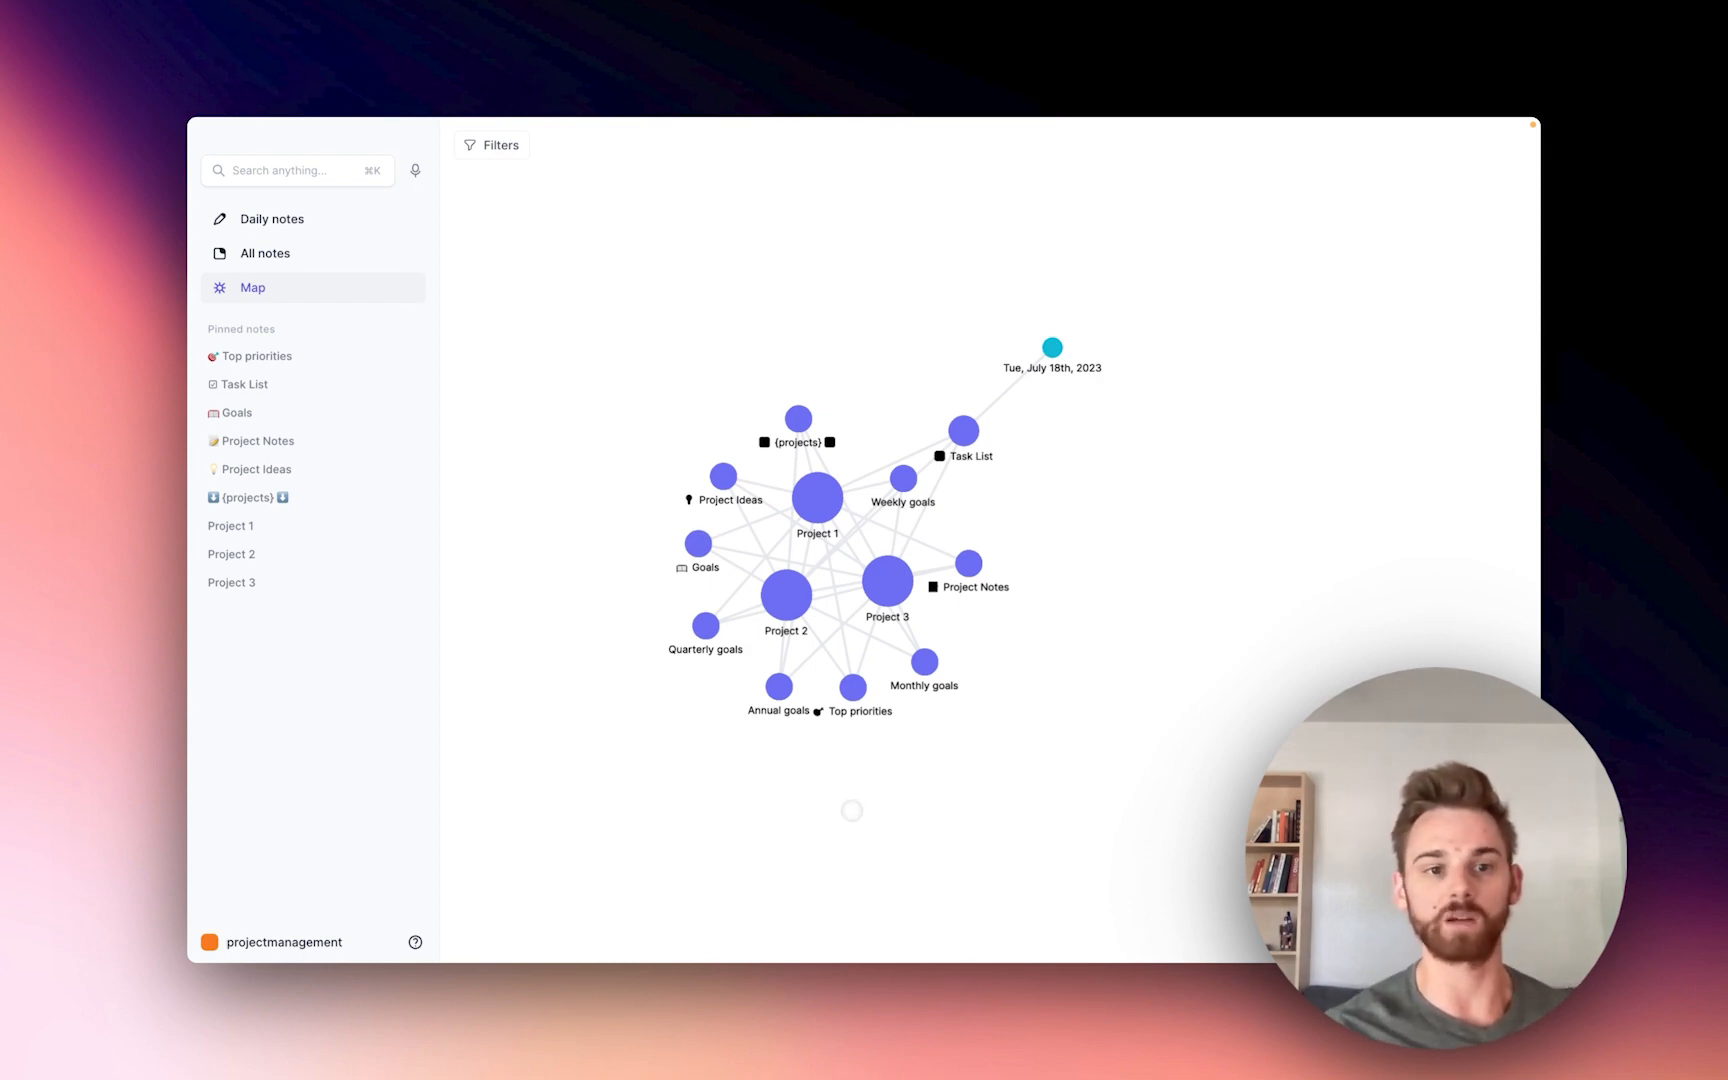
mouse_move(232, 582)
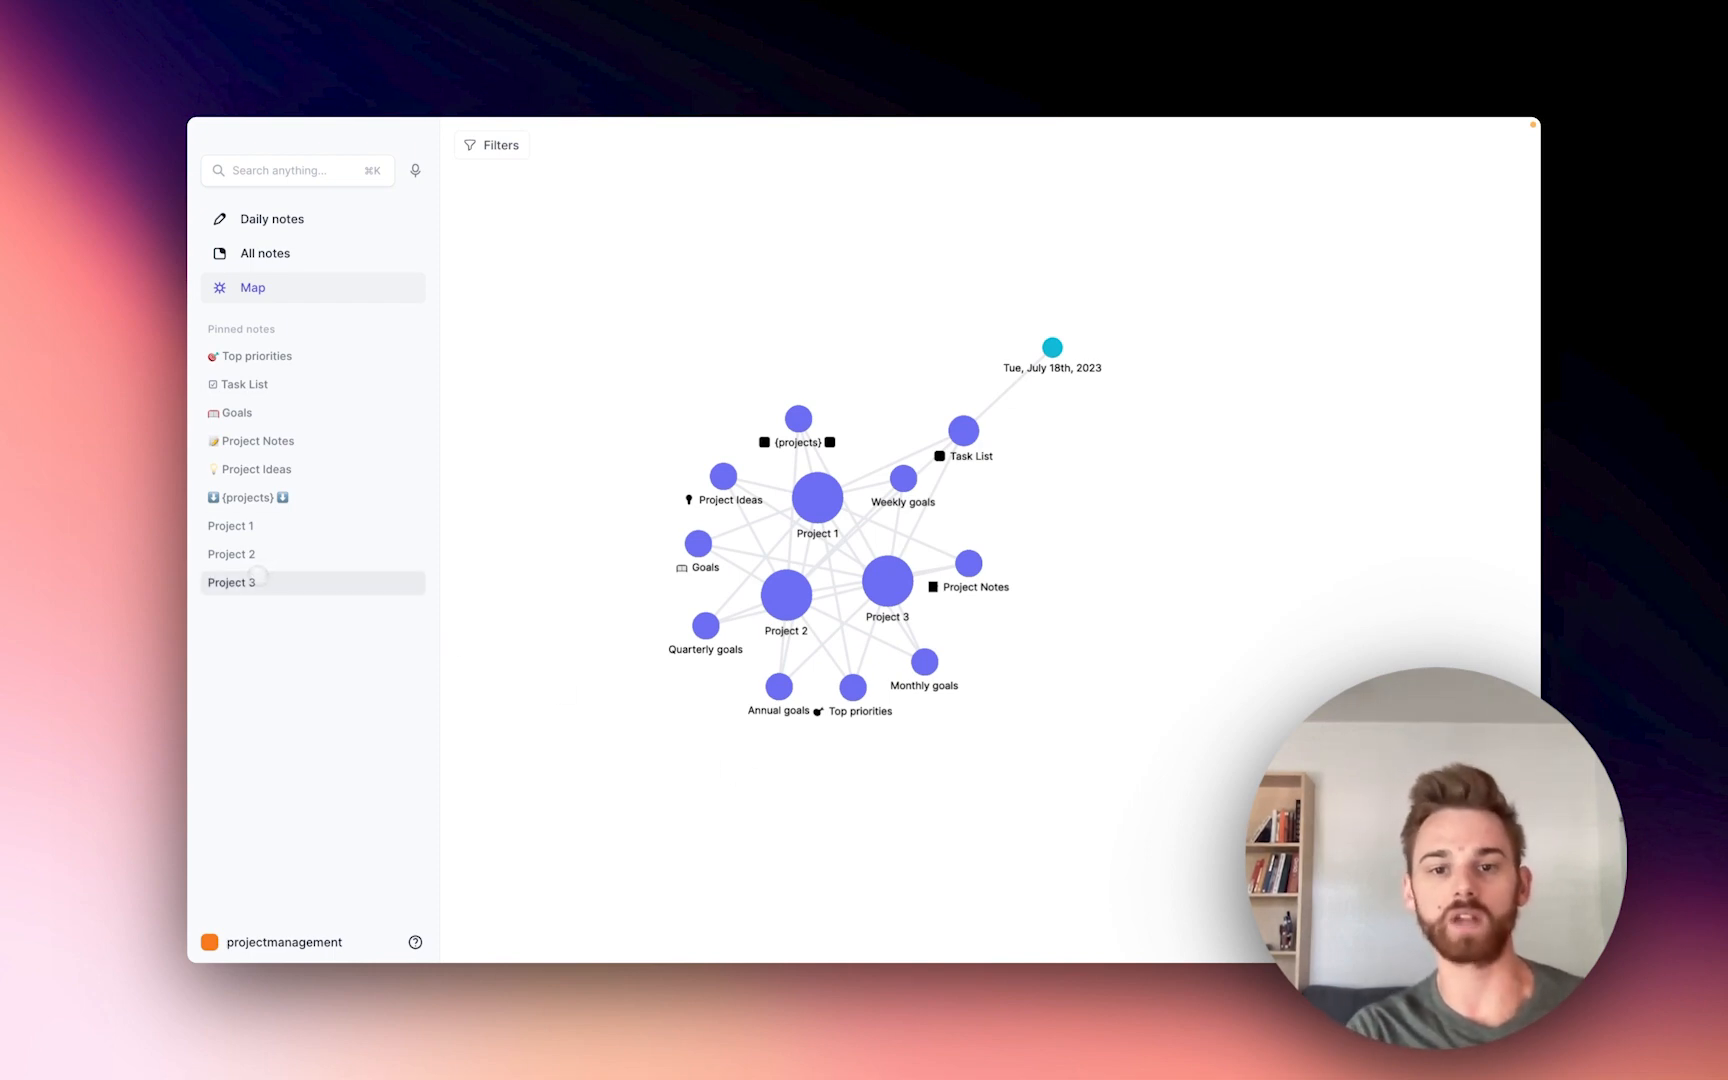
mouse_move(264, 252)
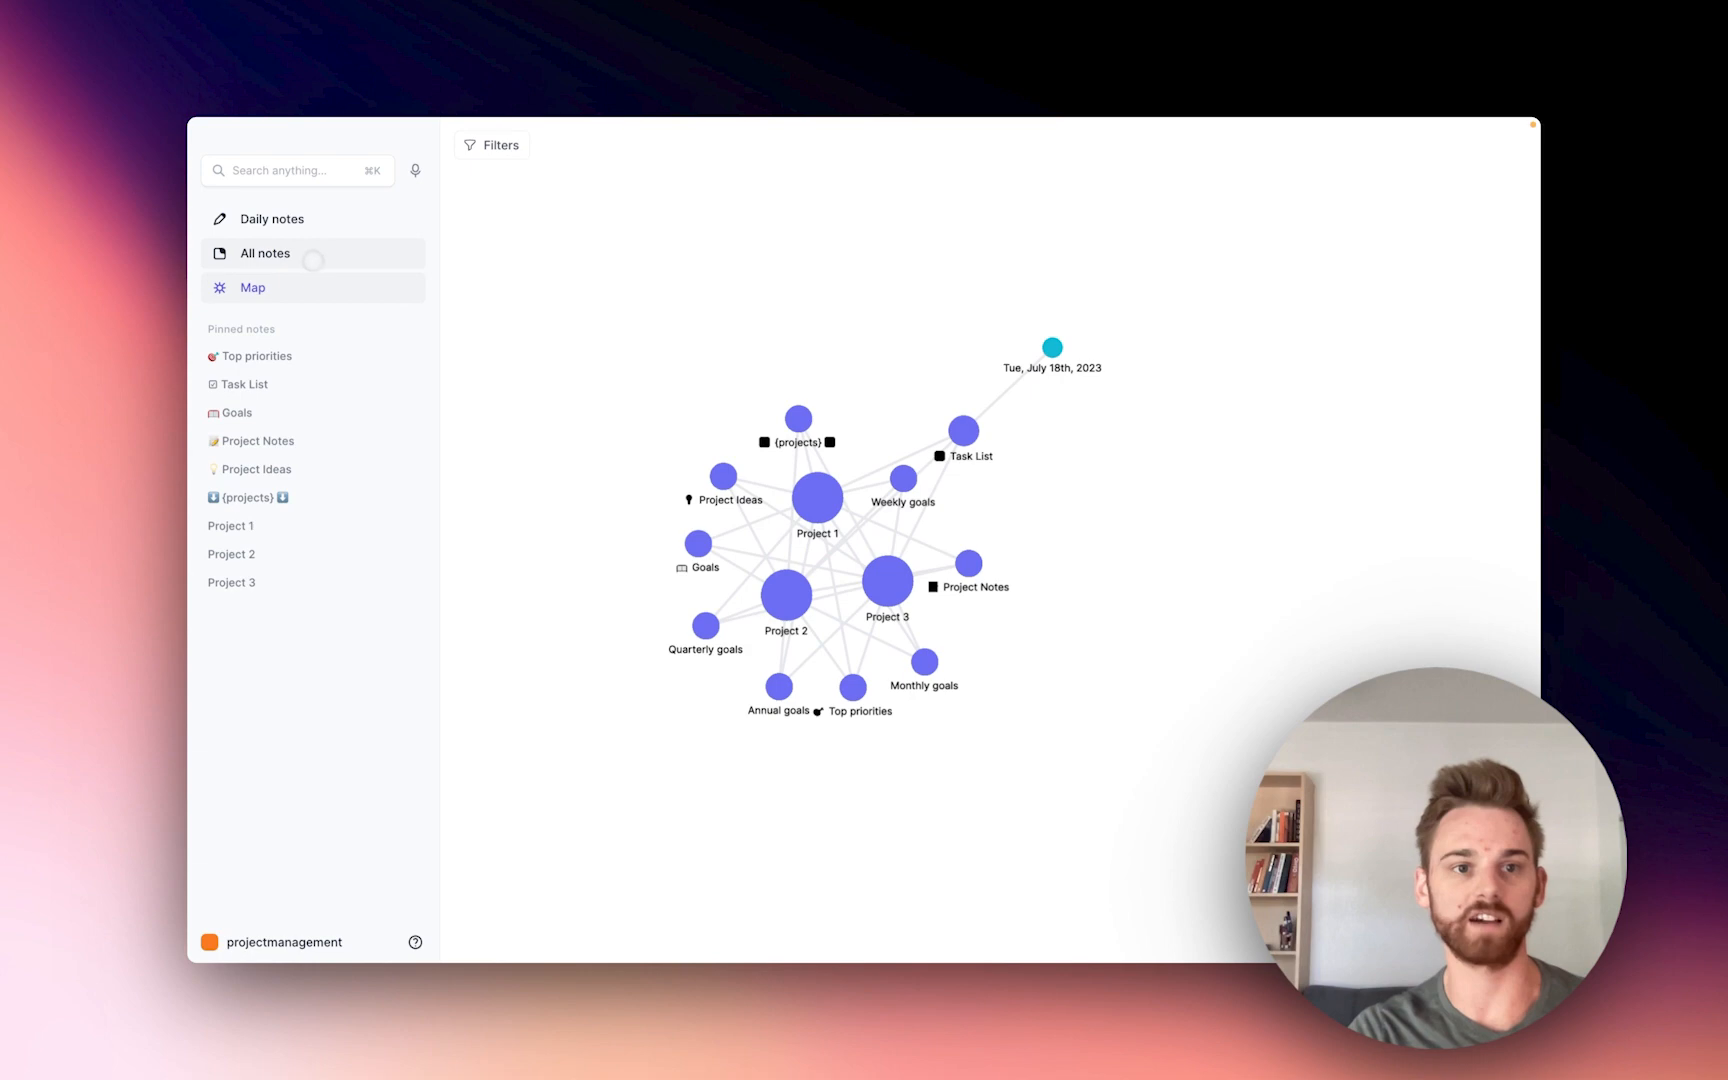
Step: Create a new note from the All notes view after the map
click(264, 252)
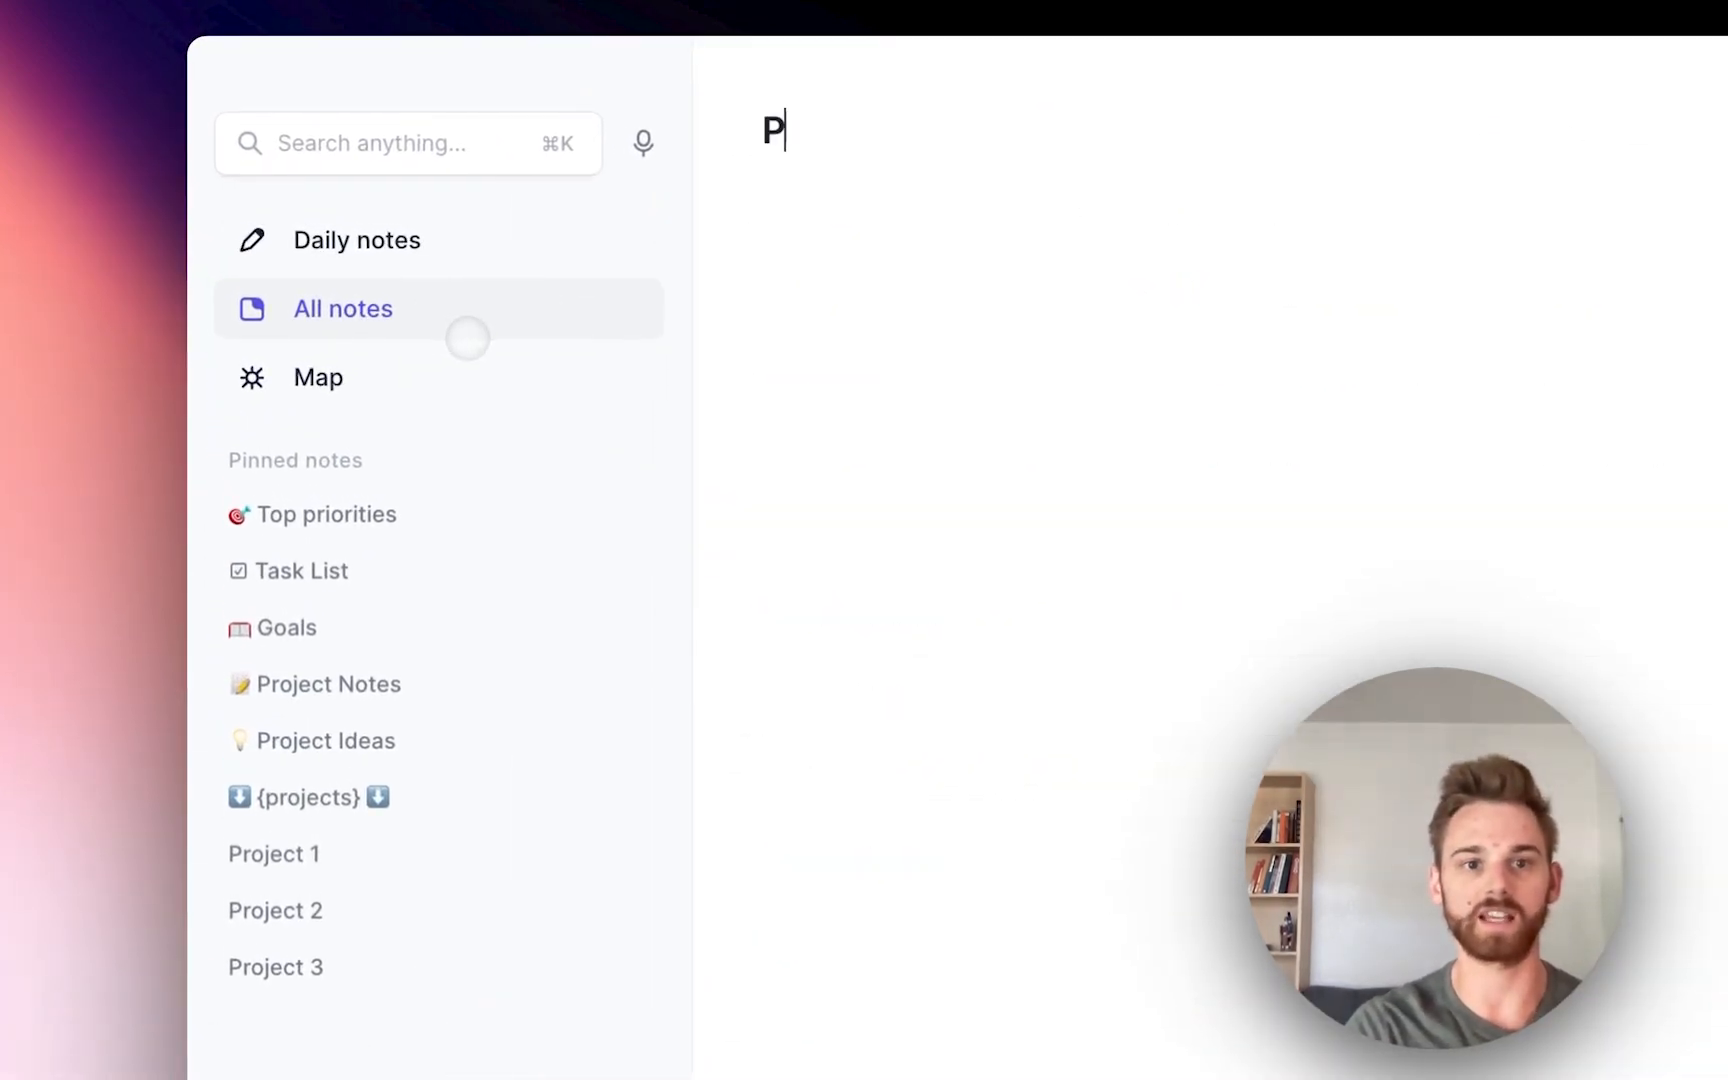
Step: Title the new note, then in Project 3 select the Project3_WeeklyGoal2 and WeeklyGoal3 lines to copy its structure
text(roject 3)
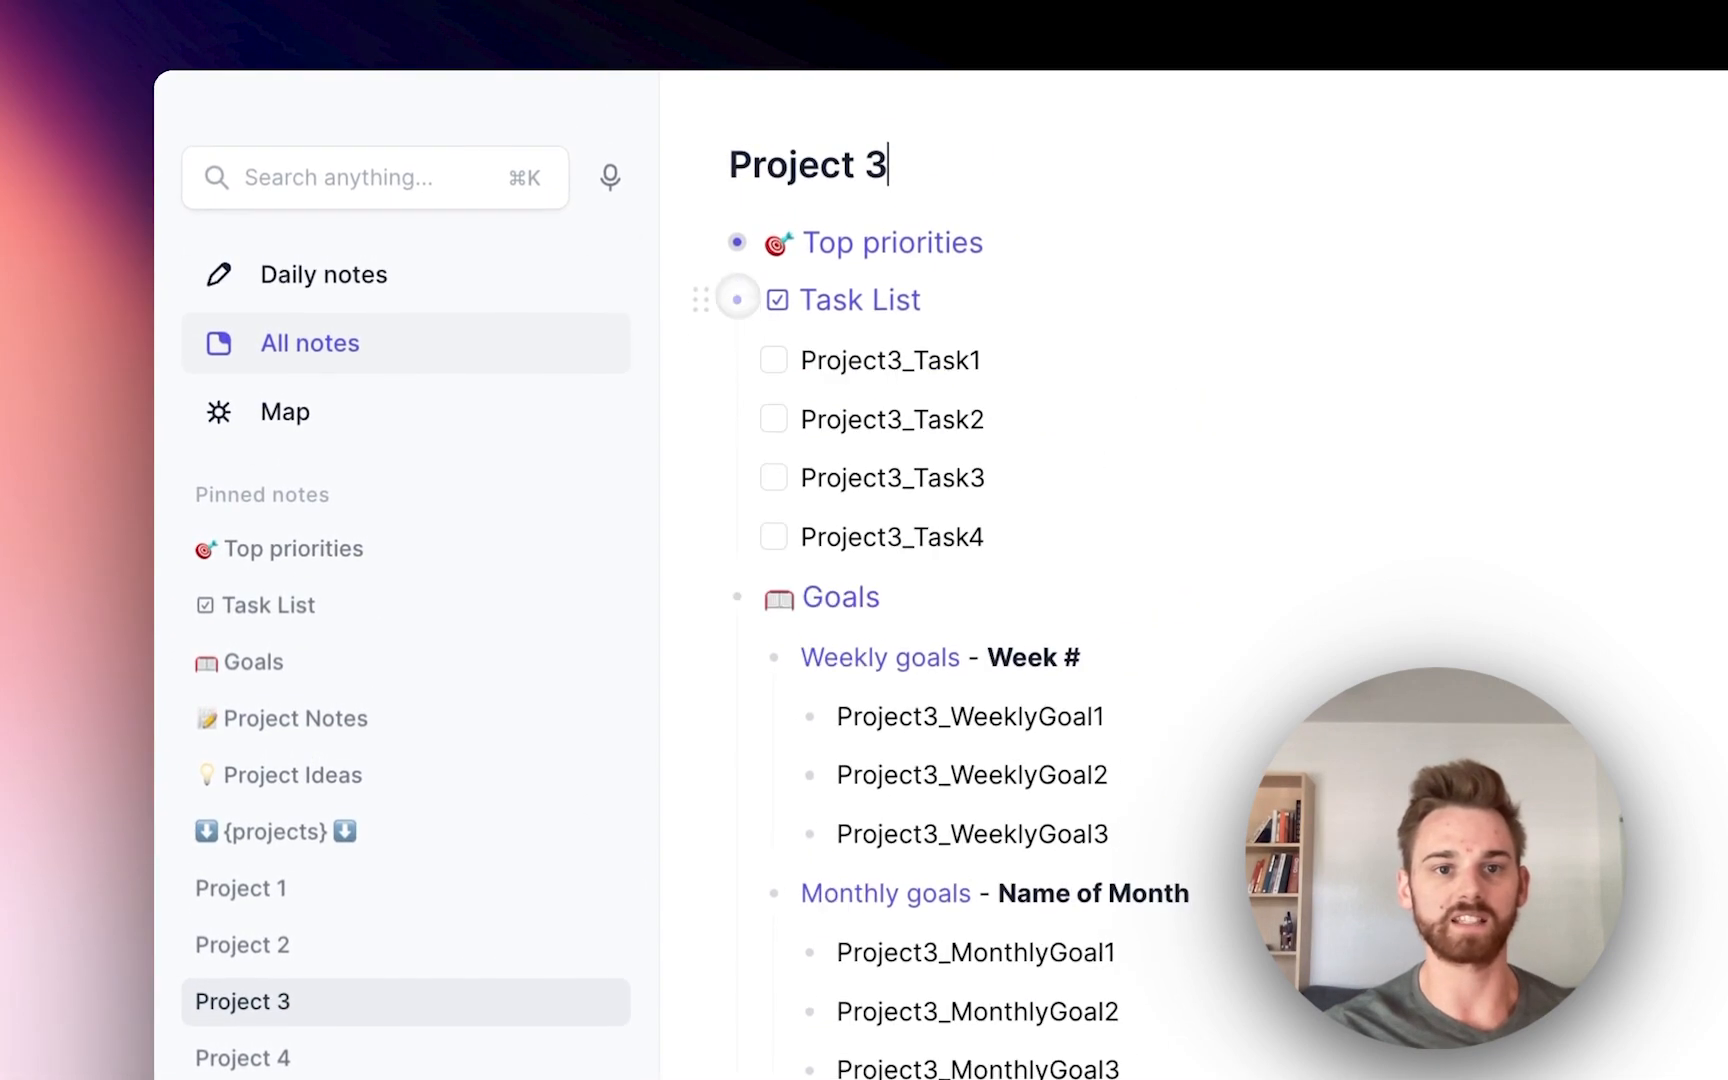
scroll(down, 3)
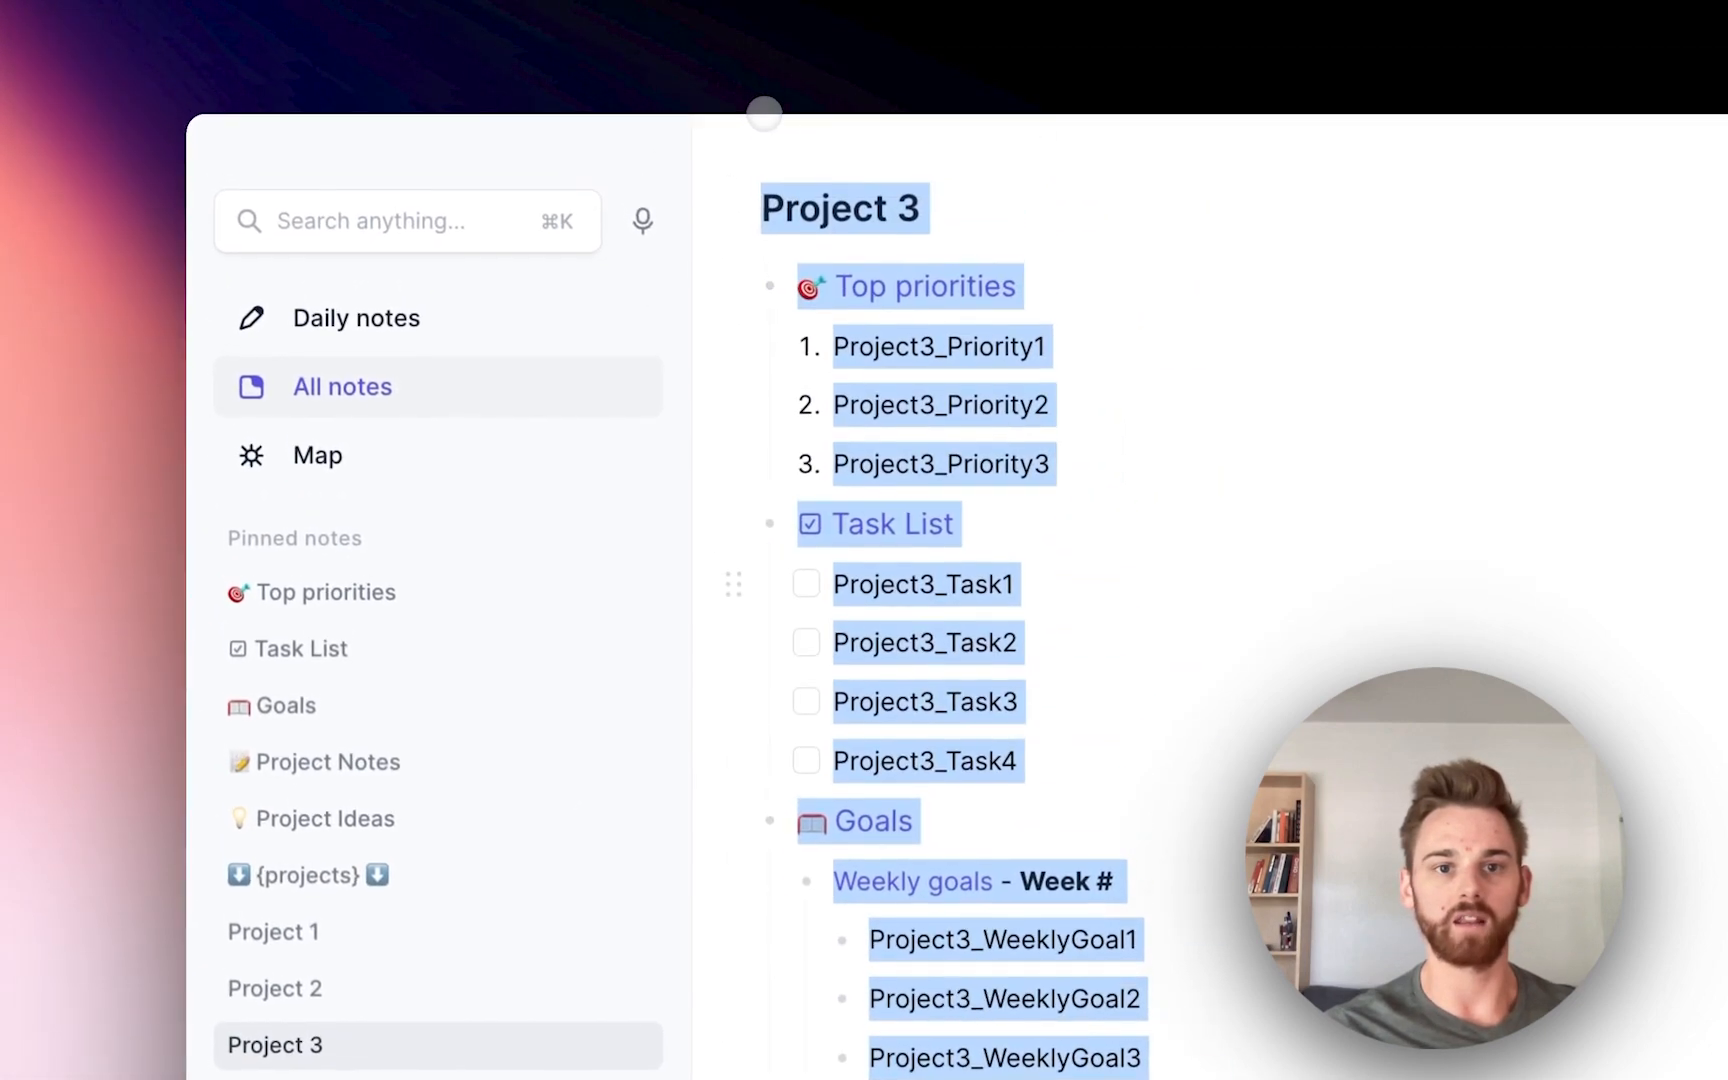
scroll(down, 3)
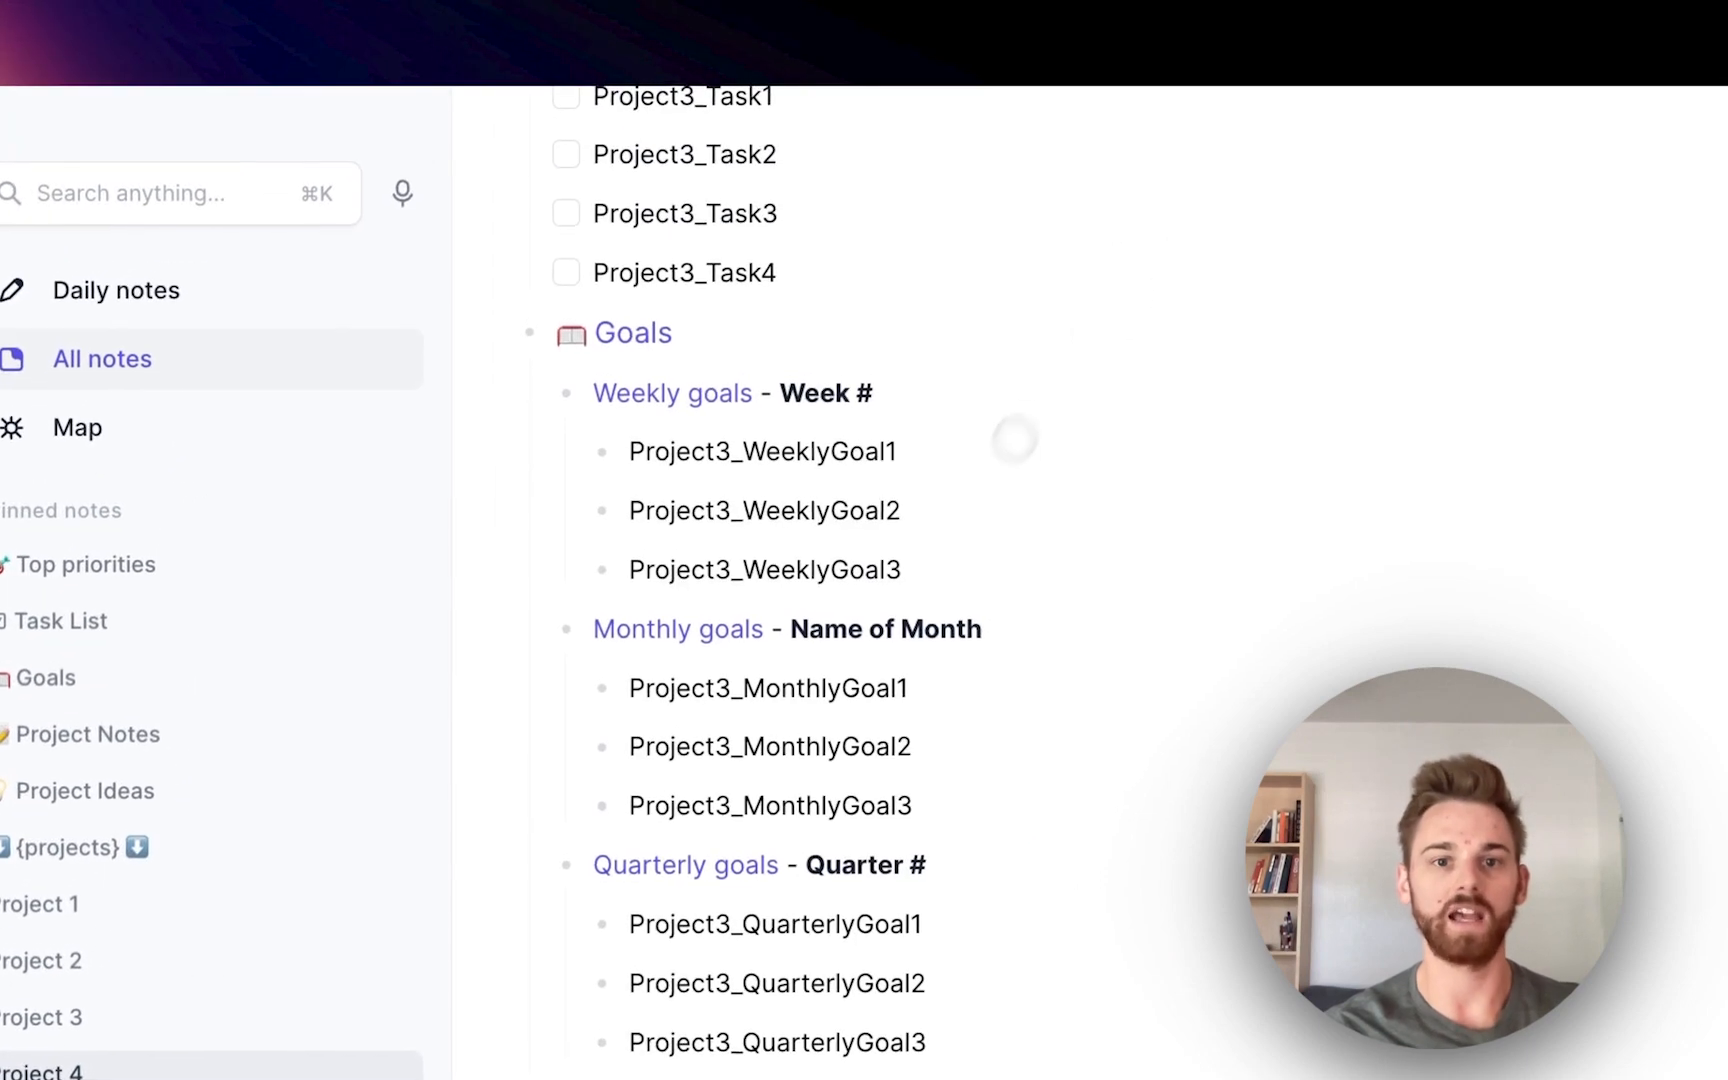
drag(632, 524, 900, 584)
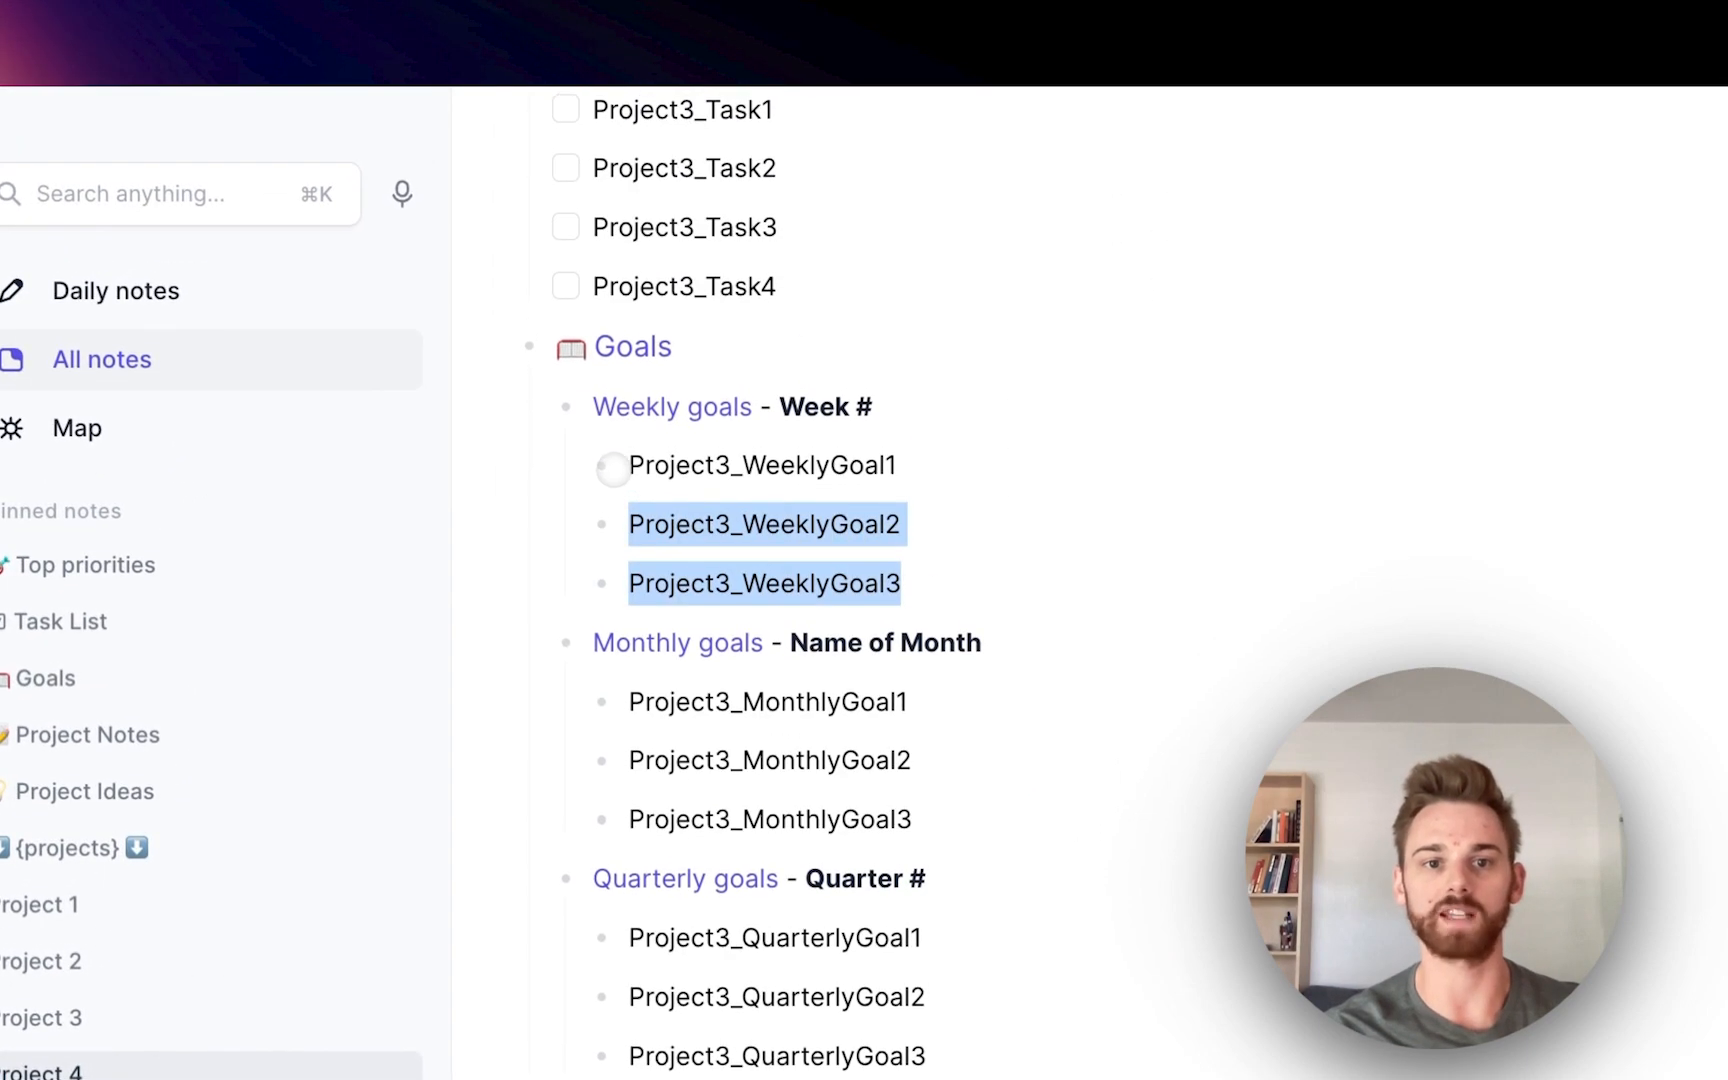